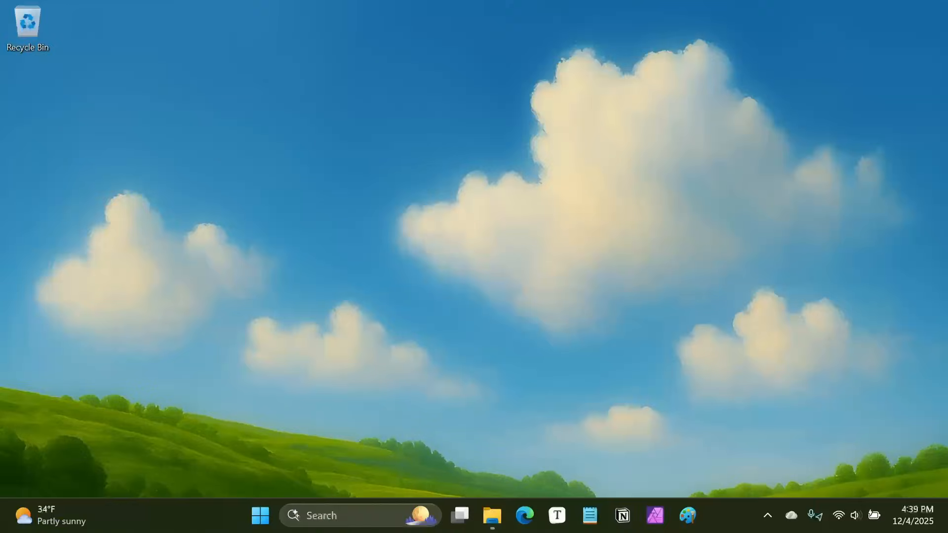
Open the Windows version information from the taskbar, then close it.
{"action": "left_click", "coordinate": [260, 515]}
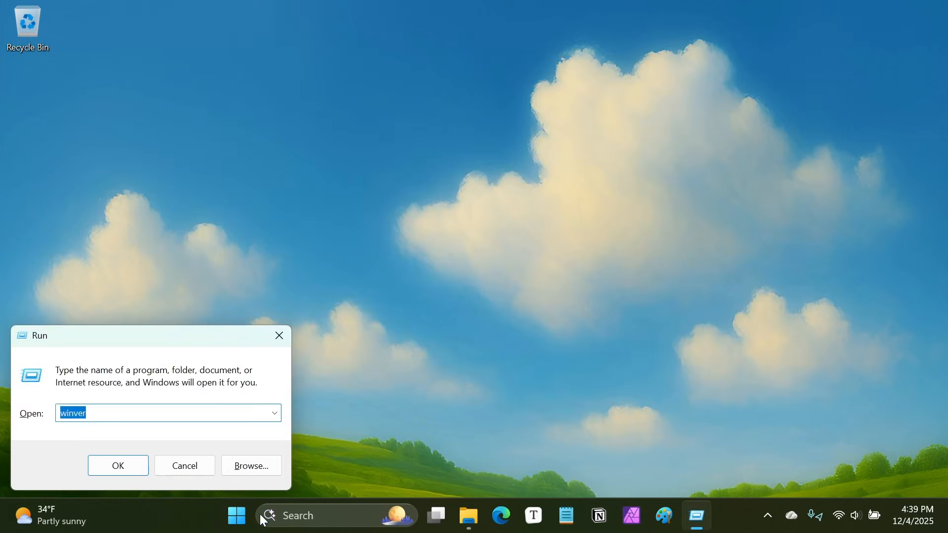
{"action": "left_click", "coordinate": [117, 466]}
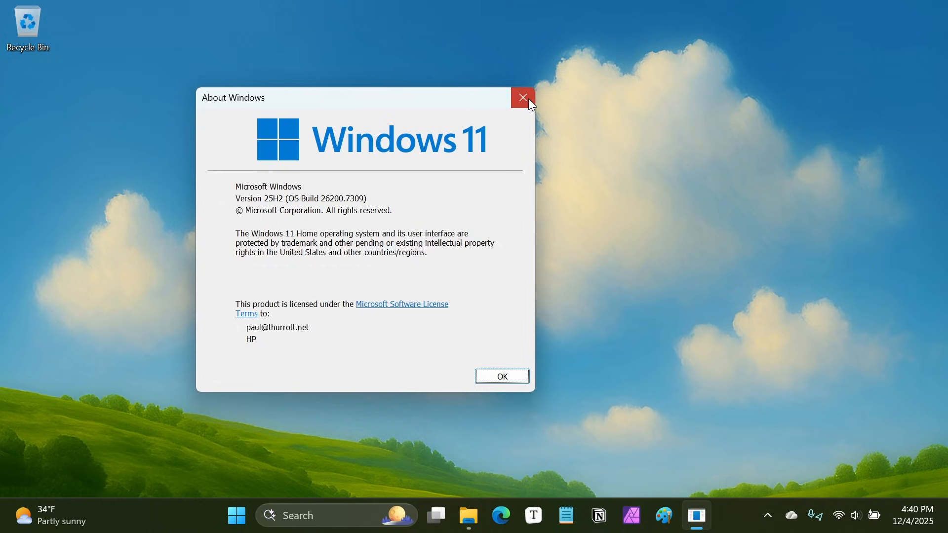
{"action": "left_click", "coordinate": [522, 97]}
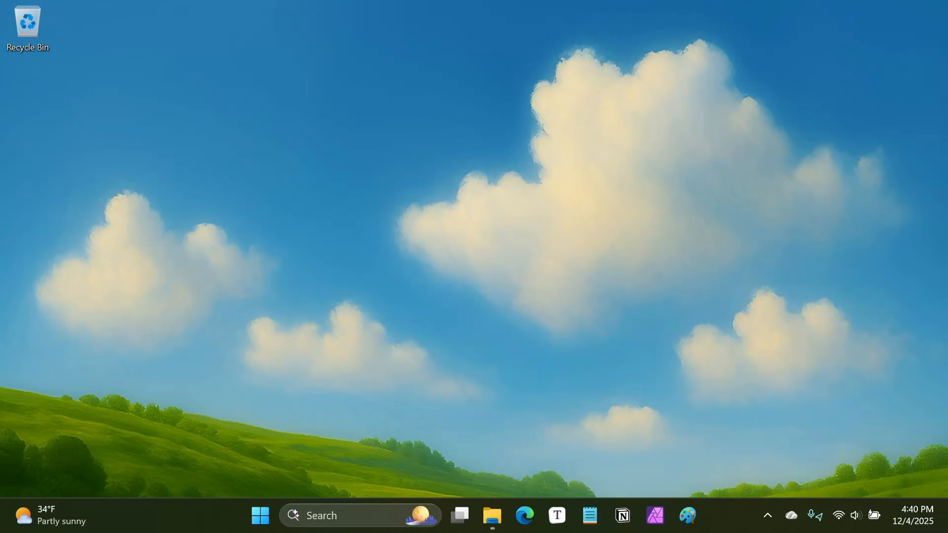
{"action": "mouse_move", "coordinate": [345, 307]}
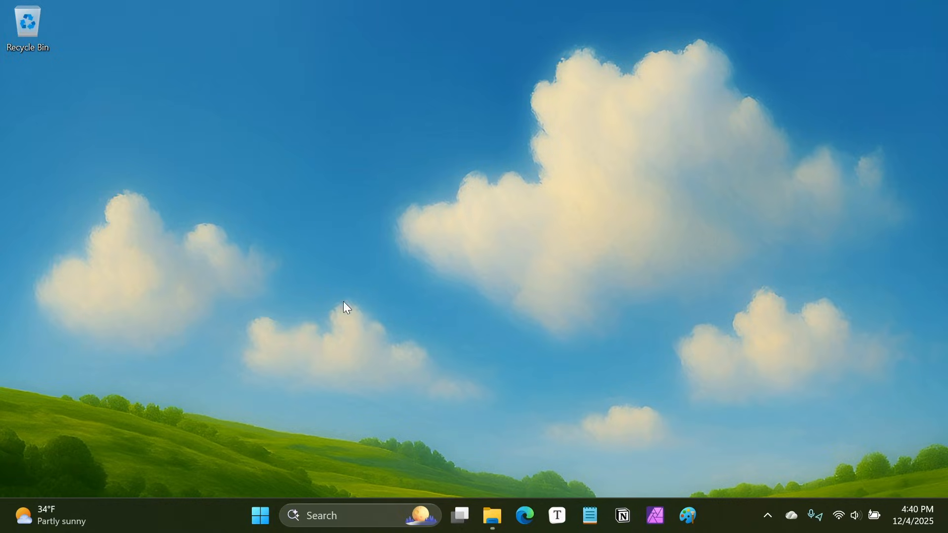
Open the Screenshots folder and select Screenshot (49).
{"action": "left_click", "coordinate": [492, 515]}
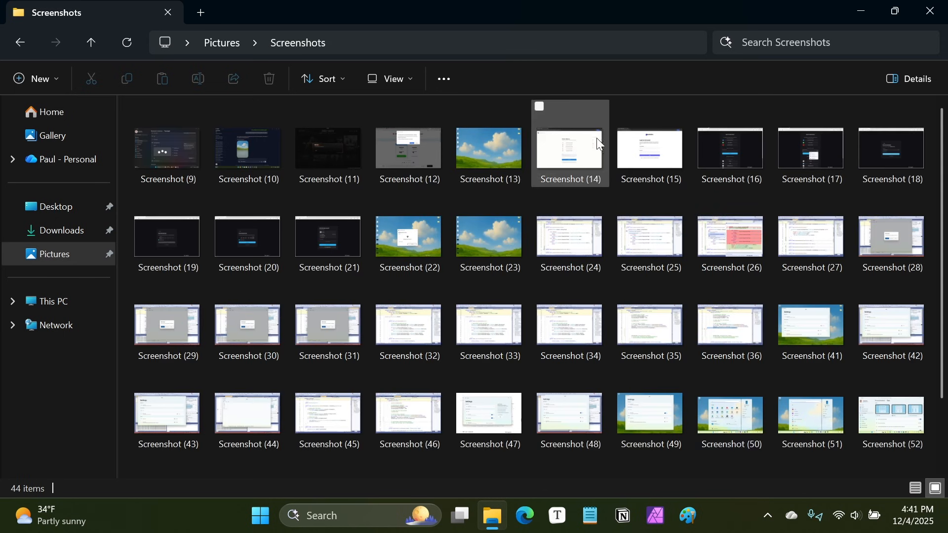
{"action": "scroll", "scroll_direction": "down", "scroll_amount": 3}
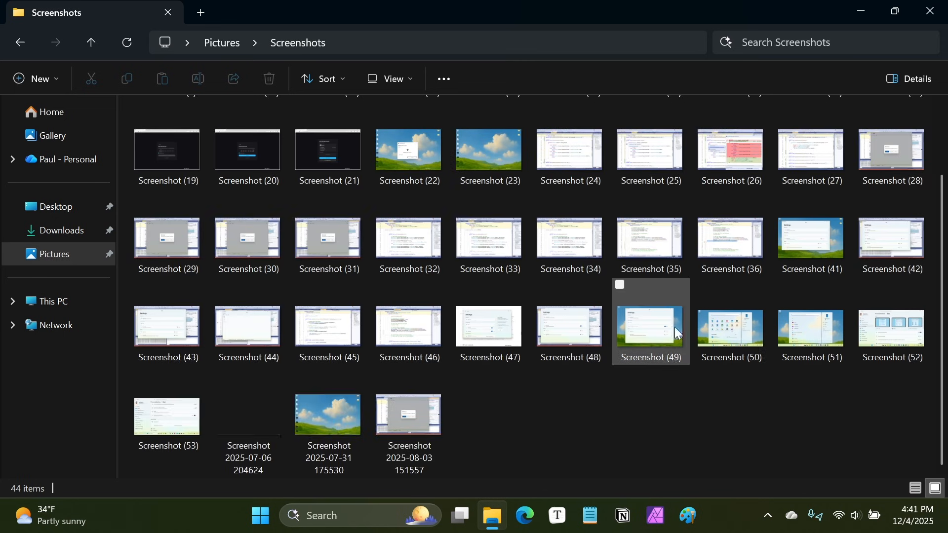
{"action": "left_click", "coordinate": [731, 327]}
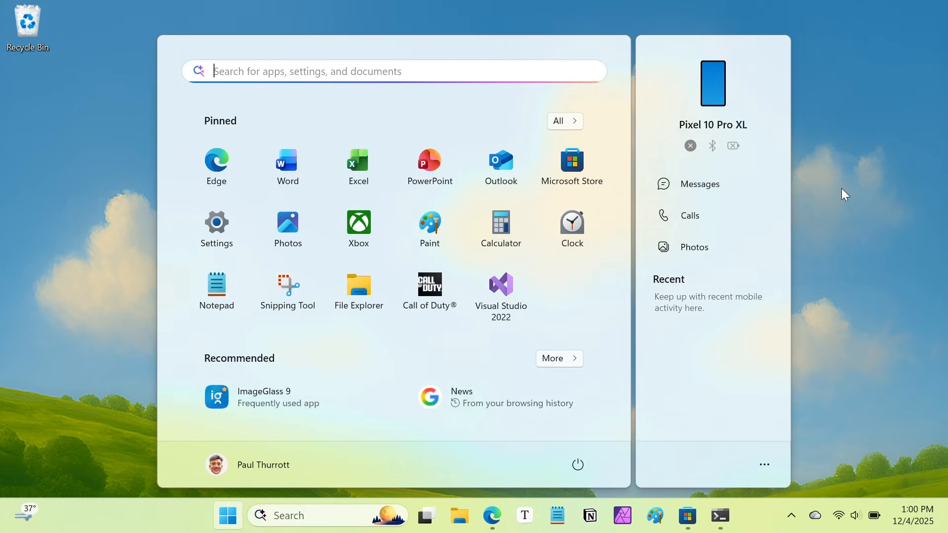
{"action": "mouse_move", "coordinate": [639, 422]}
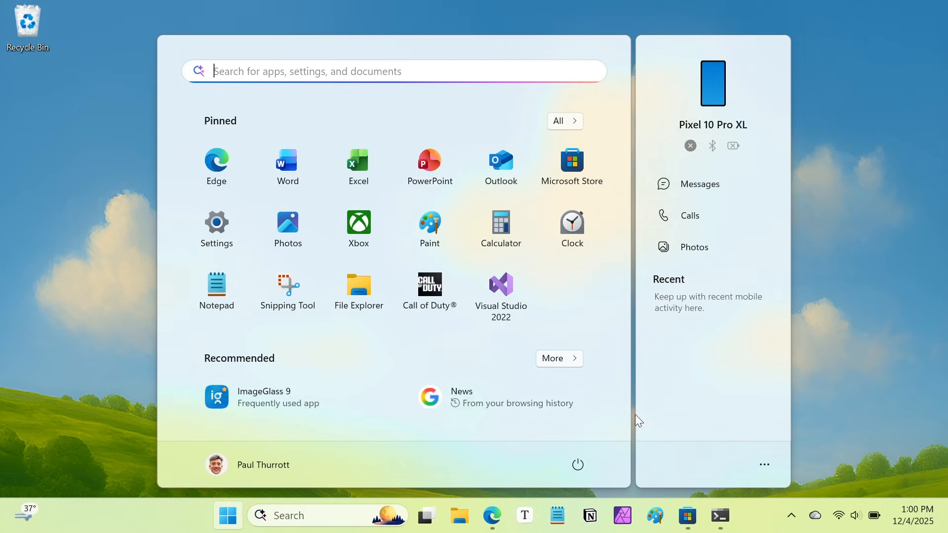
{"action": "mouse_move", "coordinate": [561, 390]}
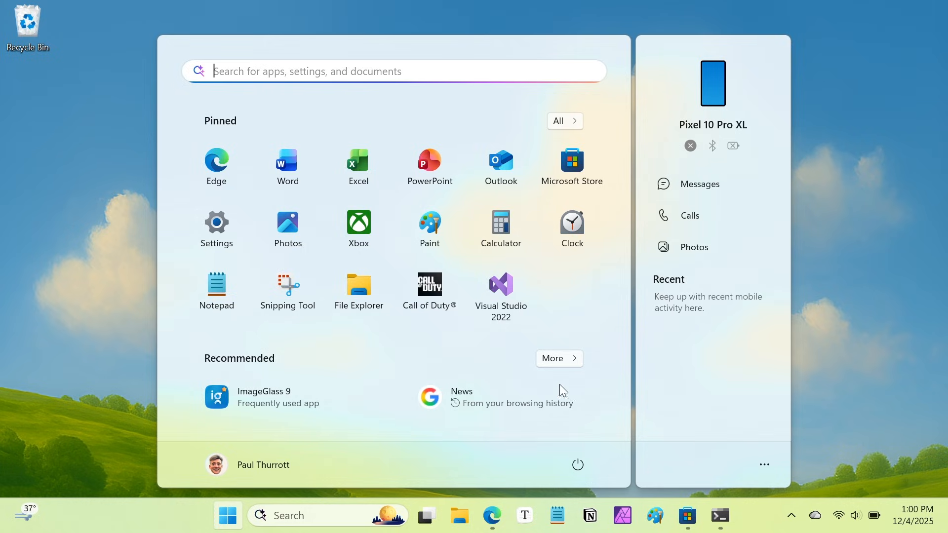
{"action": "mouse_move", "coordinate": [613, 409]}
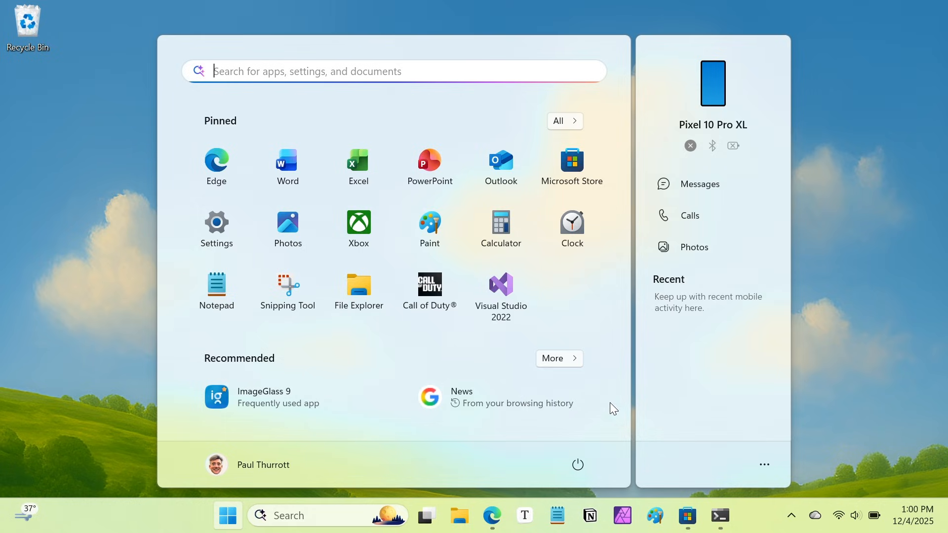
{"action": "mouse_move", "coordinate": [604, 403]}
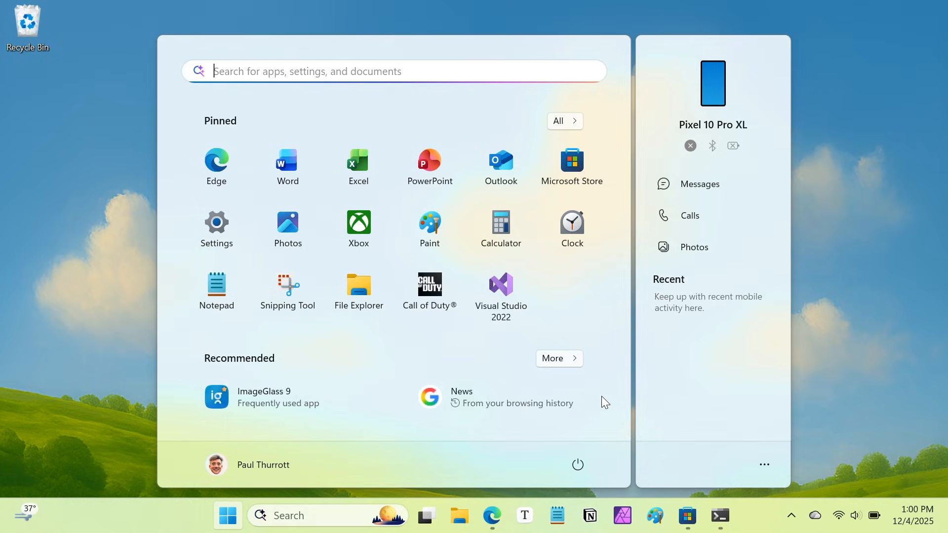
{"action": "mouse_move", "coordinate": [601, 399]}
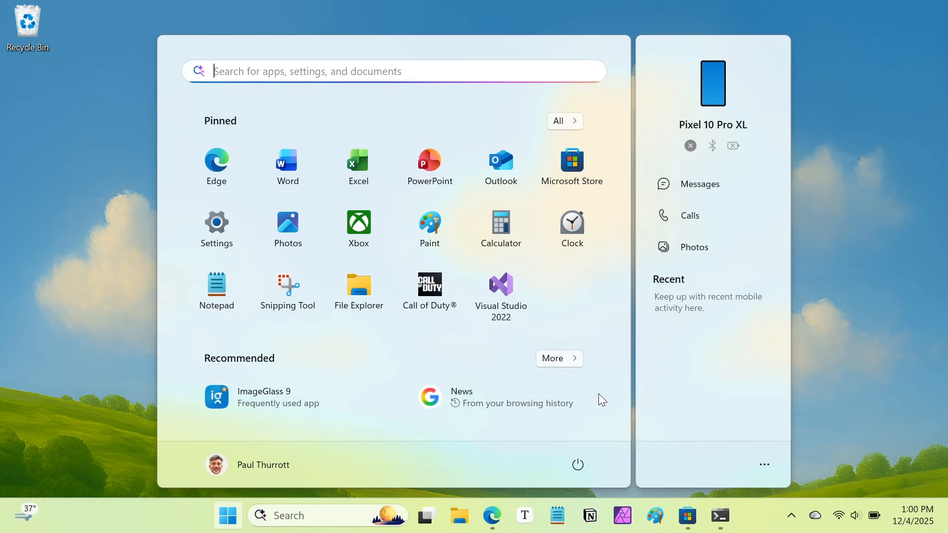
{"action": "mouse_move", "coordinate": [592, 383]}
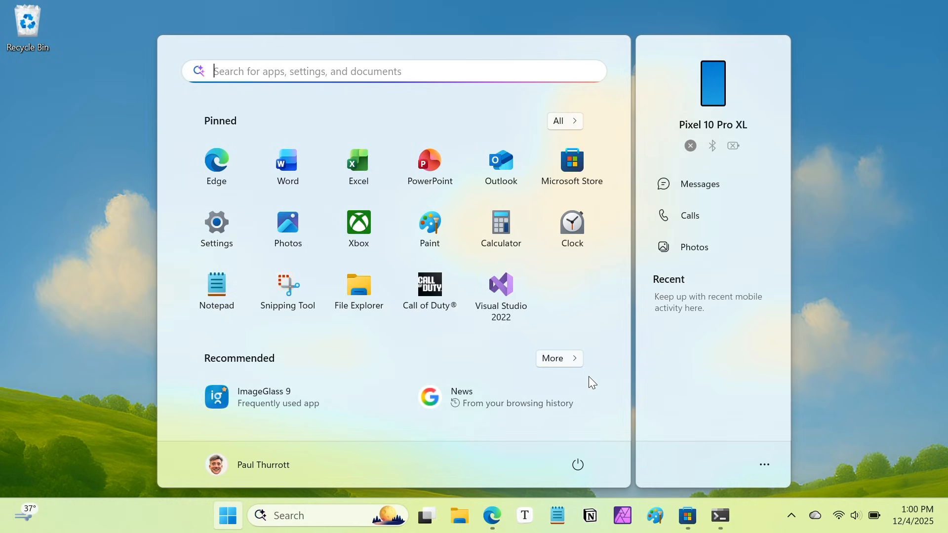
{"action": "mouse_move", "coordinate": [600, 404]}
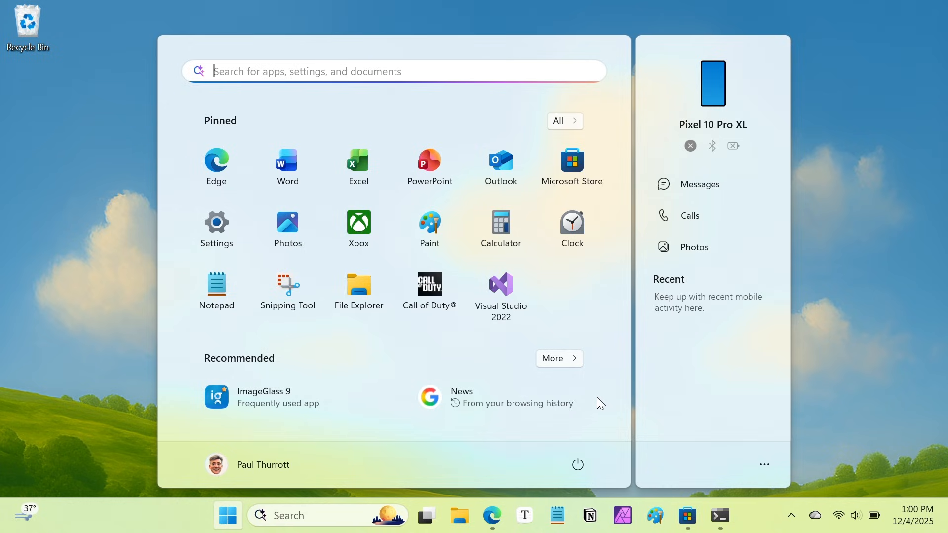
{"action": "mouse_move", "coordinate": [563, 317]}
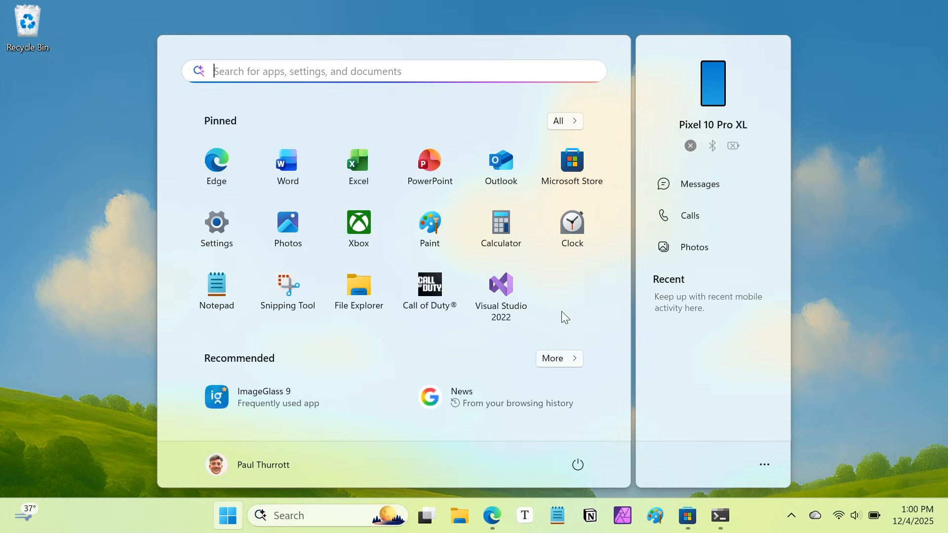
{"action": "mouse_move", "coordinate": [594, 348]}
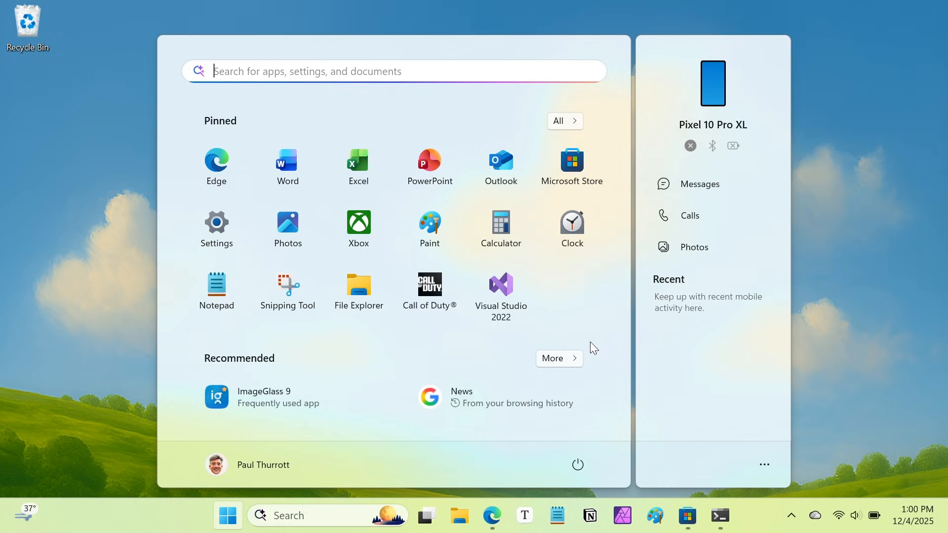
{"action": "mouse_move", "coordinate": [641, 235]}
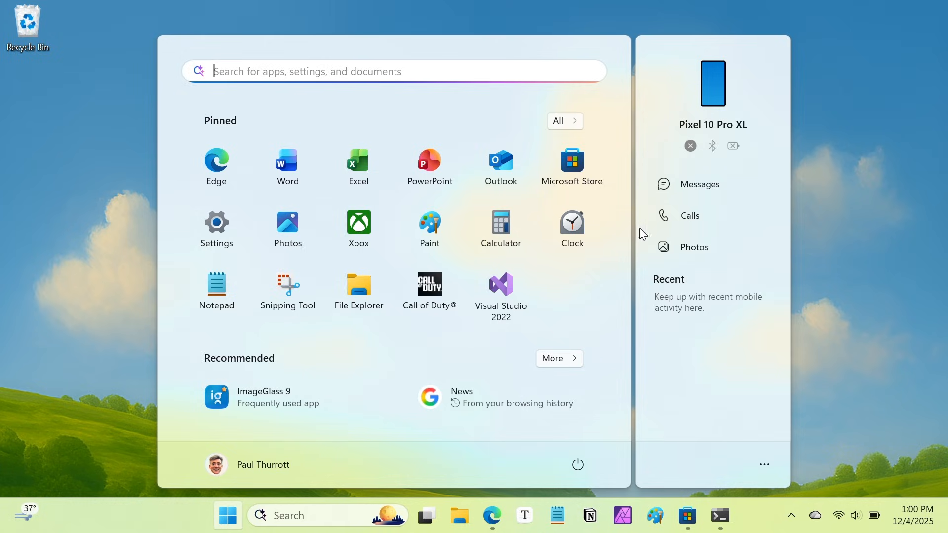
{"action": "mouse_move", "coordinate": [549, 120]}
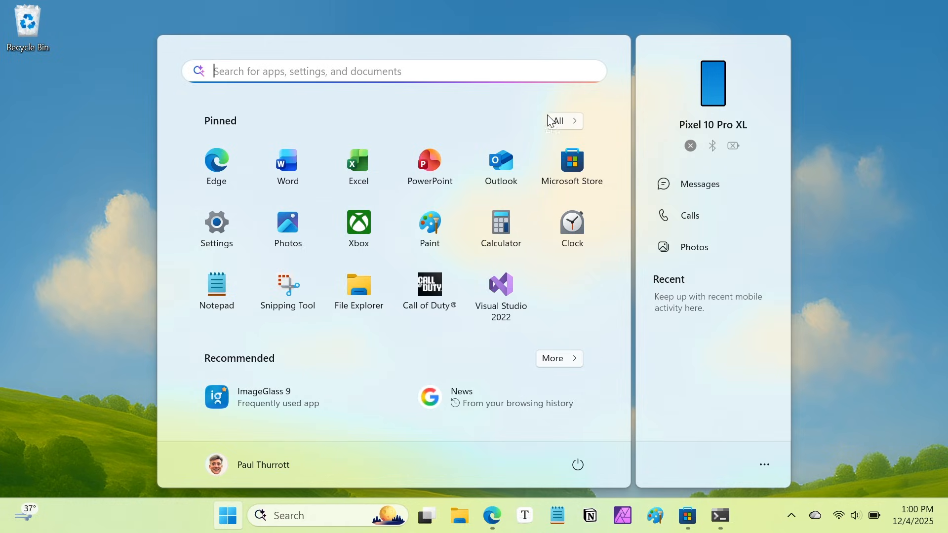
{"action": "mouse_move", "coordinate": [549, 122]}
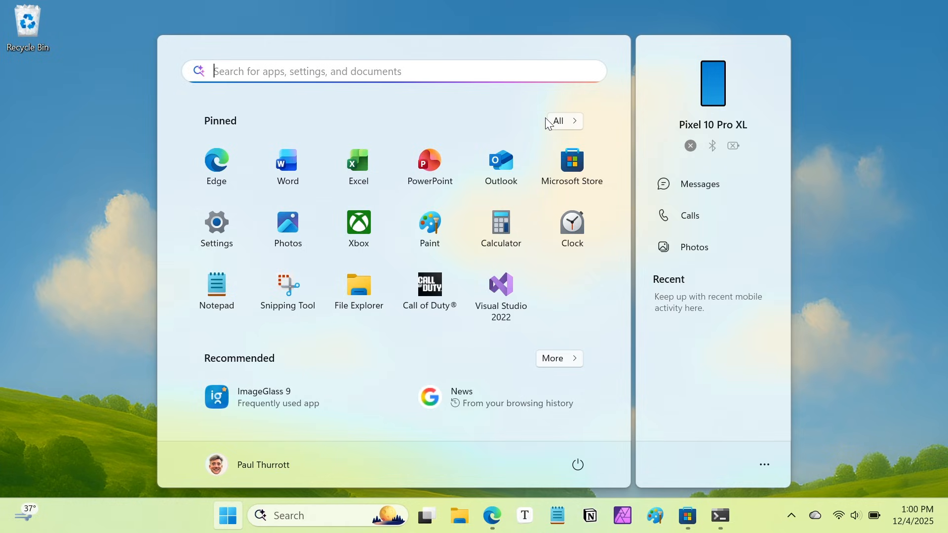
Switch the Start menu from Pinned to the full alphabetical All apps list.
{"action": "left_click", "coordinate": [557, 121]}
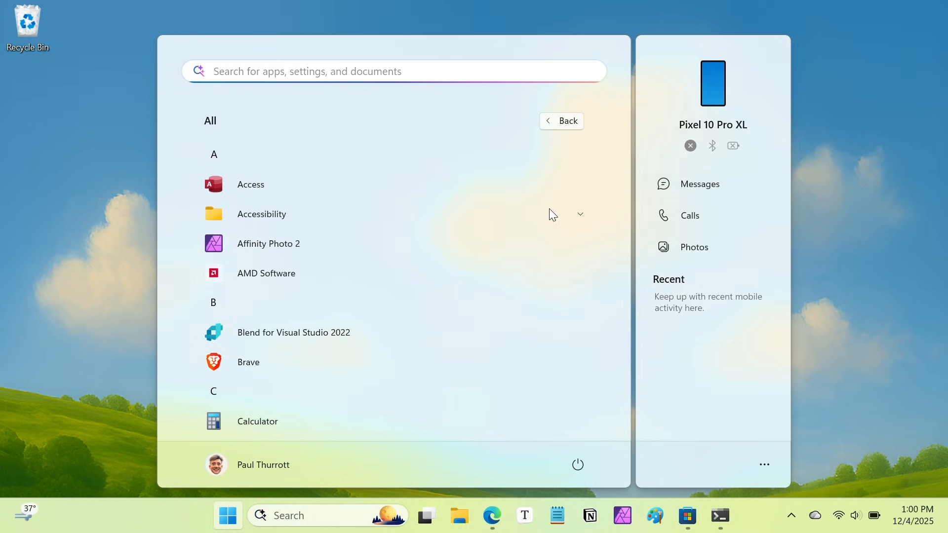
{"action": "mouse_move", "coordinate": [411, 225]}
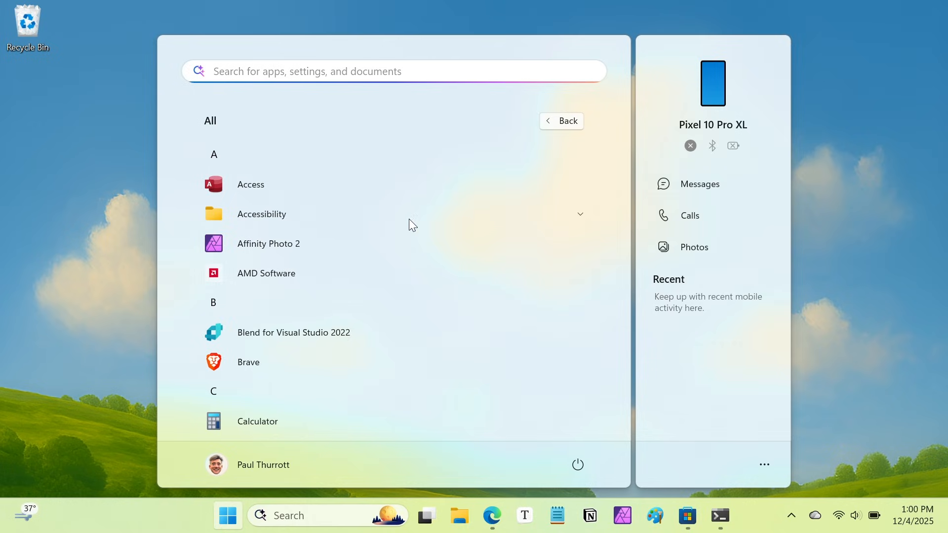
{"action": "mouse_move", "coordinate": [216, 151]}
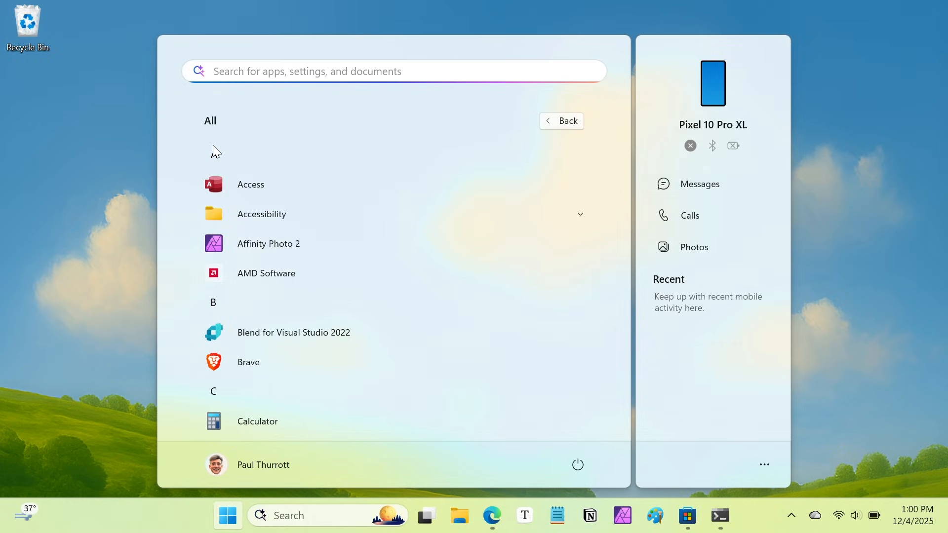
{"action": "mouse_move", "coordinate": [321, 403]}
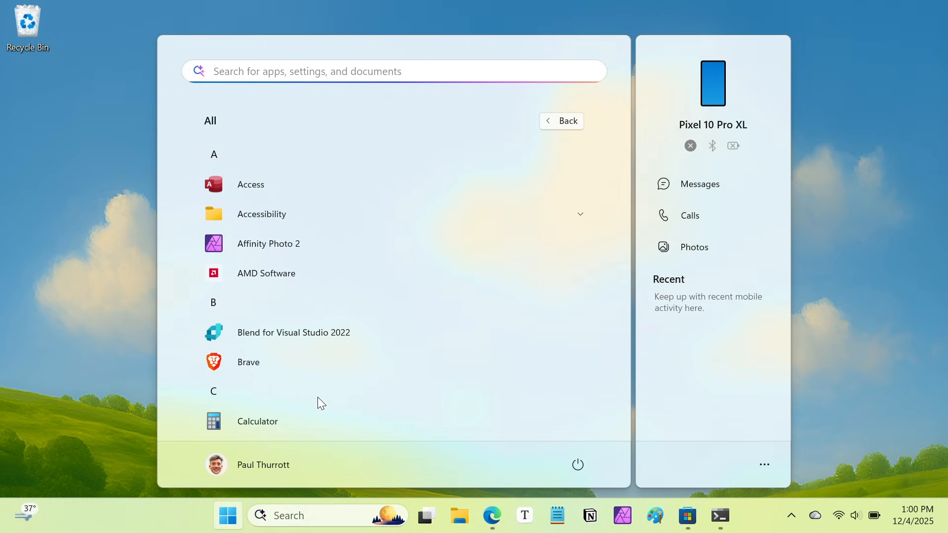
{"action": "mouse_move", "coordinate": [572, 210]}
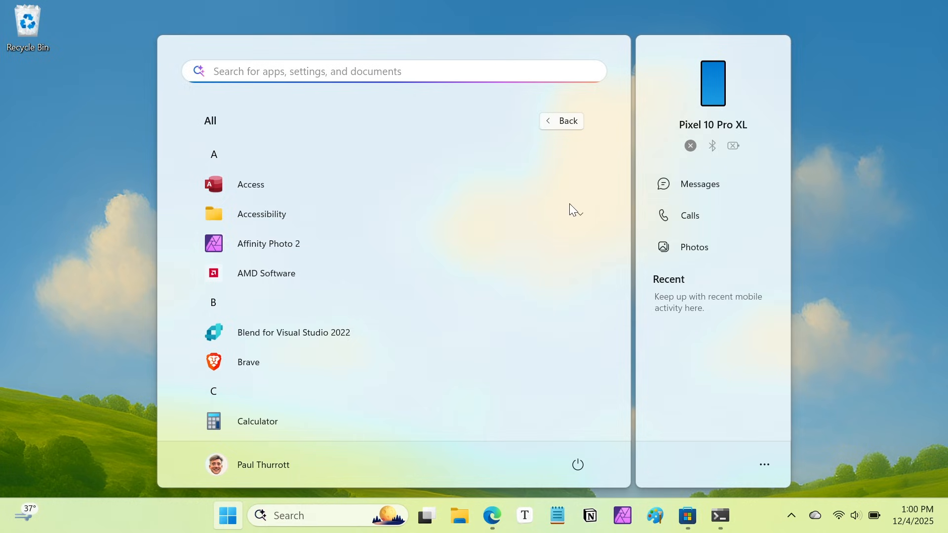
{"action": "mouse_move", "coordinate": [571, 129]}
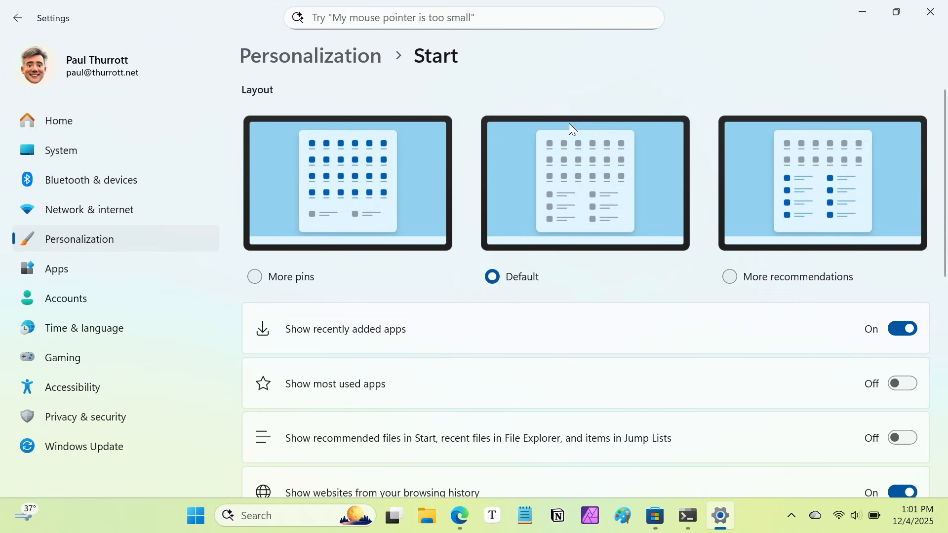
{"action": "mouse_move", "coordinate": [619, 112]}
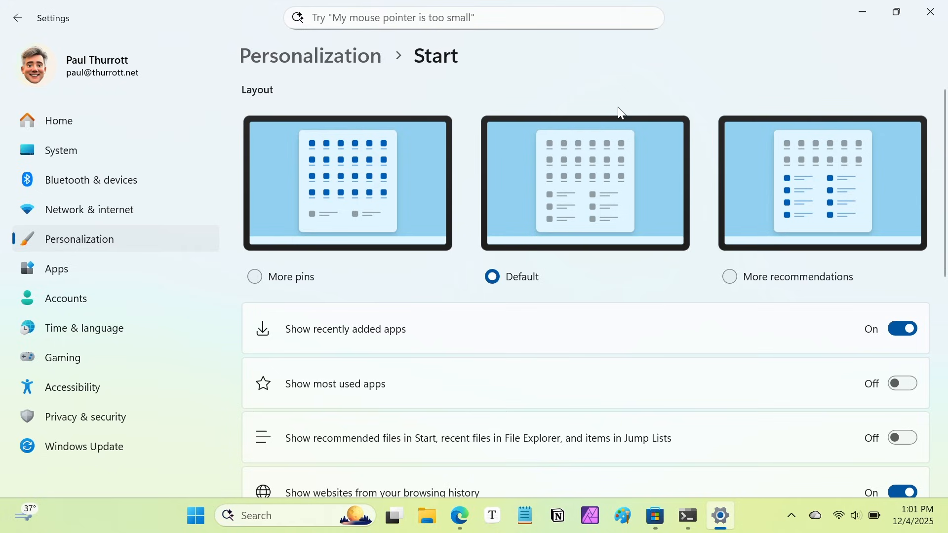
{"action": "mouse_move", "coordinate": [712, 184]}
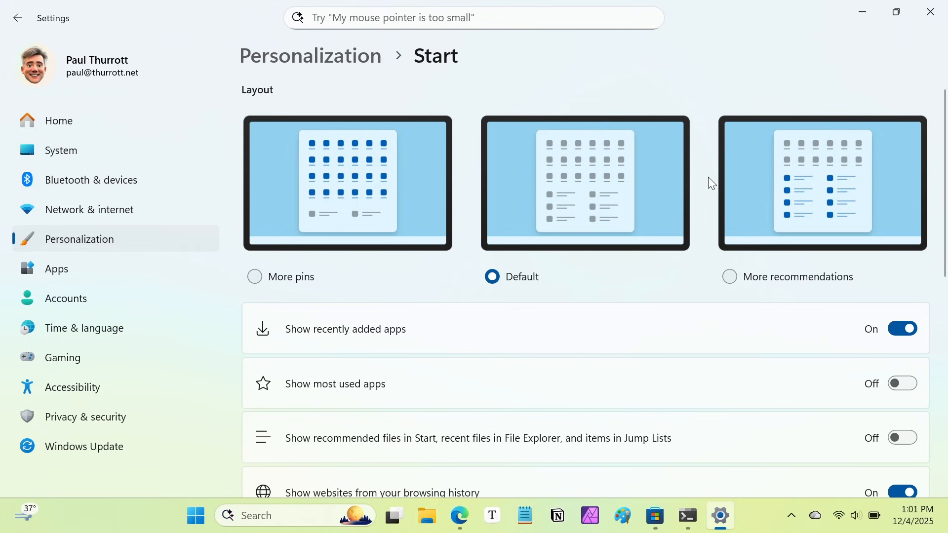
{"action": "mouse_move", "coordinate": [739, 308]}
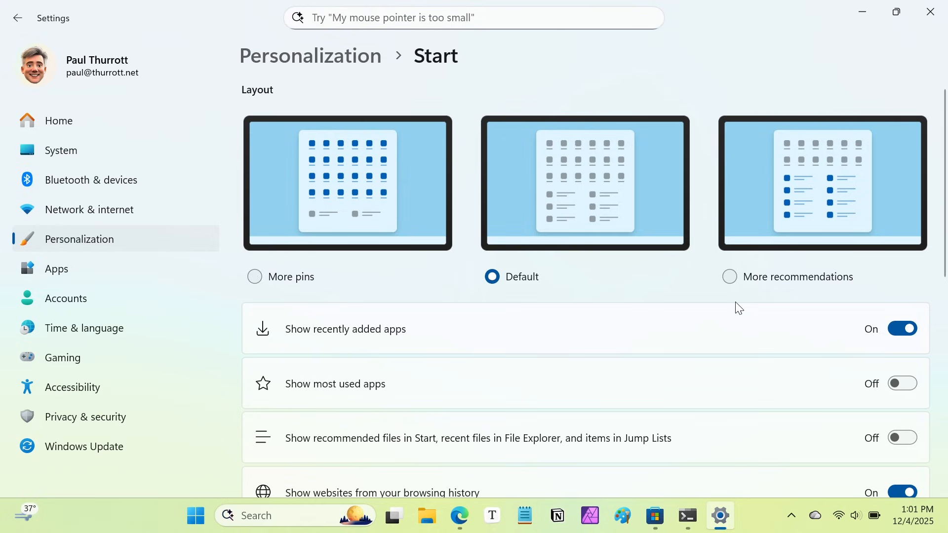
{"action": "mouse_move", "coordinate": [360, 213]}
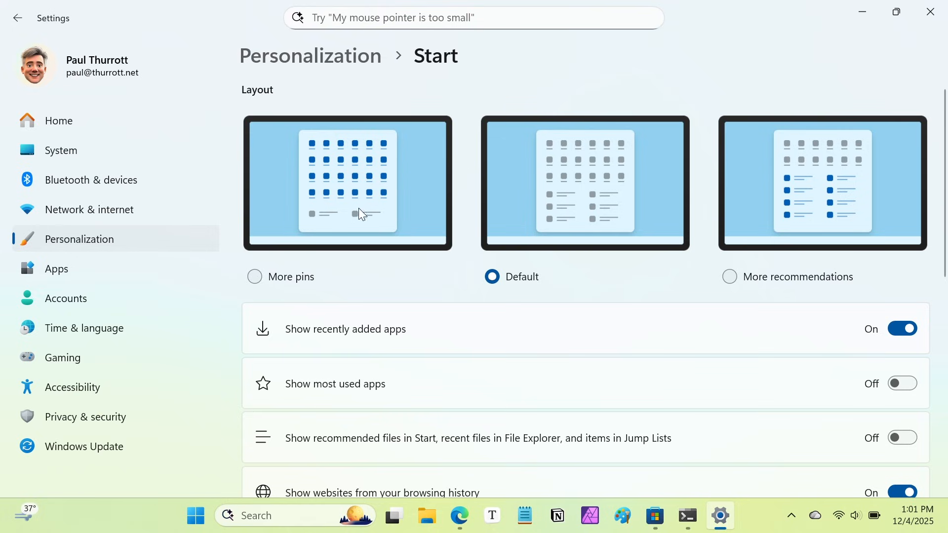
{"action": "mouse_move", "coordinate": [931, 203]}
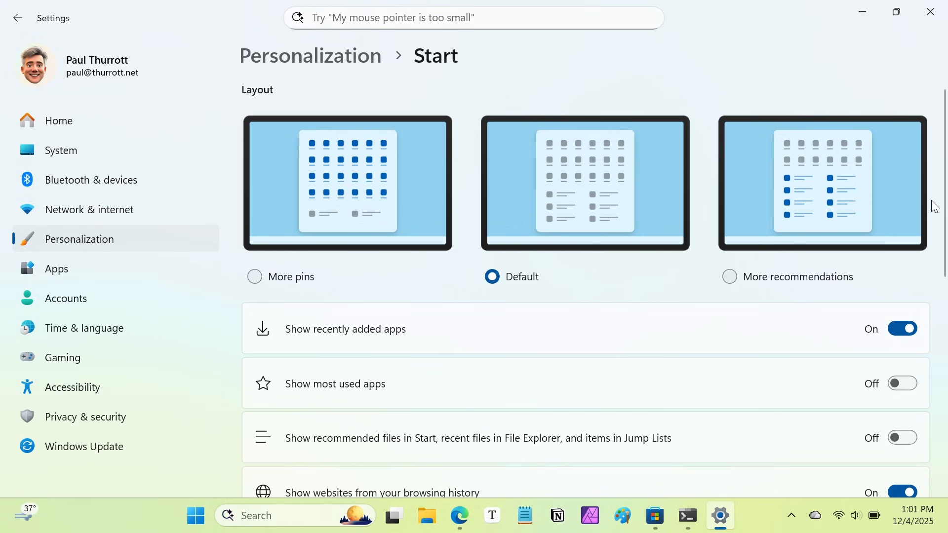
{"action": "mouse_move", "coordinate": [487, 199]}
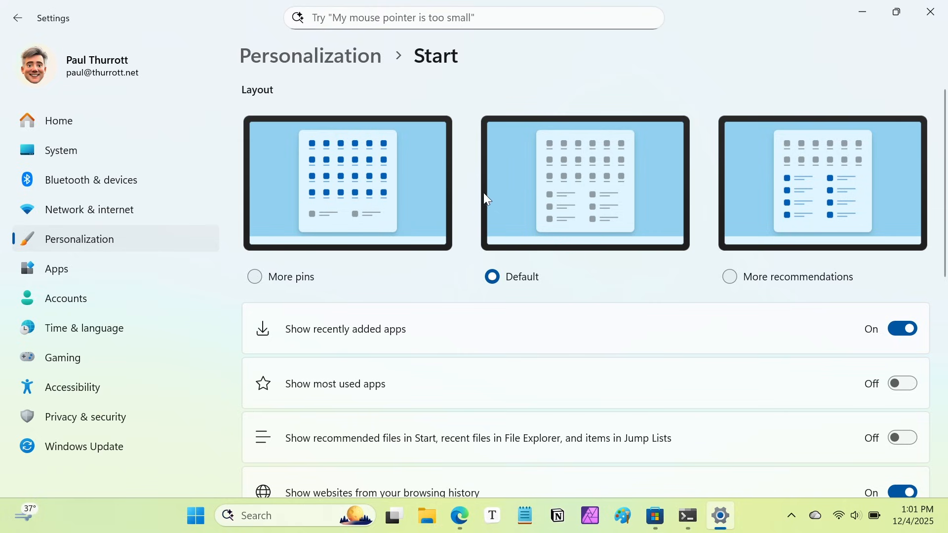
{"action": "mouse_move", "coordinate": [817, 371]}
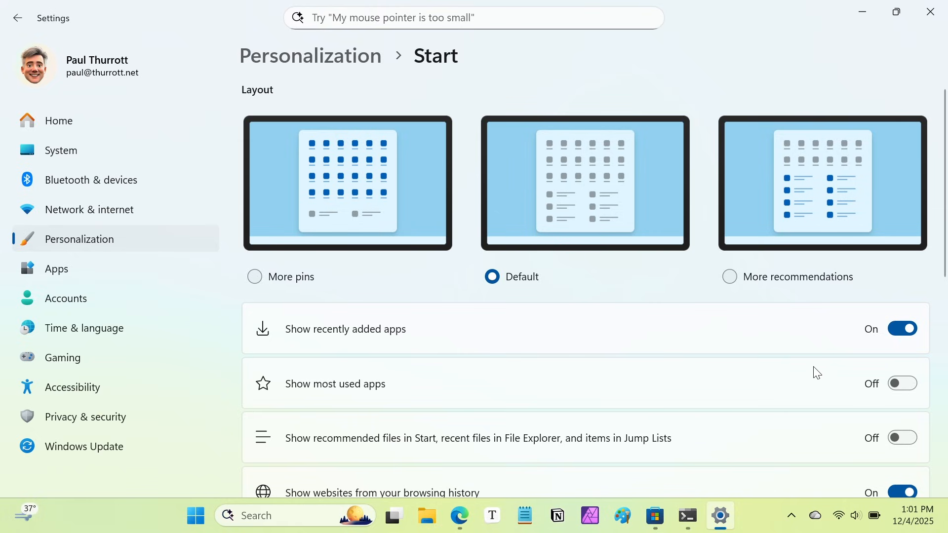
{"action": "mouse_move", "coordinate": [809, 310]}
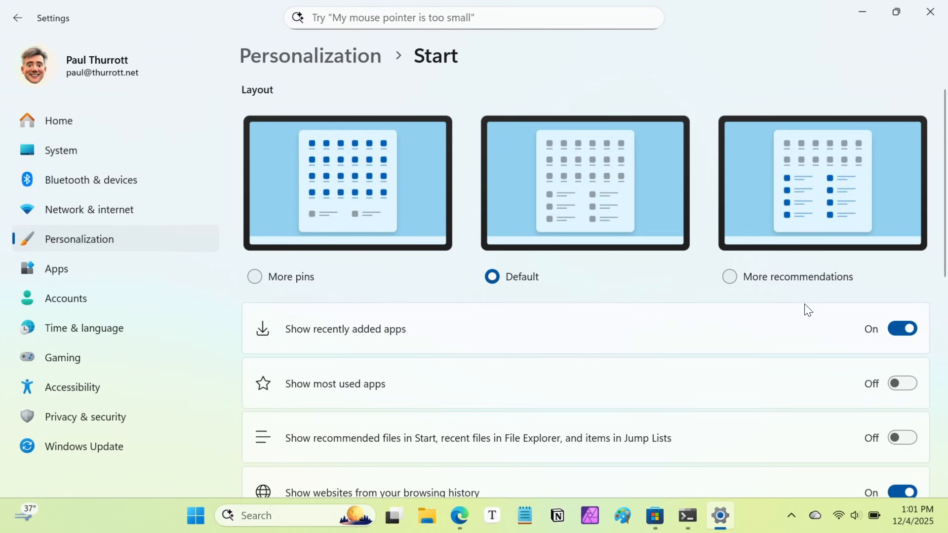
{"action": "mouse_move", "coordinate": [711, 261]}
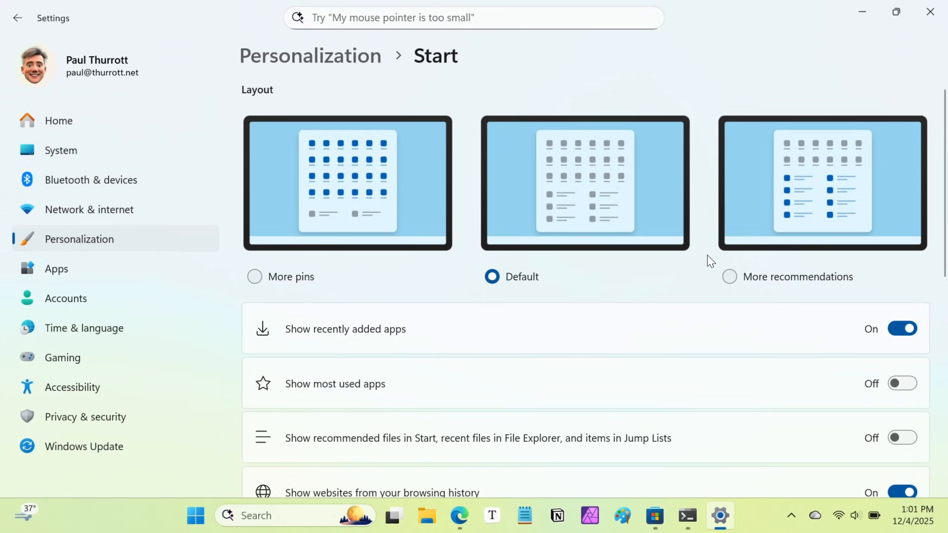
Scroll the Start settings to Show mobile device, keeping the Default layout.
{"action": "scroll", "scroll_direction": "down", "scroll_amount": 3}
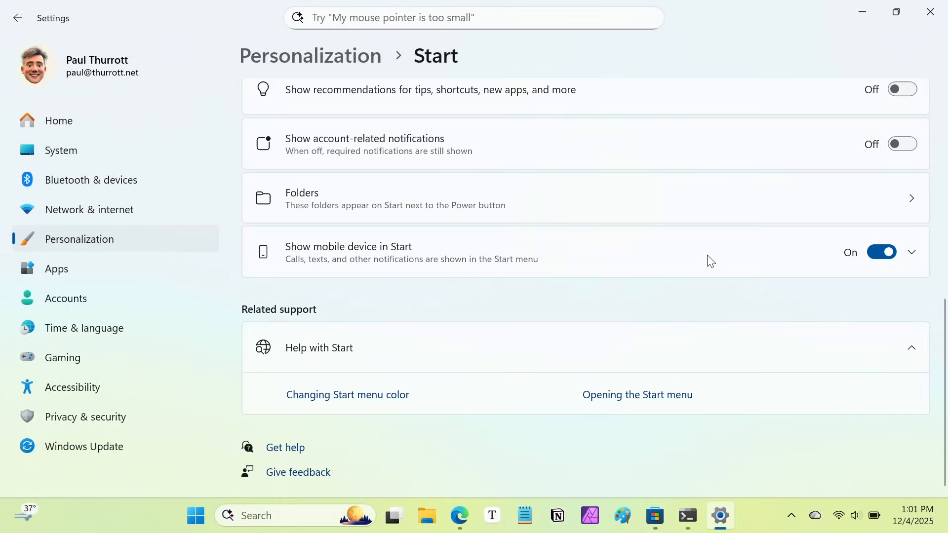
{"action": "left_click", "coordinate": [451, 516]}
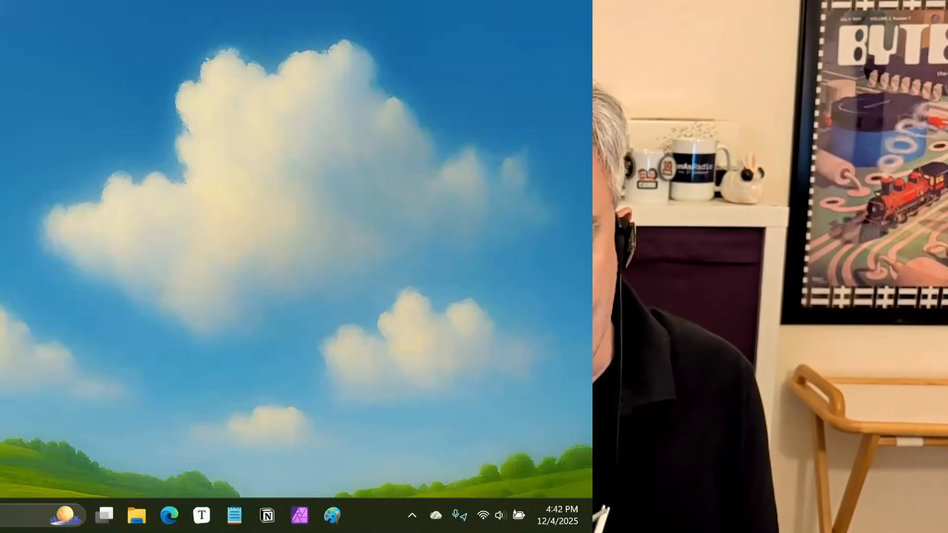
Open Start, then hide and restore the Pixel 10 Pro XL phone panel.
{"action": "left_click", "coordinate": [260, 515]}
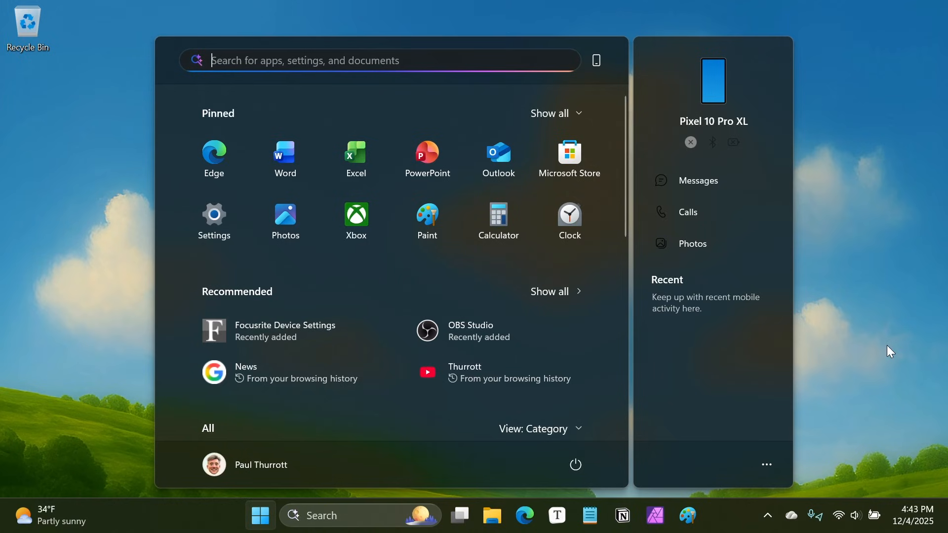
{"action": "mouse_move", "coordinate": [824, 250]}
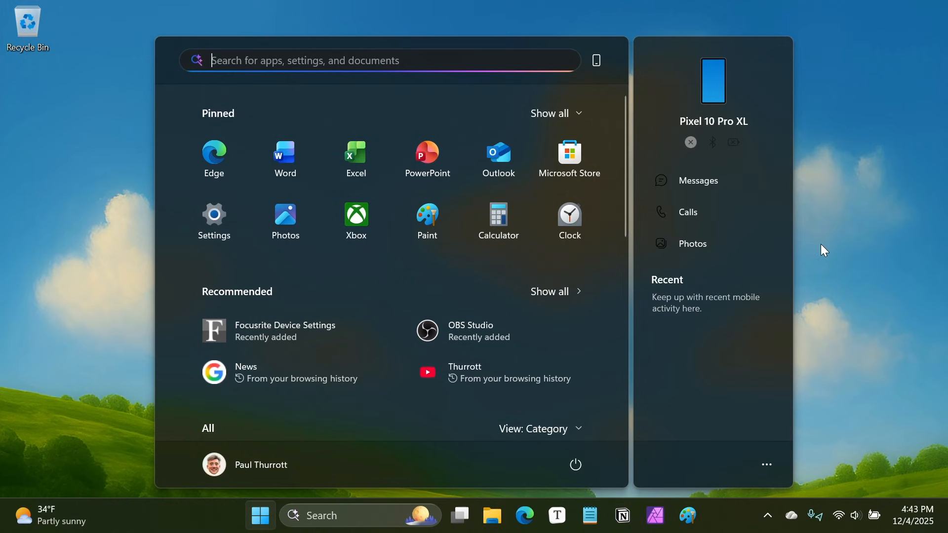
{"action": "mouse_move", "coordinate": [880, 221]}
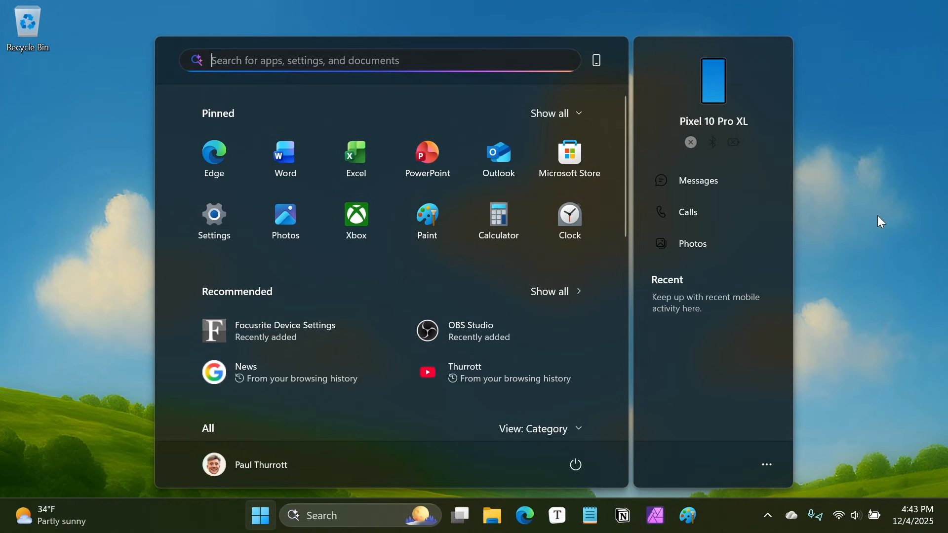
{"action": "mouse_move", "coordinate": [877, 218]}
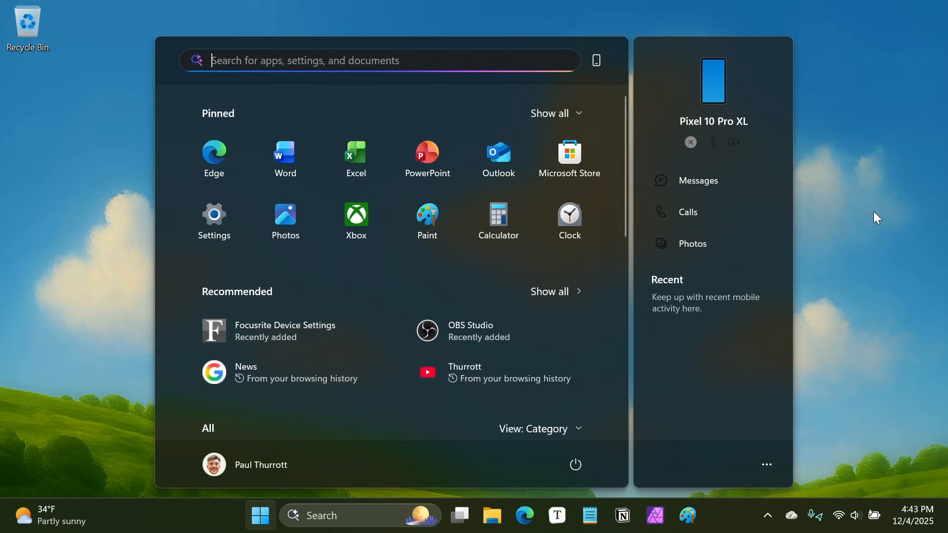
{"action": "mouse_move", "coordinate": [816, 294]}
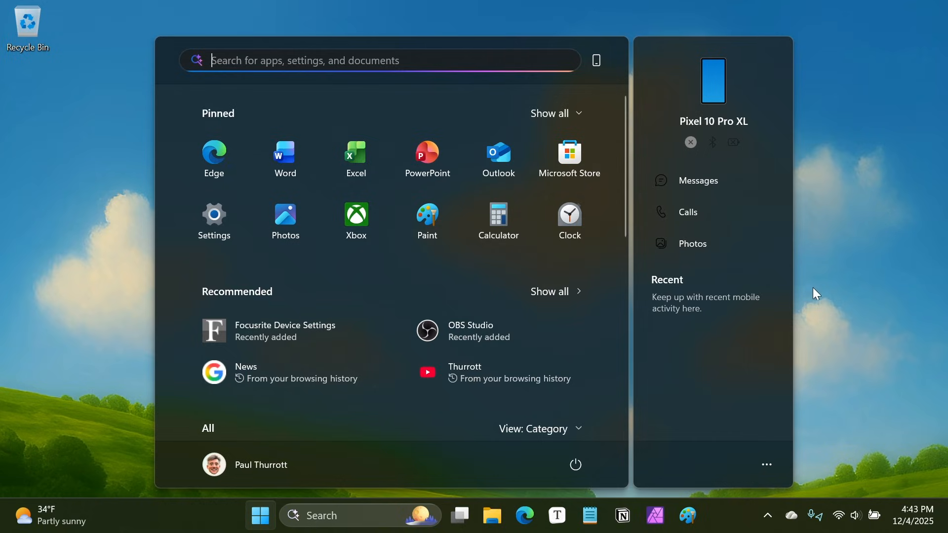
{"action": "mouse_move", "coordinate": [529, 71]}
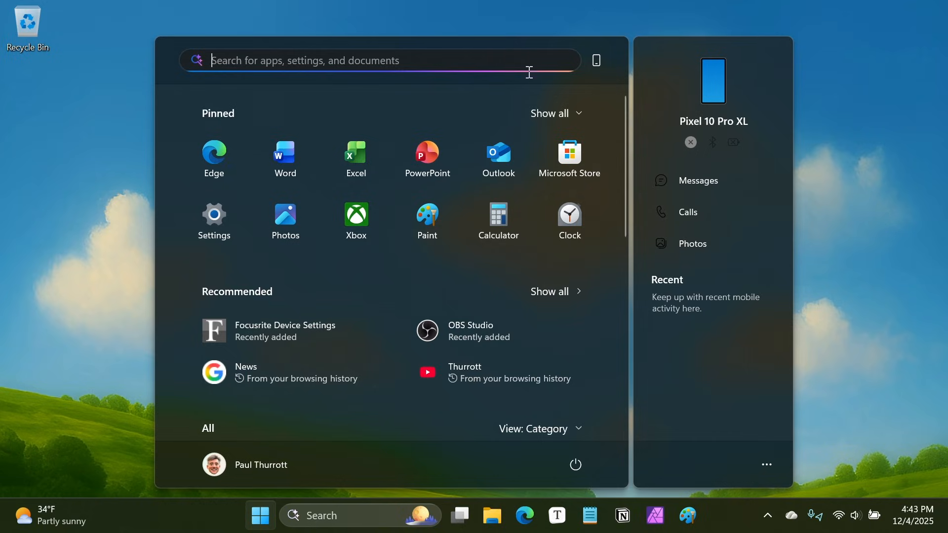
{"action": "mouse_move", "coordinate": [465, 62]}
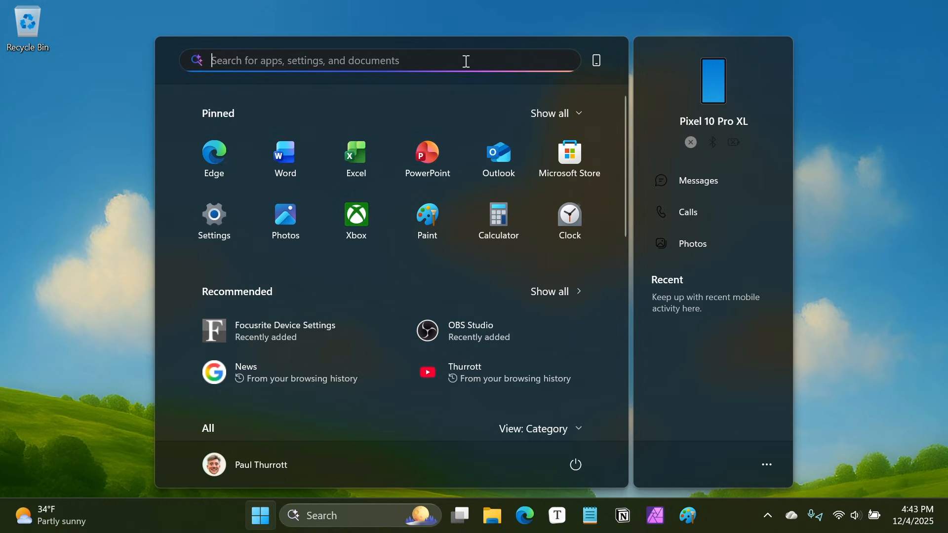
{"action": "mouse_move", "coordinate": [333, 65]}
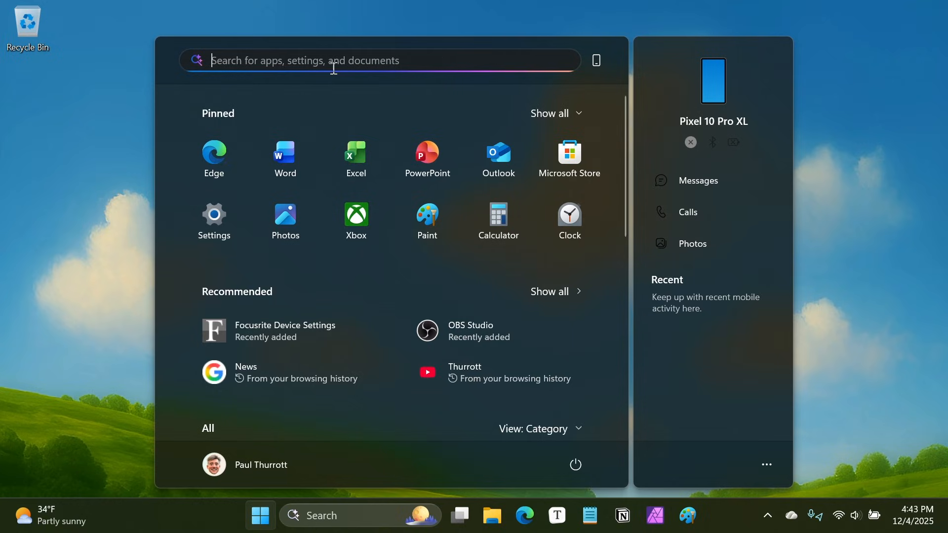
{"action": "mouse_move", "coordinate": [342, 70]}
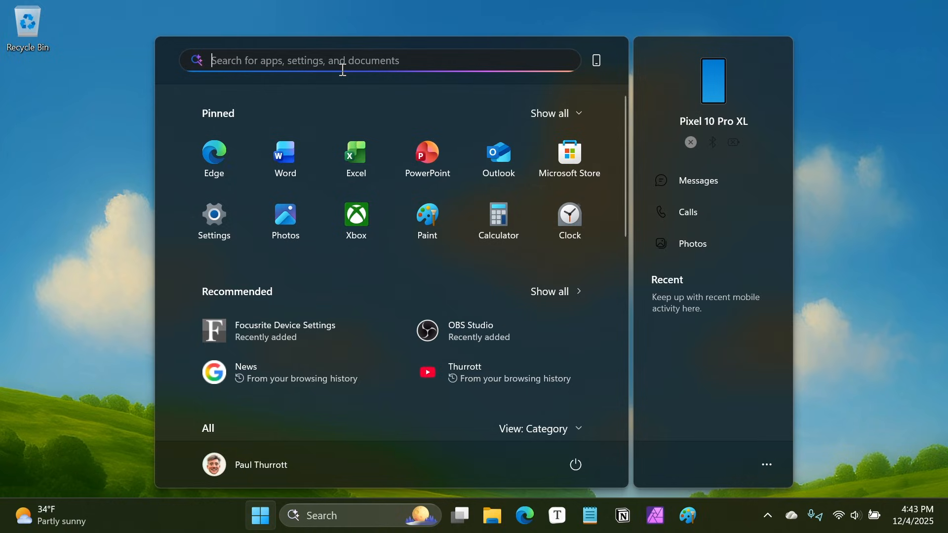
{"action": "mouse_move", "coordinate": [442, 109]}
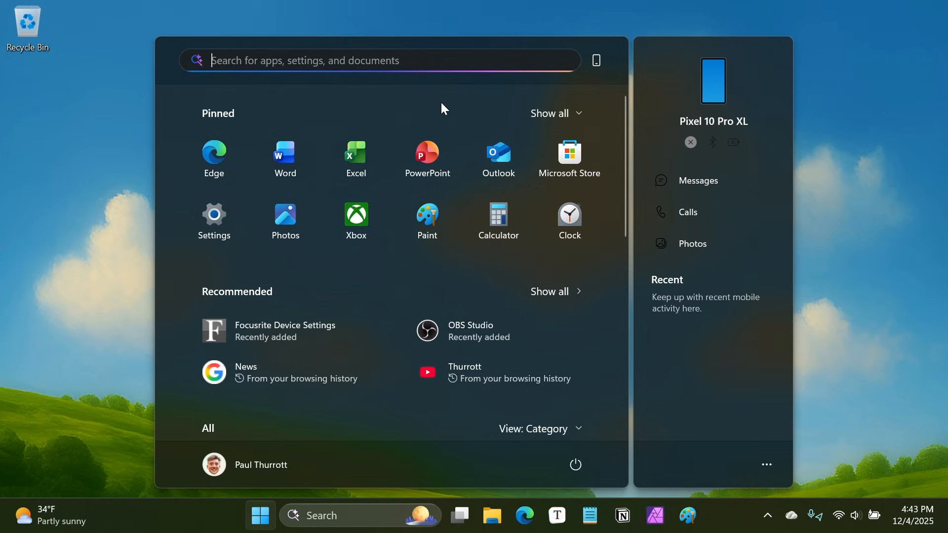
{"action": "mouse_move", "coordinate": [473, 134]}
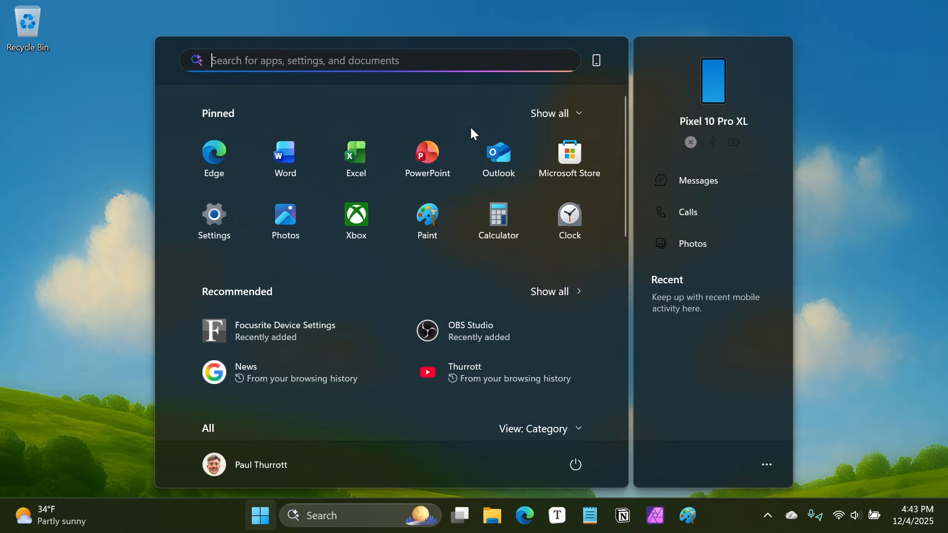
{"action": "mouse_move", "coordinate": [600, 48]}
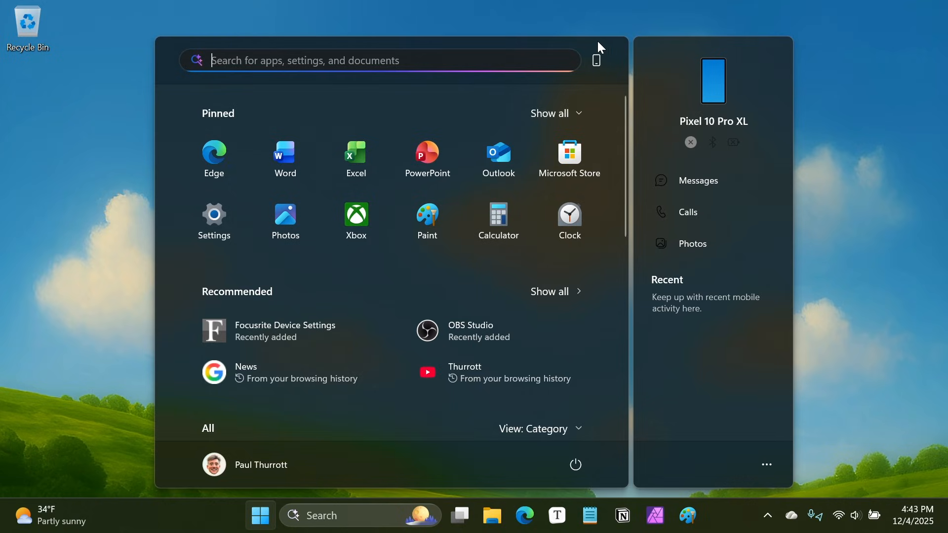
{"action": "mouse_move", "coordinate": [755, 81]}
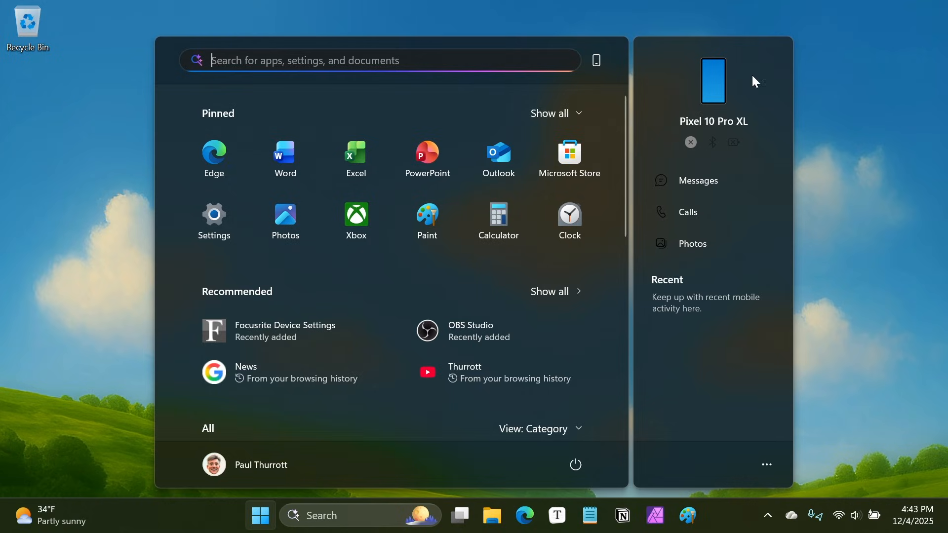
{"action": "mouse_move", "coordinate": [595, 60]}
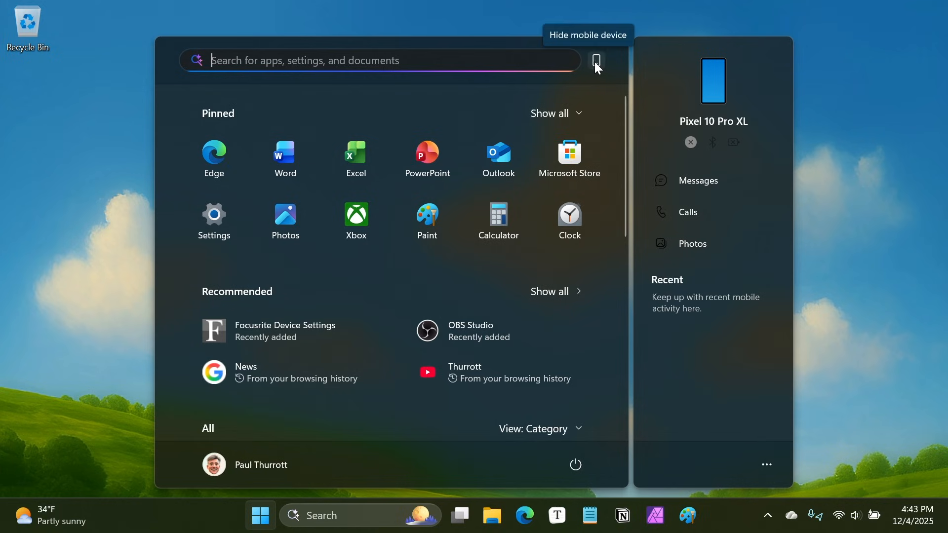
{"action": "mouse_move", "coordinate": [712, 89]}
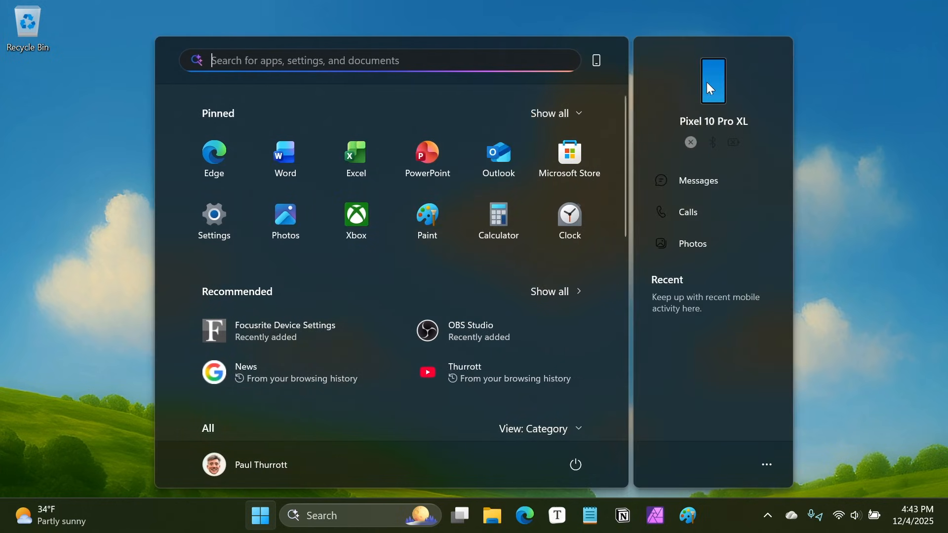
{"action": "mouse_move", "coordinate": [595, 60]}
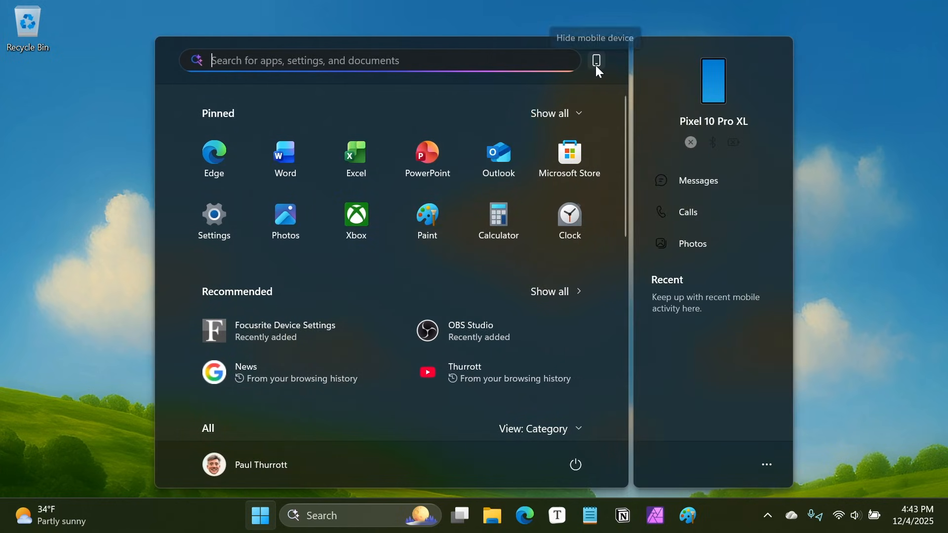
{"action": "left_click", "coordinate": [596, 60]}
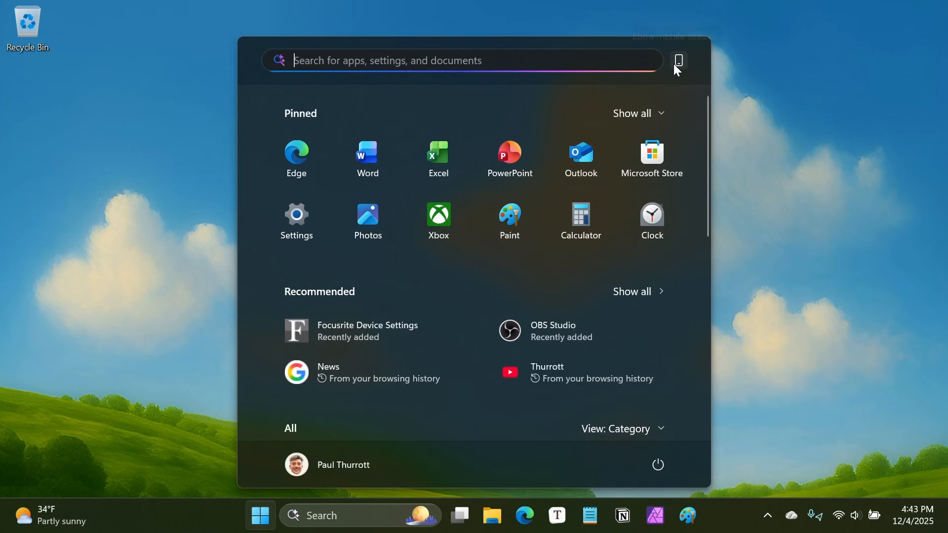
{"action": "left_click", "coordinate": [678, 60]}
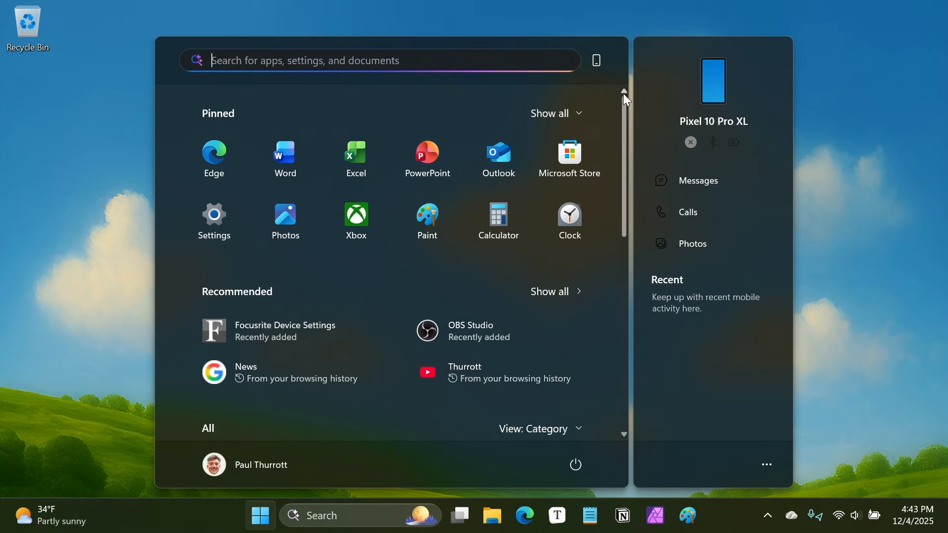
{"action": "mouse_move", "coordinate": [904, 219]}
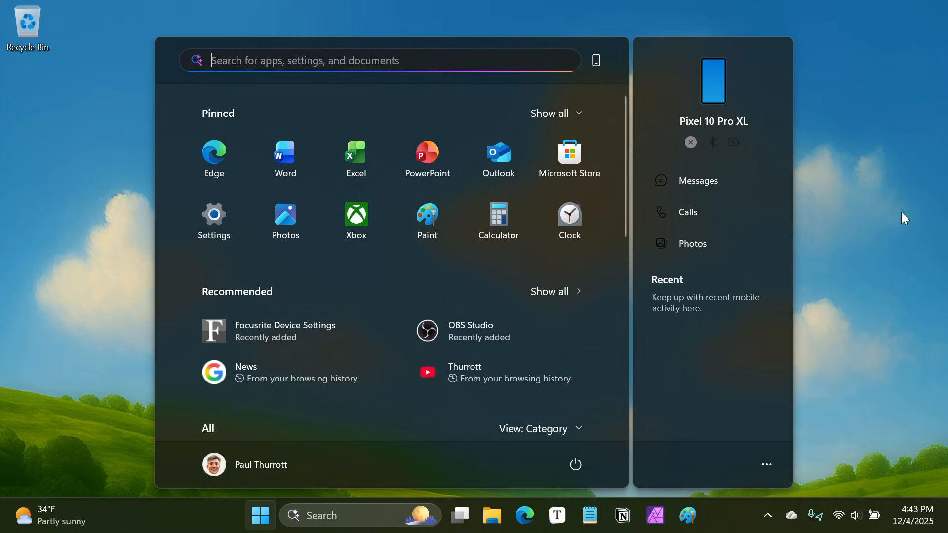
{"action": "mouse_move", "coordinate": [896, 195]}
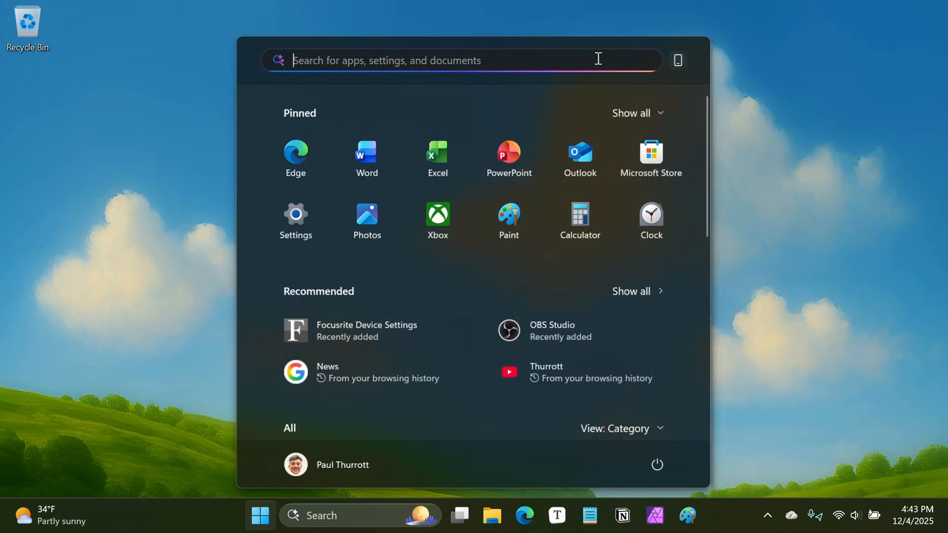
{"action": "left_click", "coordinate": [678, 59]}
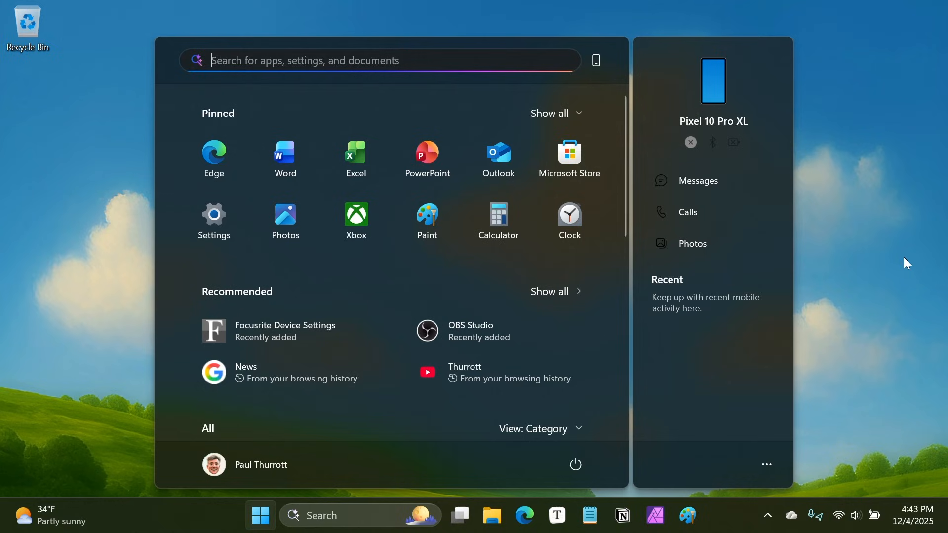
{"action": "mouse_move", "coordinate": [865, 316]}
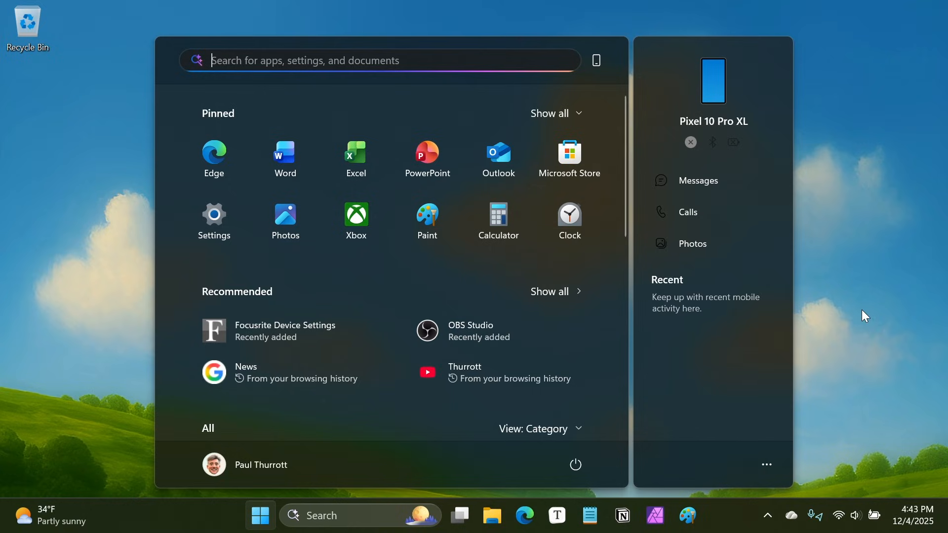
{"action": "mouse_move", "coordinate": [843, 307]}
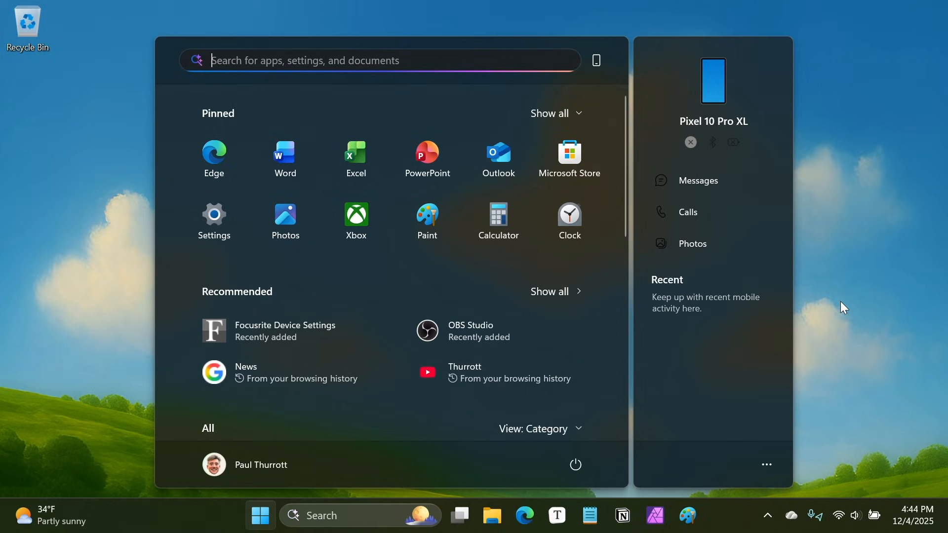
{"action": "mouse_move", "coordinate": [202, 281]}
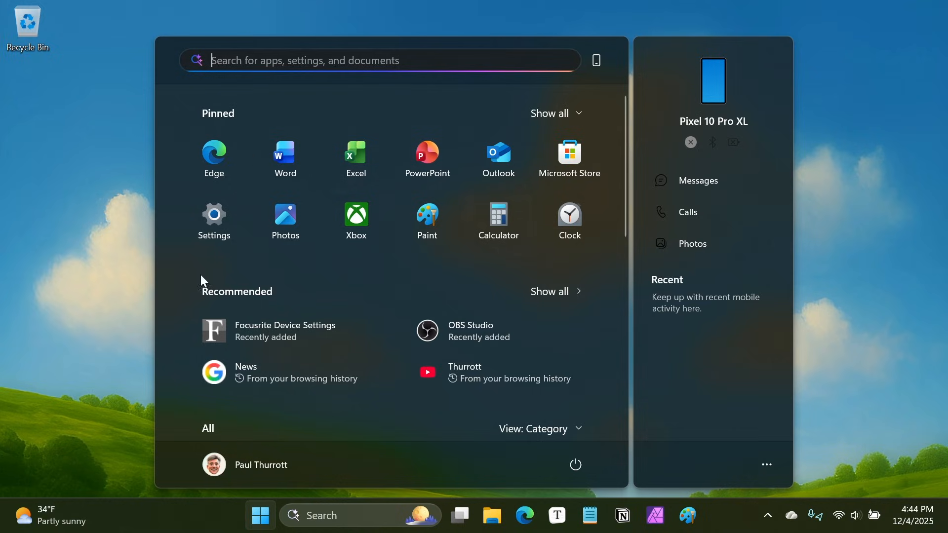
{"action": "mouse_move", "coordinate": [633, 448]}
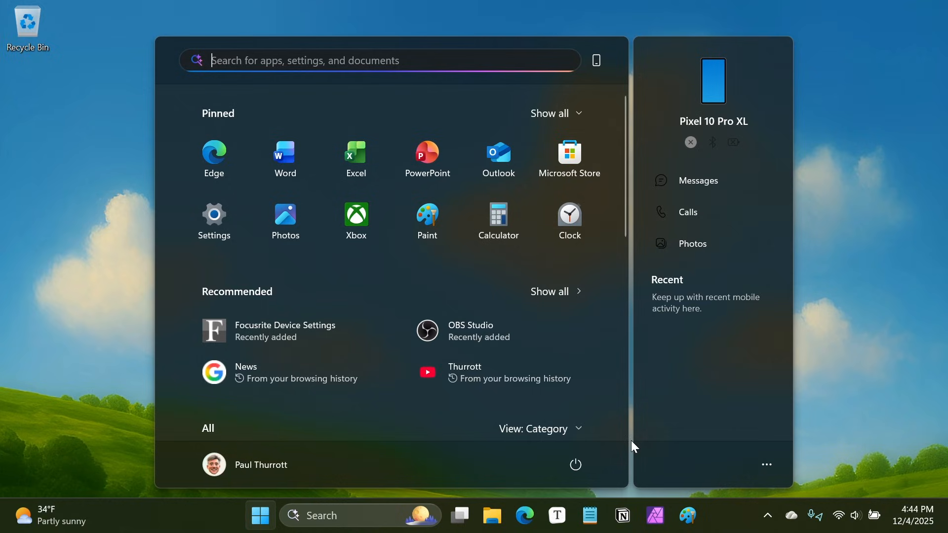
{"action": "mouse_move", "coordinate": [543, 357]}
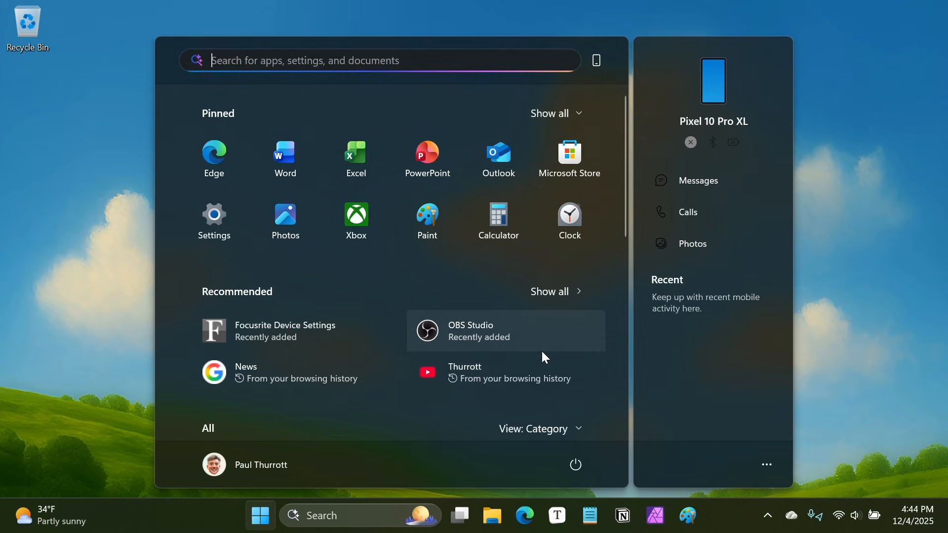
{"action": "mouse_move", "coordinate": [525, 295]}
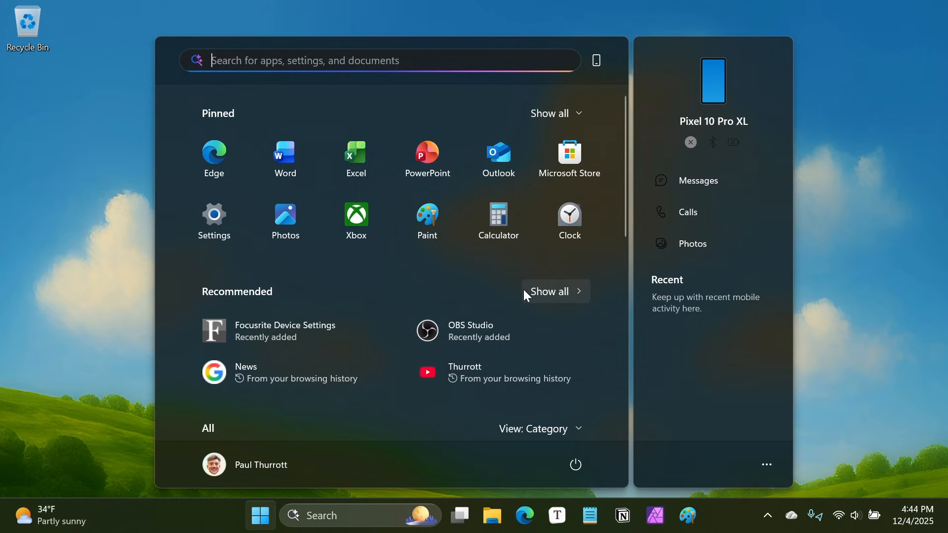
{"action": "mouse_move", "coordinate": [498, 288]}
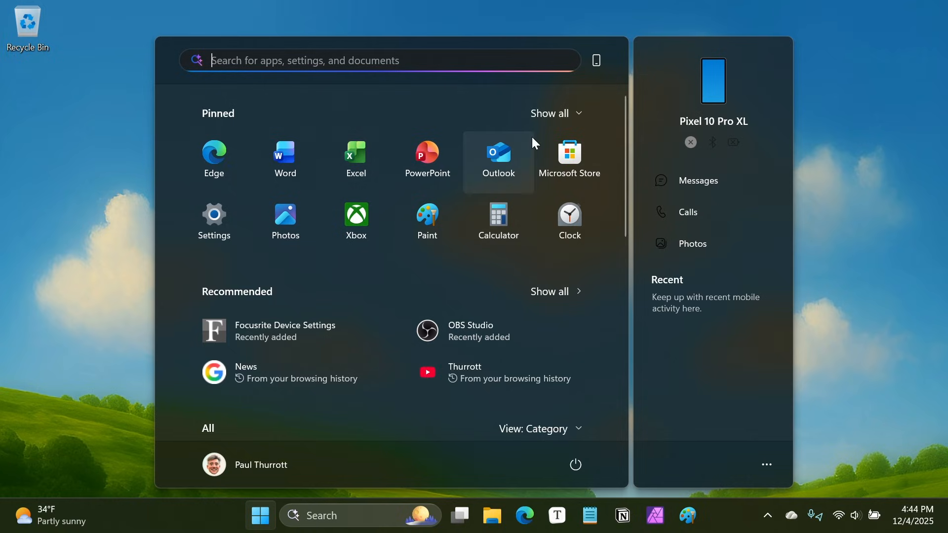
{"action": "mouse_move", "coordinate": [505, 120]}
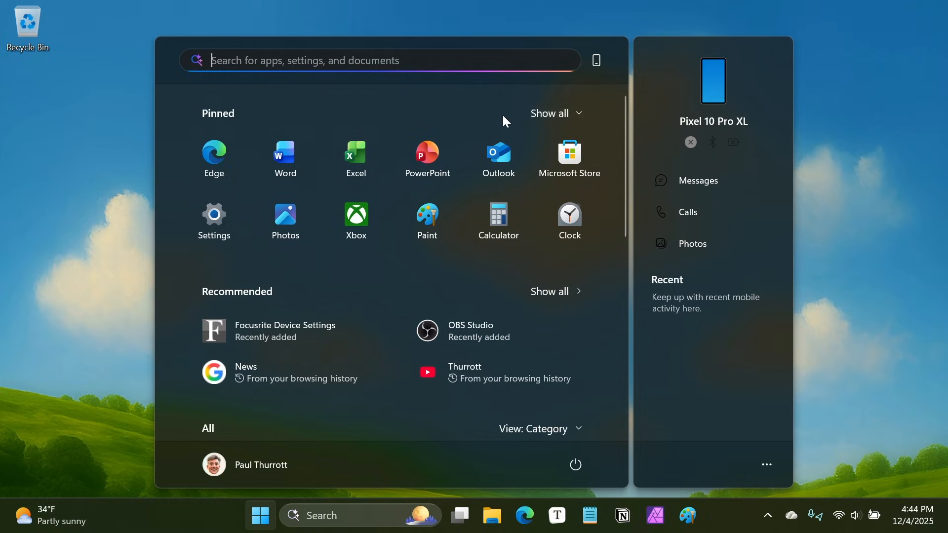
{"action": "mouse_move", "coordinate": [579, 114]}
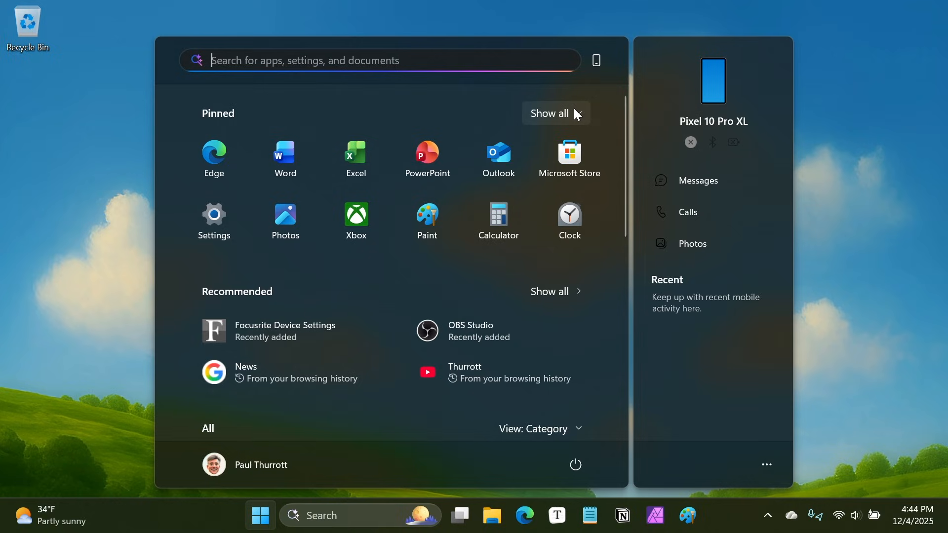
Toggle pinned apps between Show all and Show less, ending fully expanded.
{"action": "left_click", "coordinate": [548, 113]}
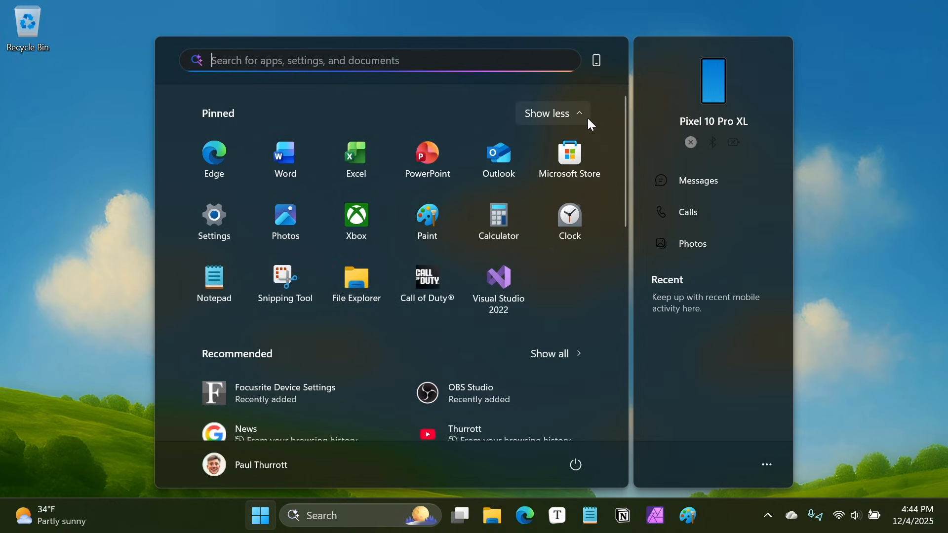
{"action": "left_click", "coordinate": [547, 113]}
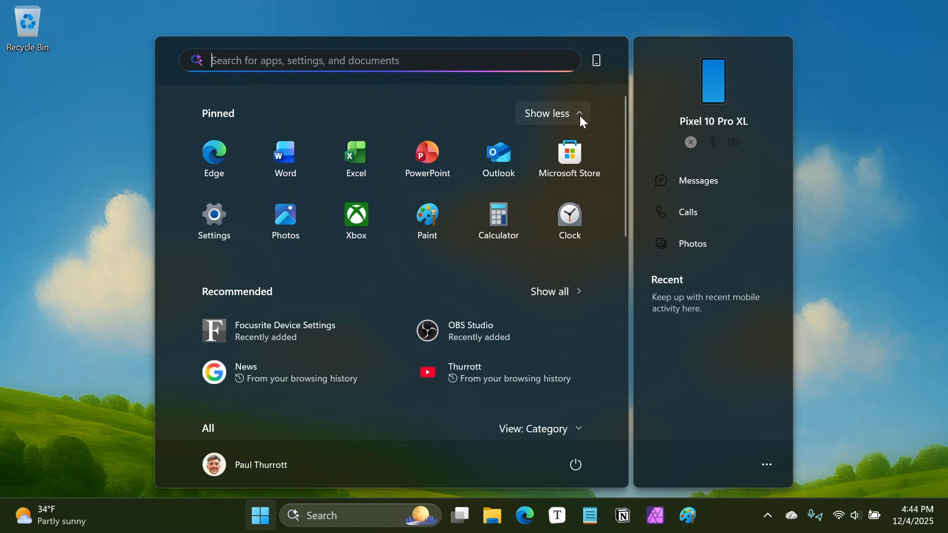
{"action": "left_click", "coordinate": [546, 113]}
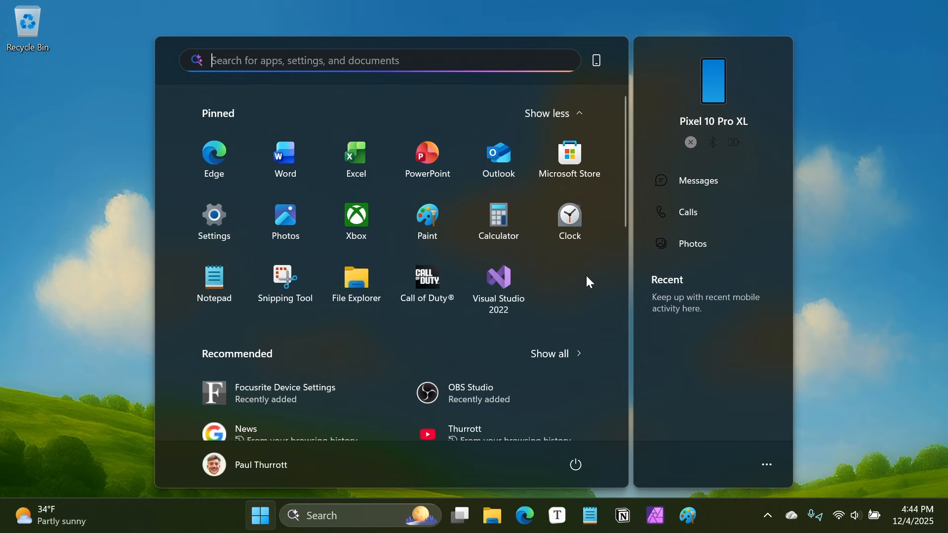
{"action": "mouse_move", "coordinate": [501, 289]}
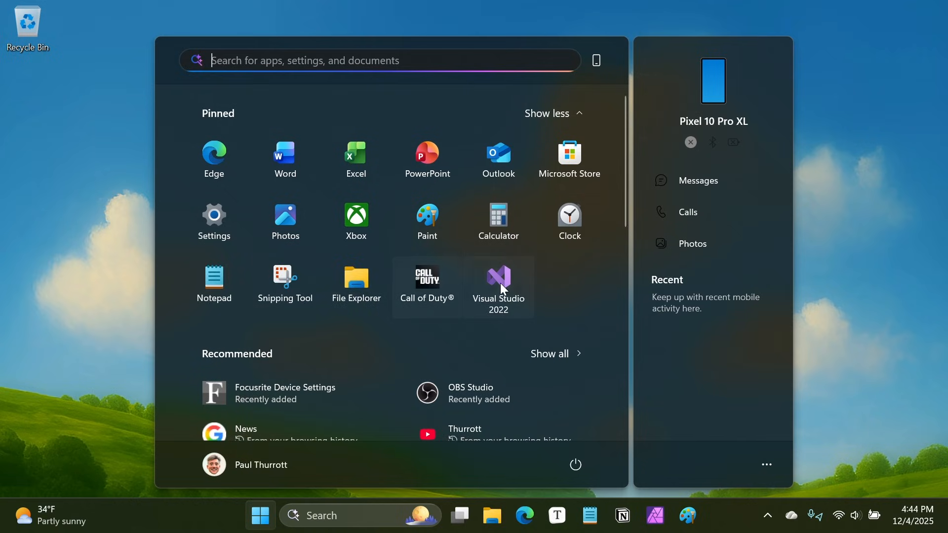
{"action": "mouse_move", "coordinate": [569, 157]}
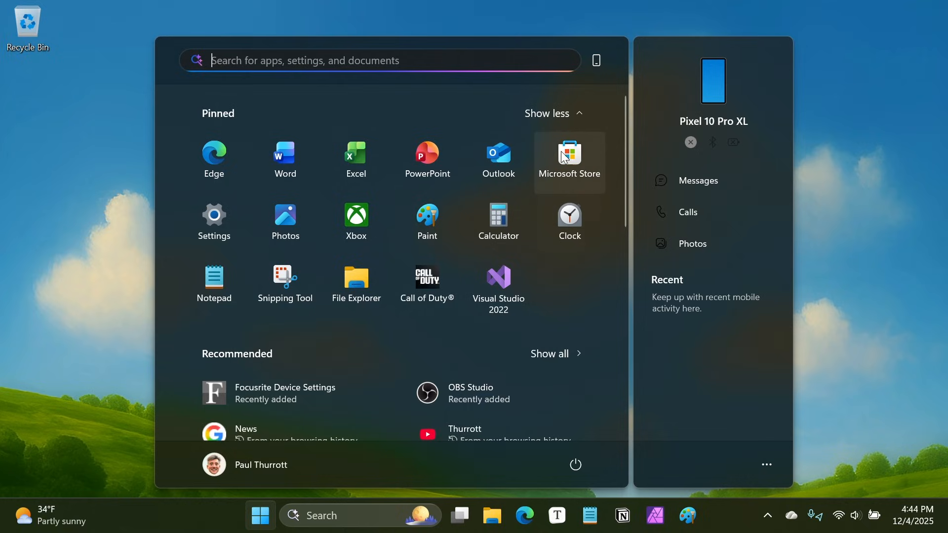
{"action": "left_click", "coordinate": [551, 113]}
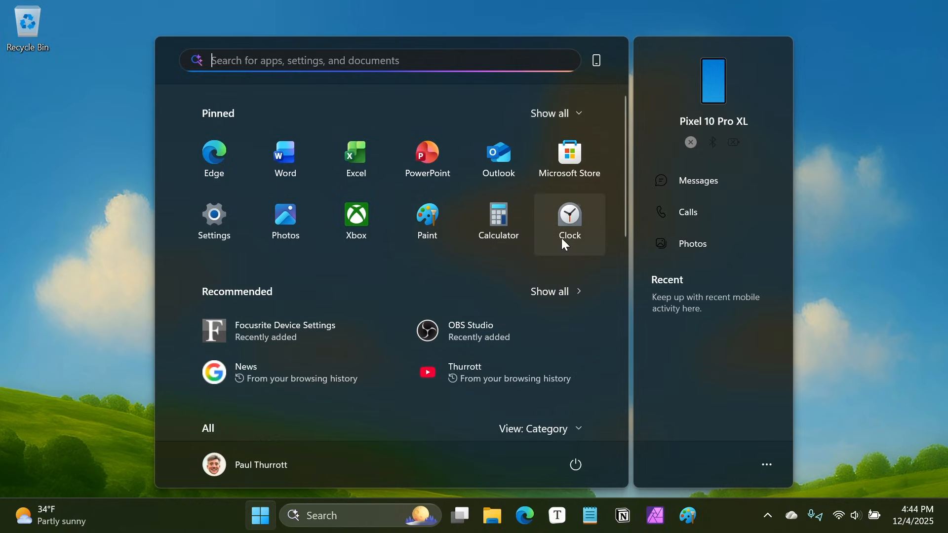
{"action": "mouse_move", "coordinate": [524, 206]}
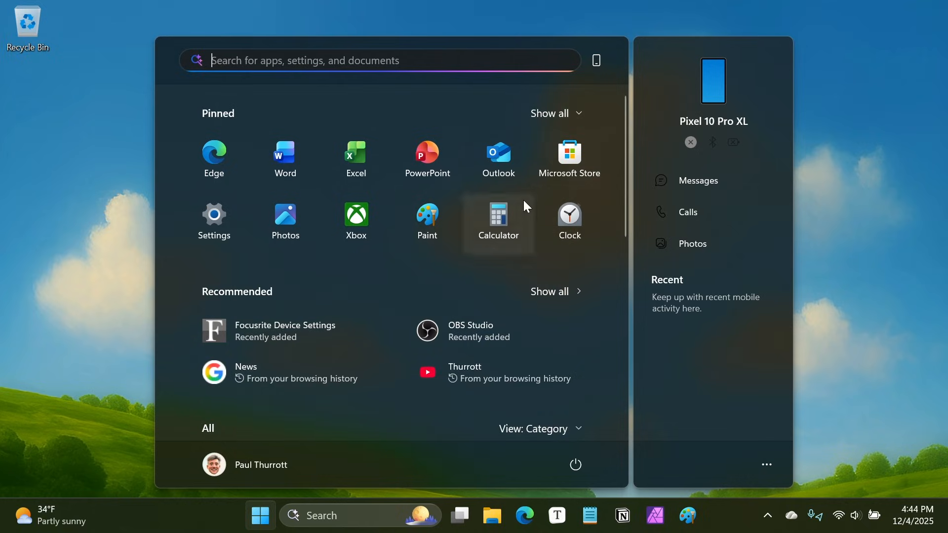
{"action": "left_click", "coordinate": [549, 113]}
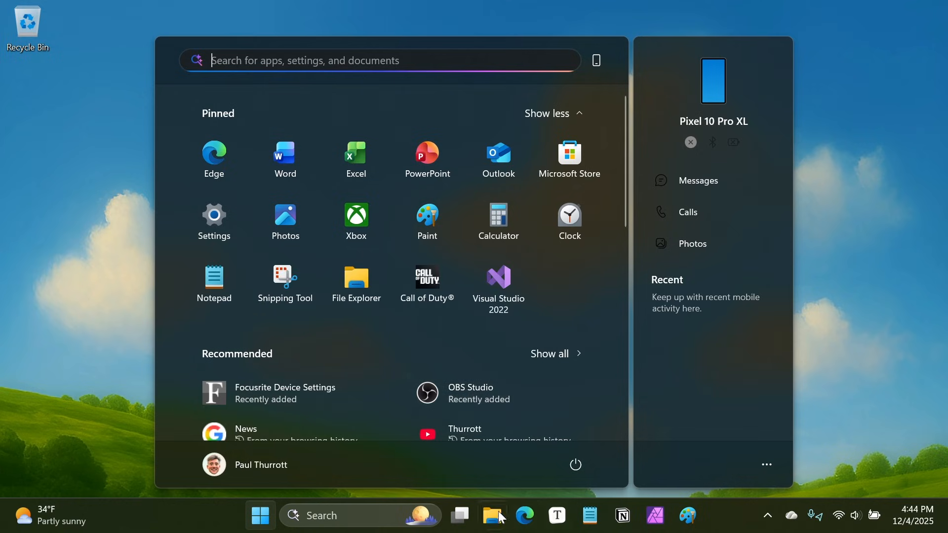
{"action": "mouse_move", "coordinate": [759, 179]}
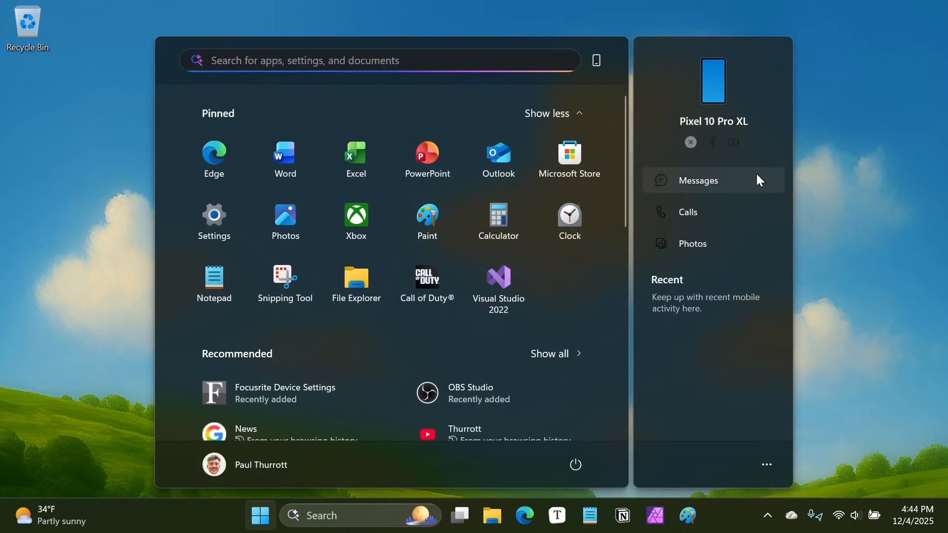
{"action": "mouse_move", "coordinate": [598, 277]}
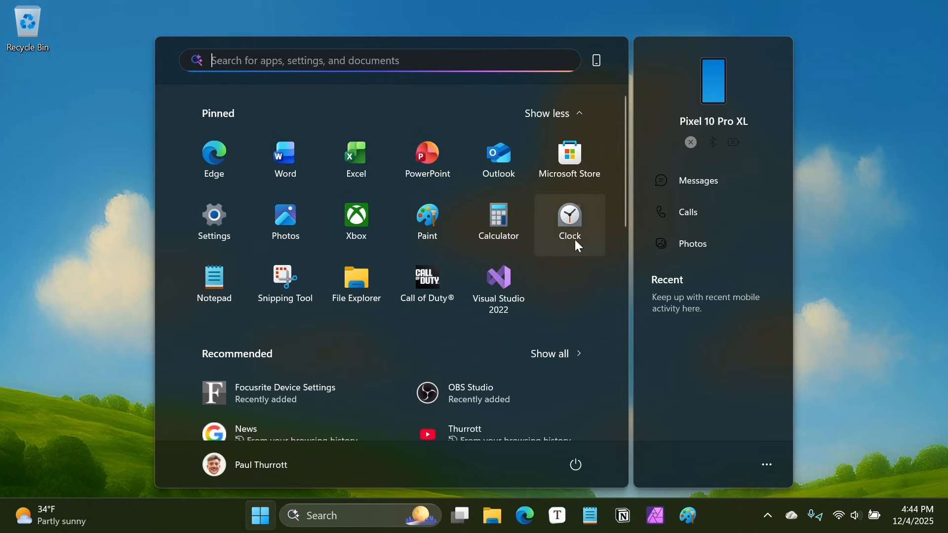
{"action": "mouse_move", "coordinate": [588, 270]}
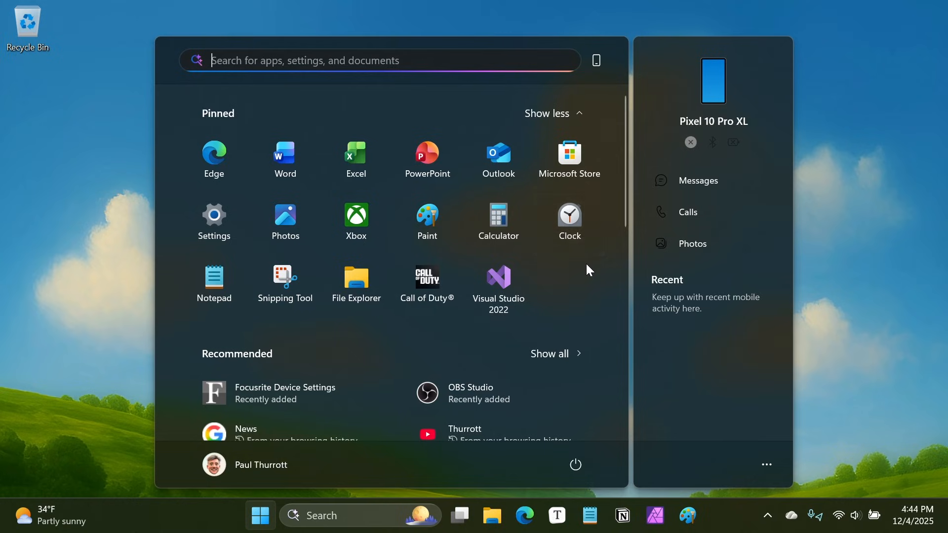
Open the full Recommended list of recent apps and sites, then return.
{"action": "scroll", "scroll_direction": "down", "scroll_amount": 3}
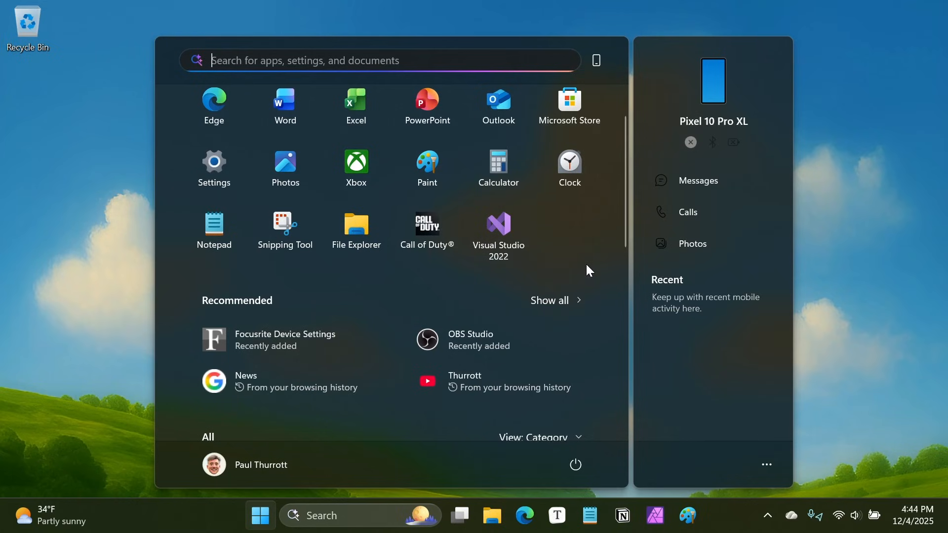
{"action": "mouse_move", "coordinate": [585, 286]}
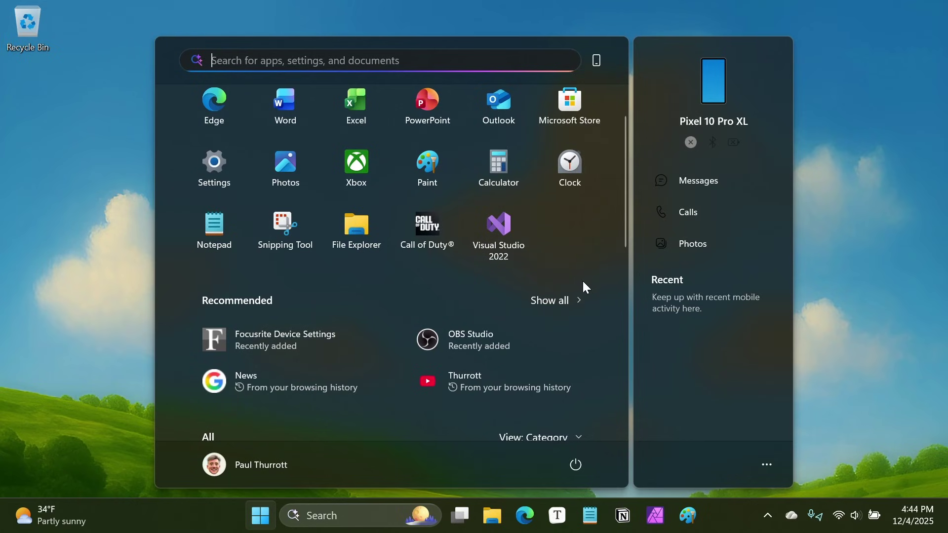
{"action": "mouse_move", "coordinate": [555, 301]}
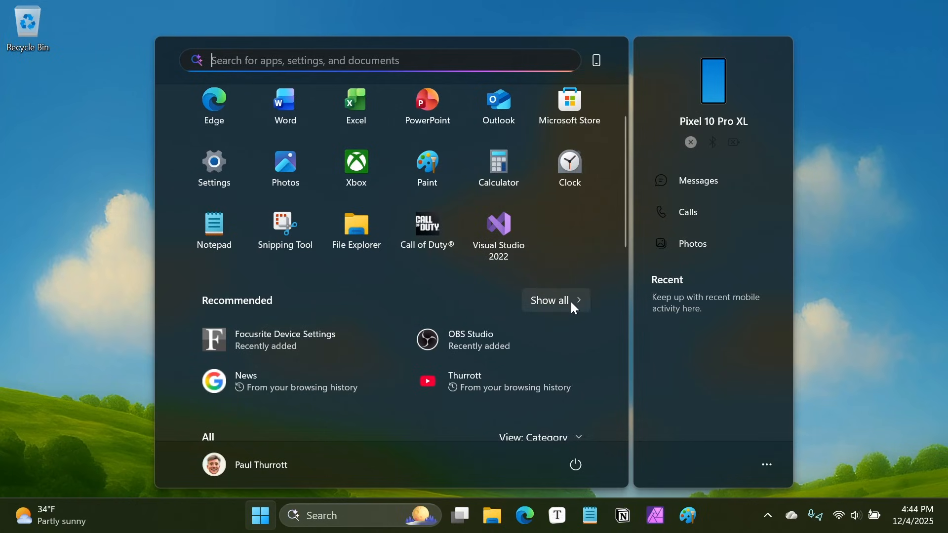
{"action": "left_click", "coordinate": [549, 301]}
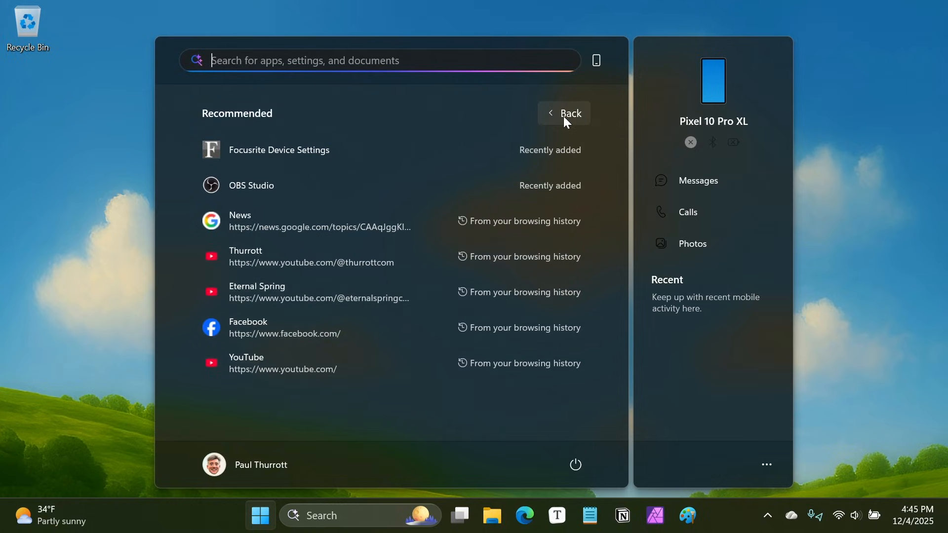
{"action": "left_click", "coordinate": [563, 114]}
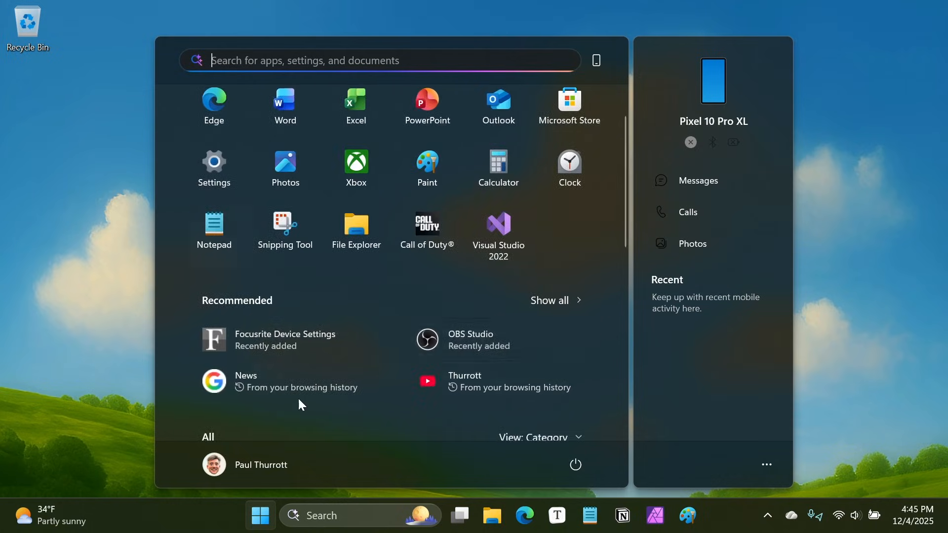
{"action": "mouse_move", "coordinate": [419, 374]}
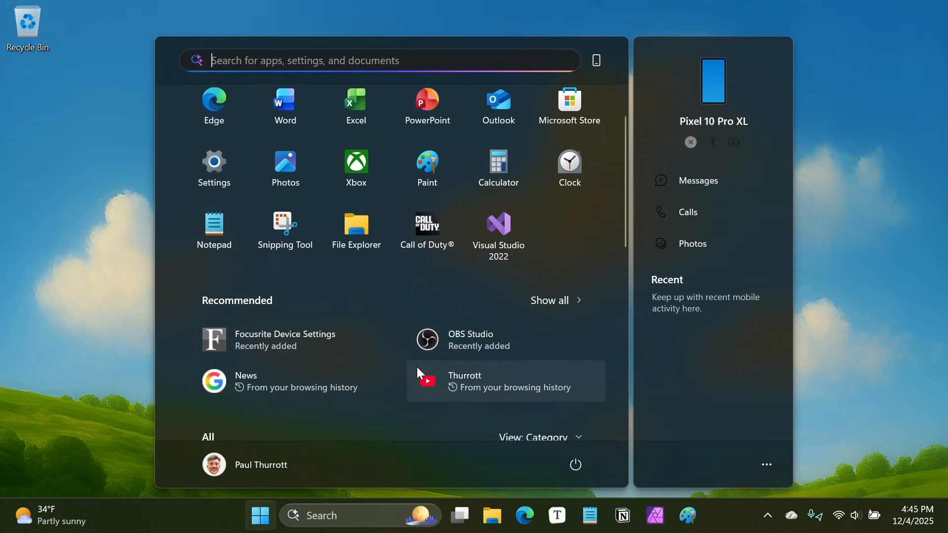
{"action": "mouse_move", "coordinate": [506, 380]}
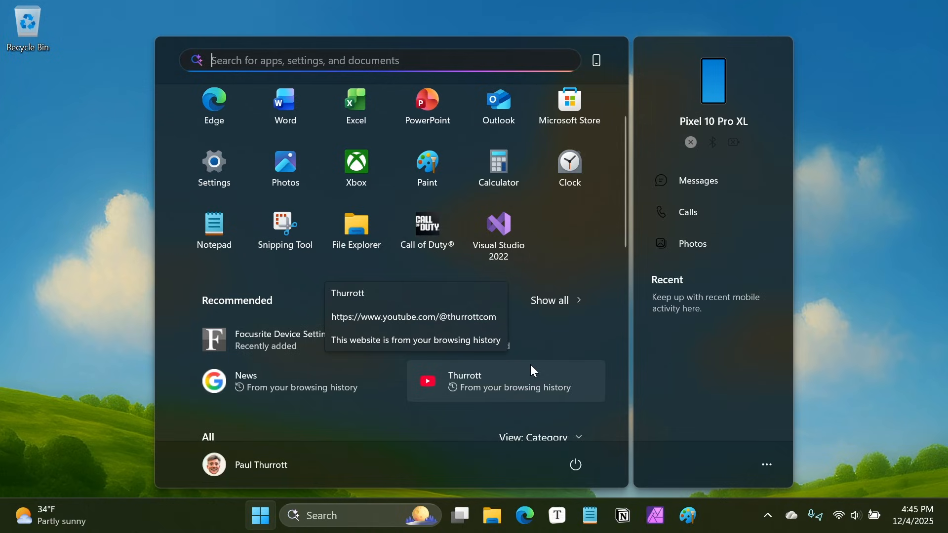
{"action": "mouse_move", "coordinate": [589, 377]}
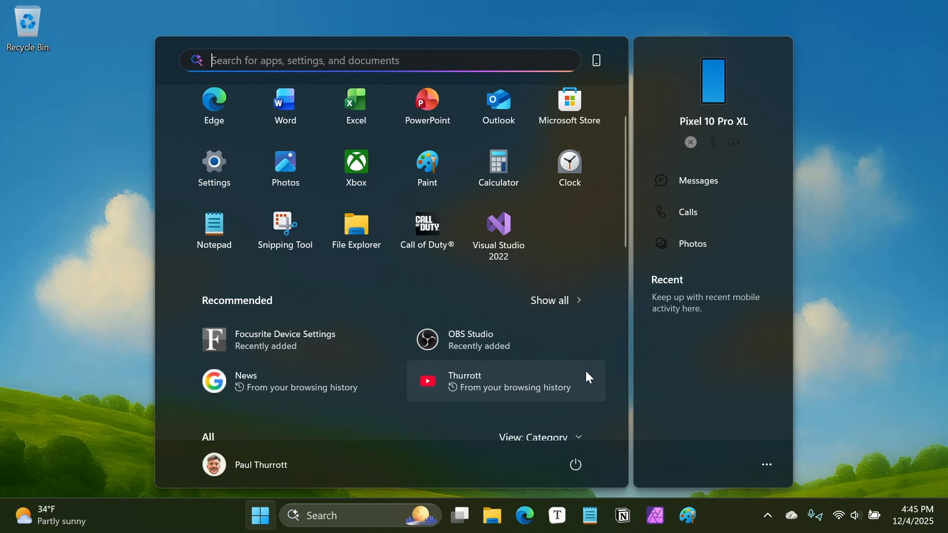
{"action": "mouse_move", "coordinate": [543, 388]}
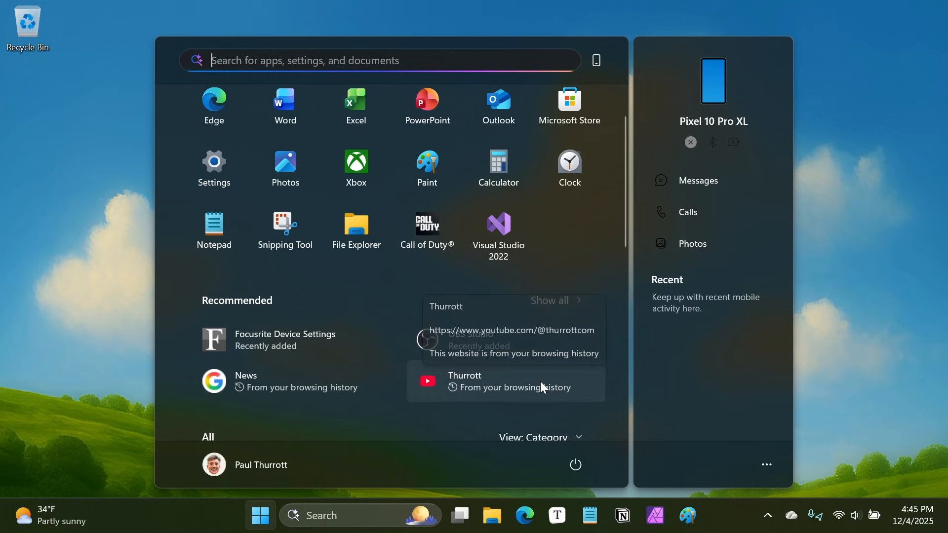
{"action": "mouse_move", "coordinate": [608, 320]}
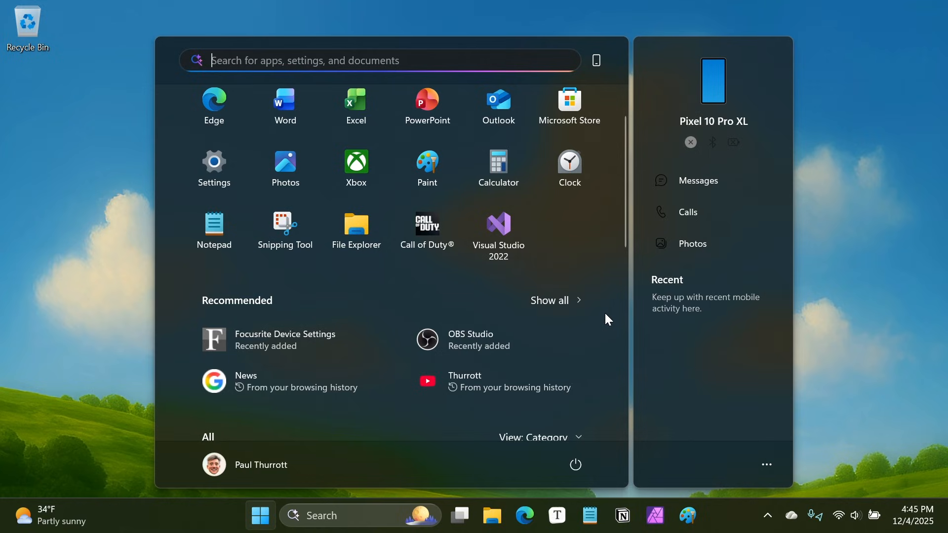
{"action": "scroll", "scroll_direction": "down", "scroll_amount": 3}
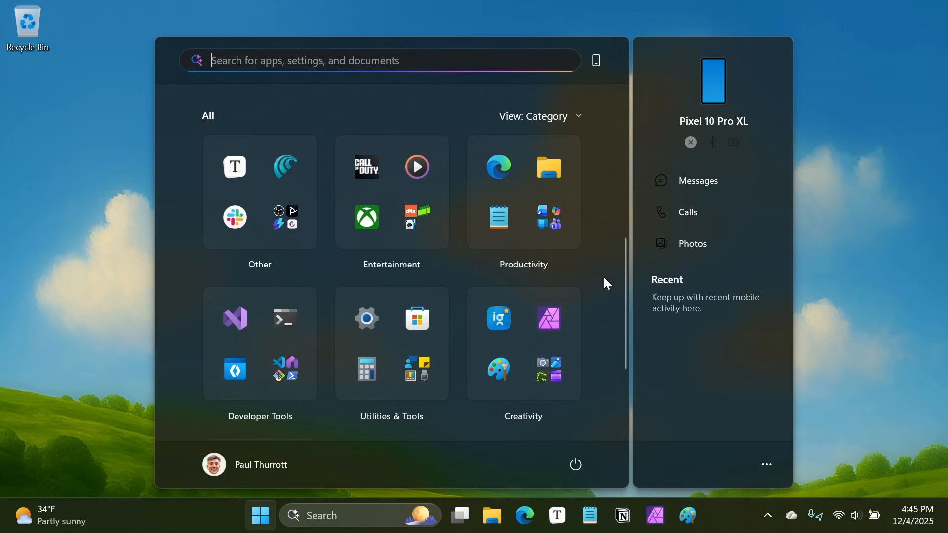
{"action": "mouse_move", "coordinate": [601, 210]}
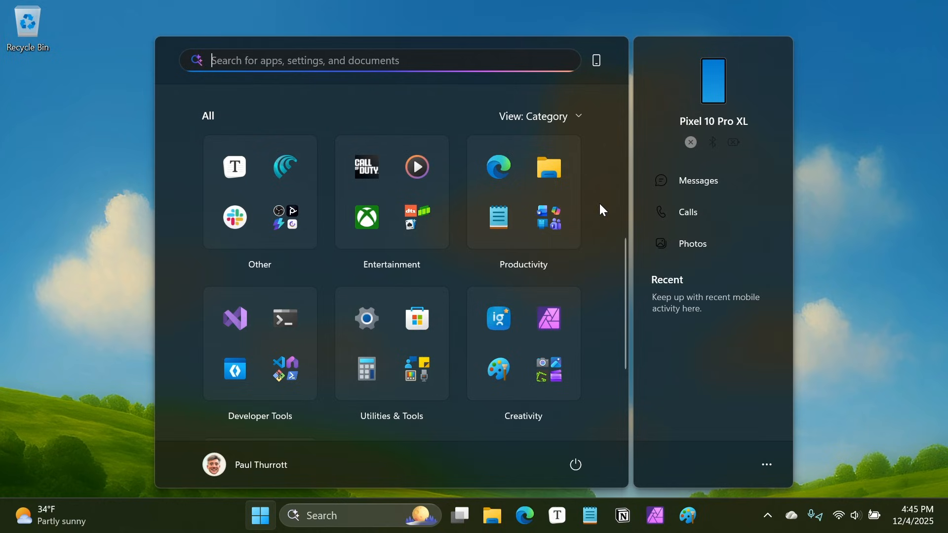
{"action": "scroll", "scroll_direction": "up", "scroll_amount": 3}
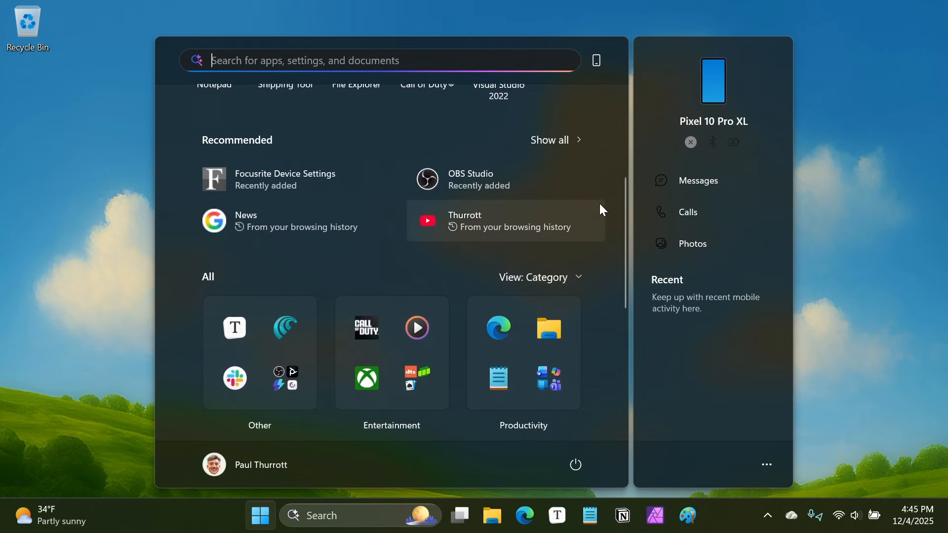
{"action": "mouse_move", "coordinate": [623, 357]}
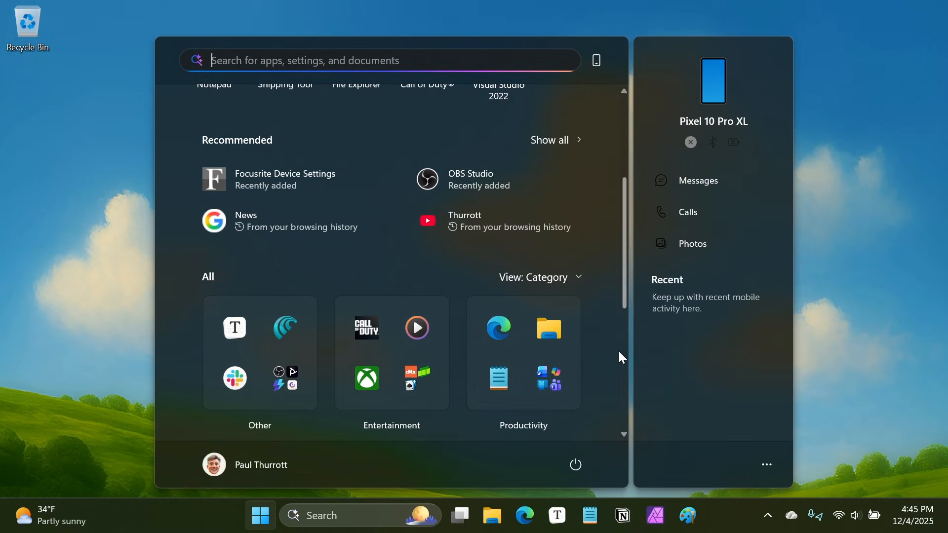
{"action": "mouse_move", "coordinate": [555, 268]}
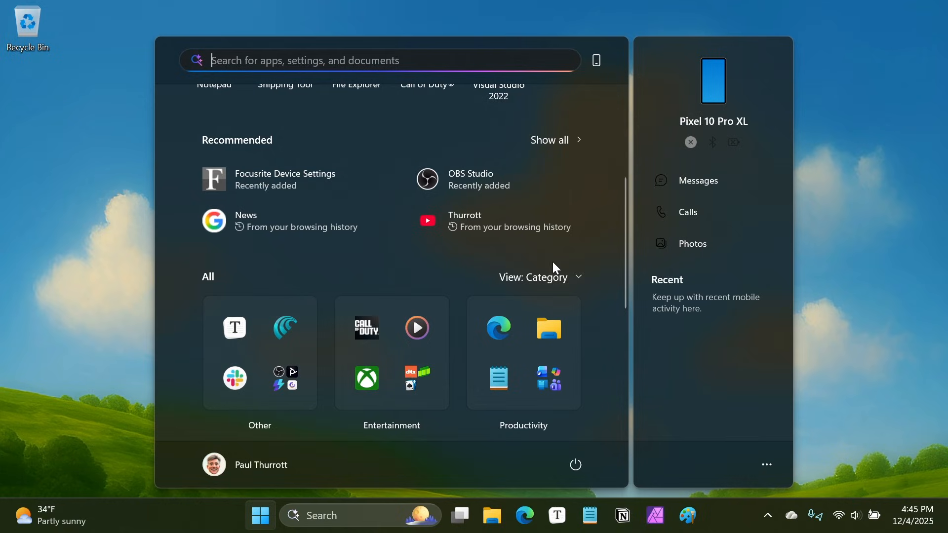
{"action": "scroll", "scroll_direction": "down", "scroll_amount": 3}
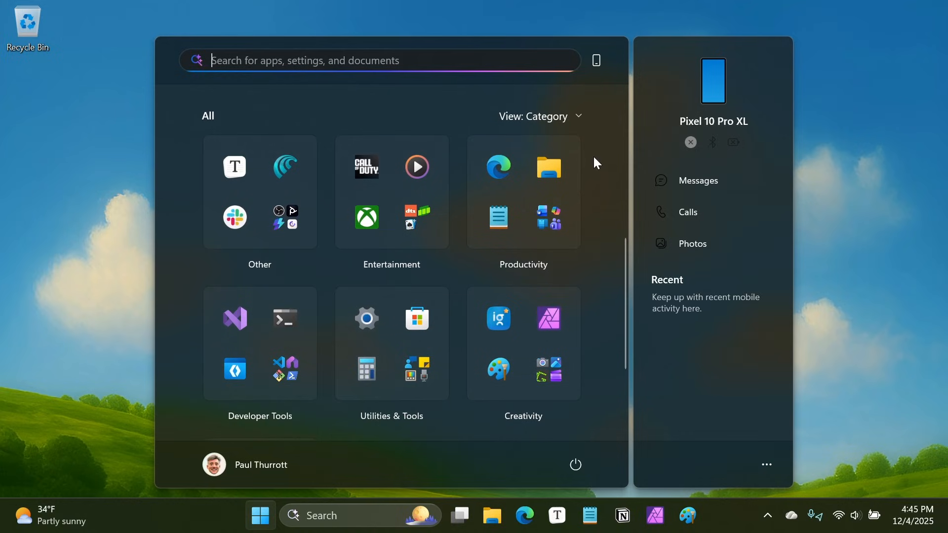
{"action": "mouse_move", "coordinate": [608, 214]}
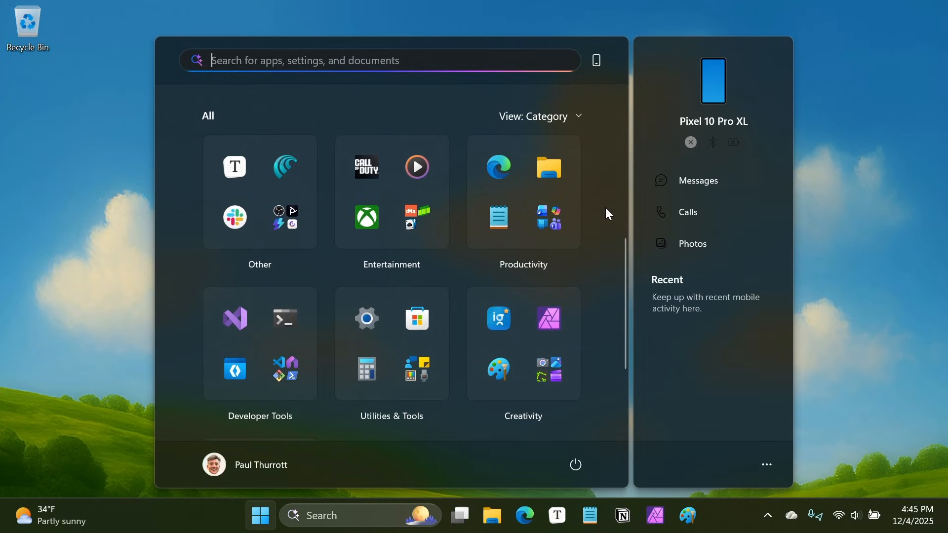
{"action": "mouse_move", "coordinate": [607, 201]}
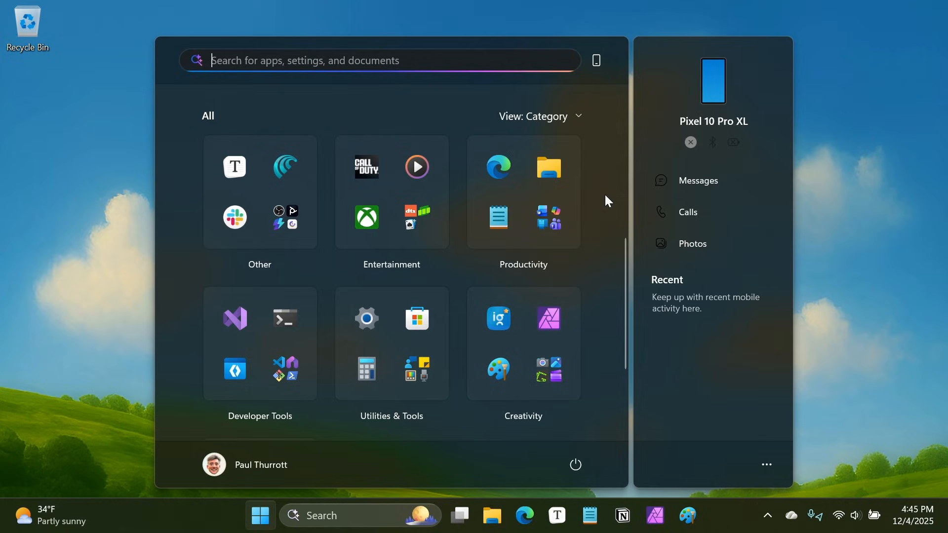
{"action": "mouse_move", "coordinate": [185, 248]}
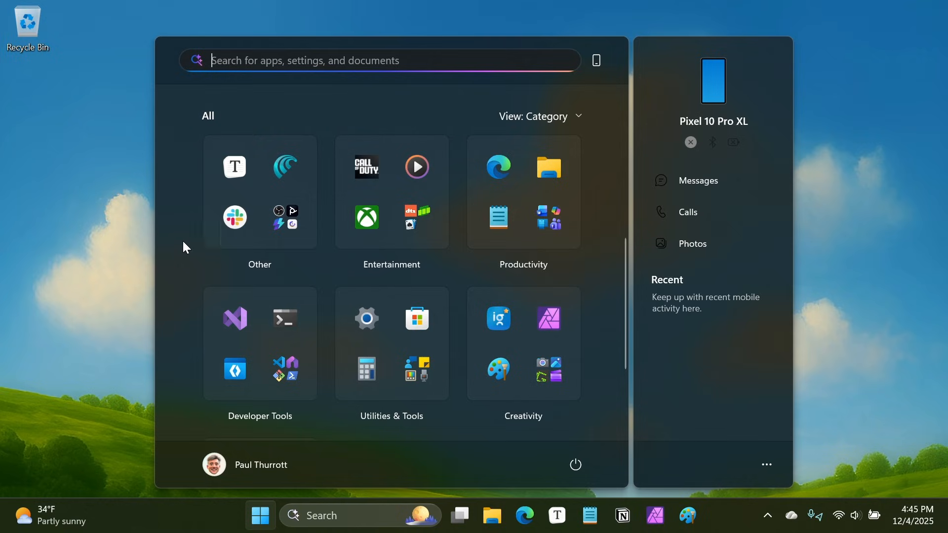
{"action": "mouse_move", "coordinate": [498, 217]}
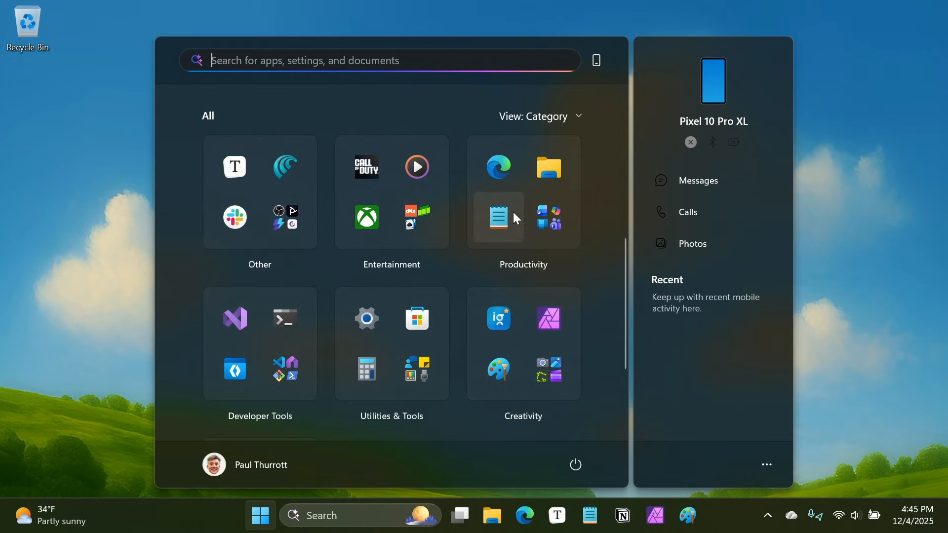
{"action": "mouse_move", "coordinate": [557, 220]}
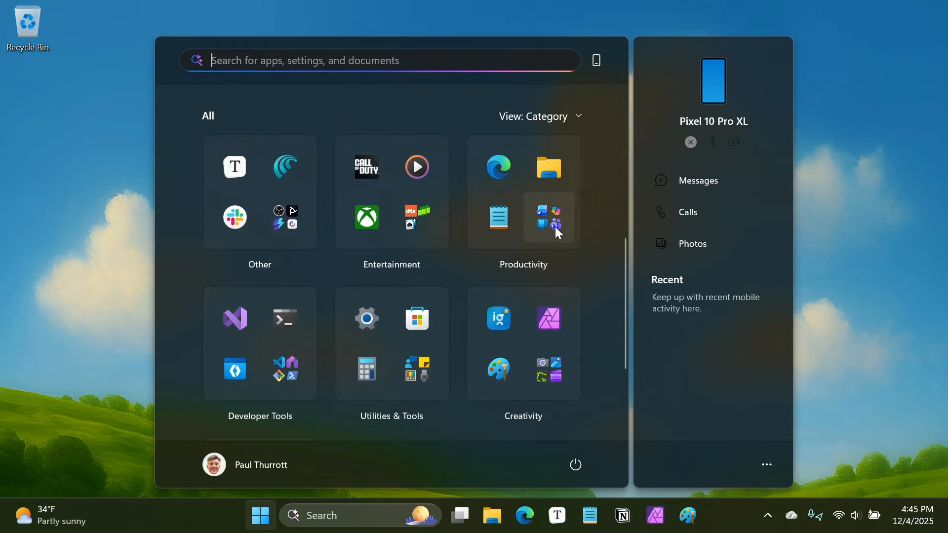
{"action": "scroll", "scroll_direction": "down", "scroll_amount": 3}
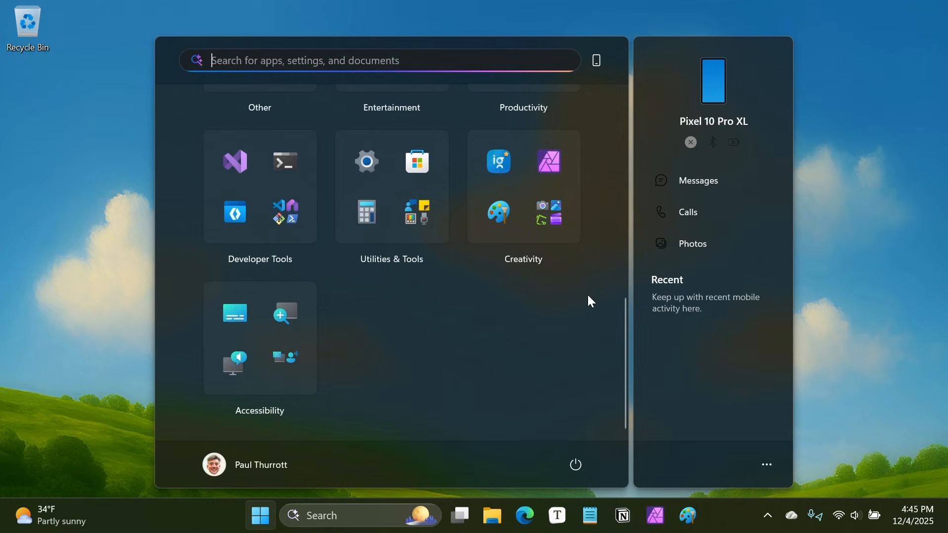
{"action": "scroll", "scroll_direction": "up", "scroll_amount": 3}
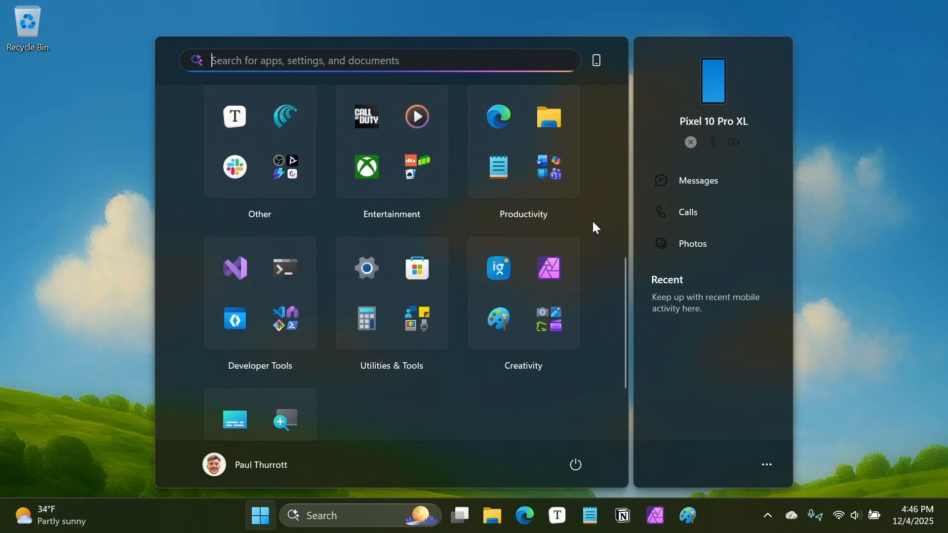
Change the All apps view from Category to List and scroll to D.
{"action": "left_click", "coordinate": [537, 118]}
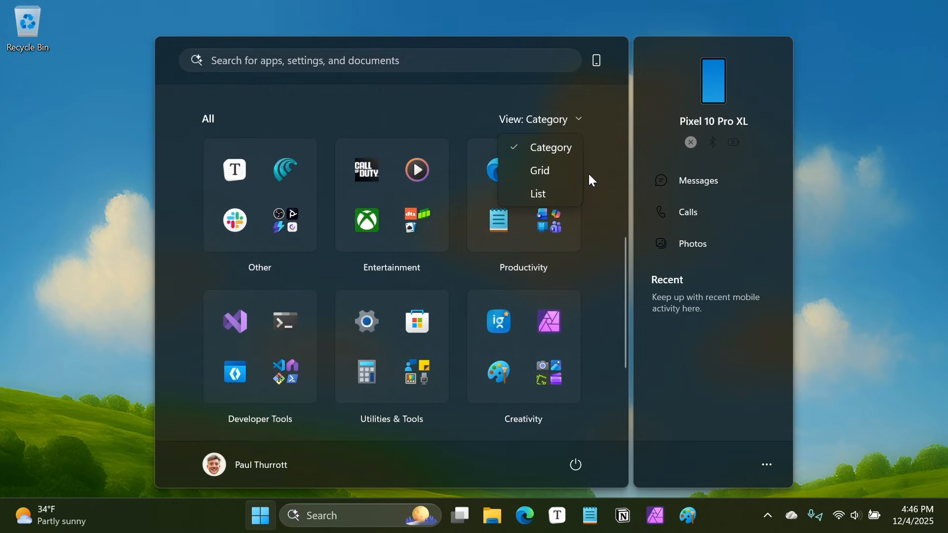
{"action": "mouse_move", "coordinate": [537, 194]}
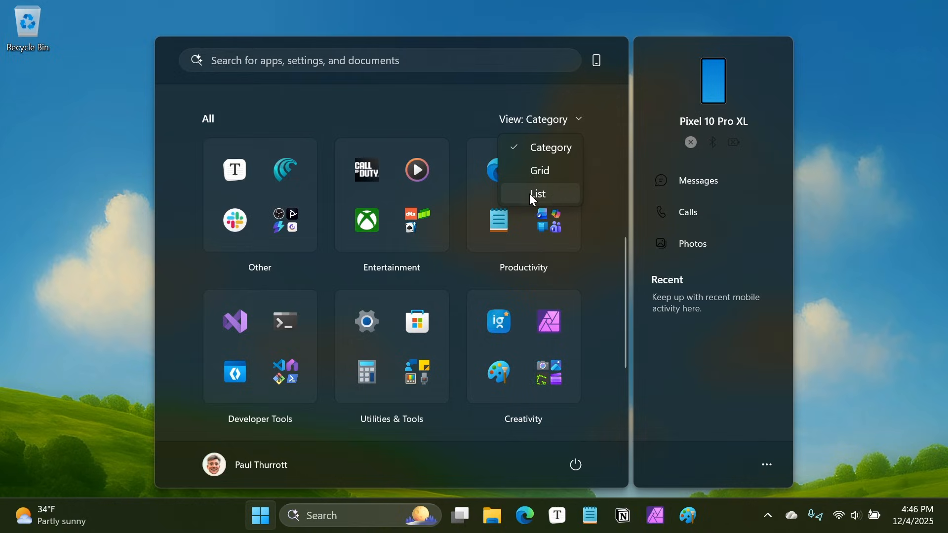
{"action": "left_click", "coordinate": [536, 194]}
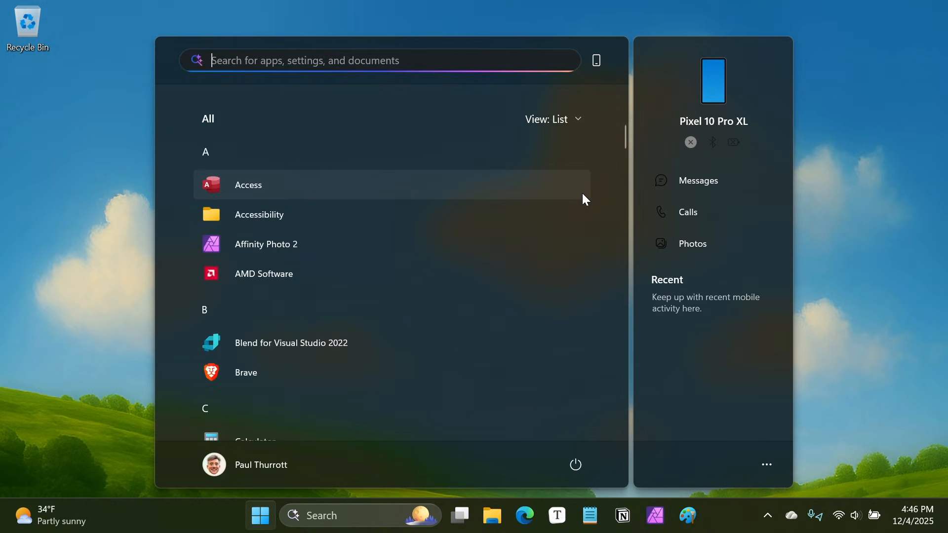
{"action": "mouse_move", "coordinate": [532, 297]}
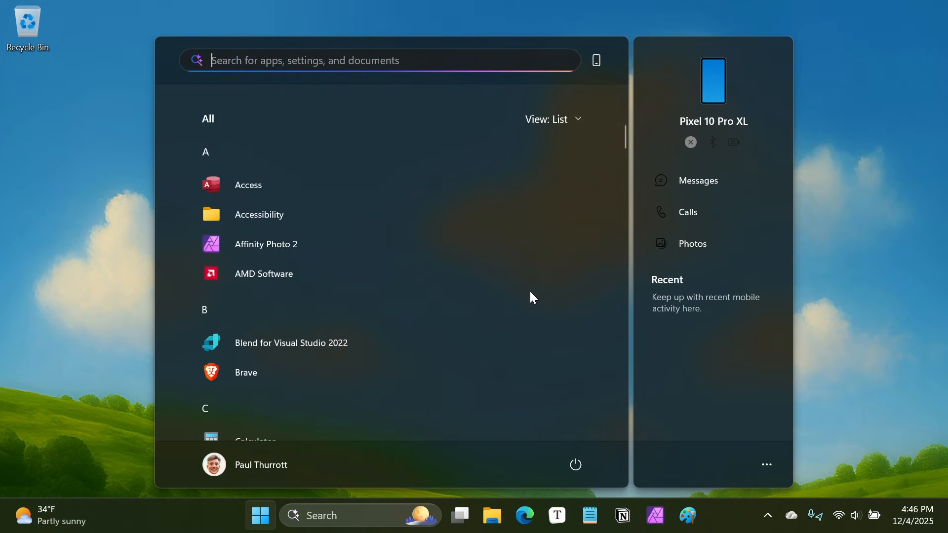
{"action": "mouse_move", "coordinate": [526, 295]}
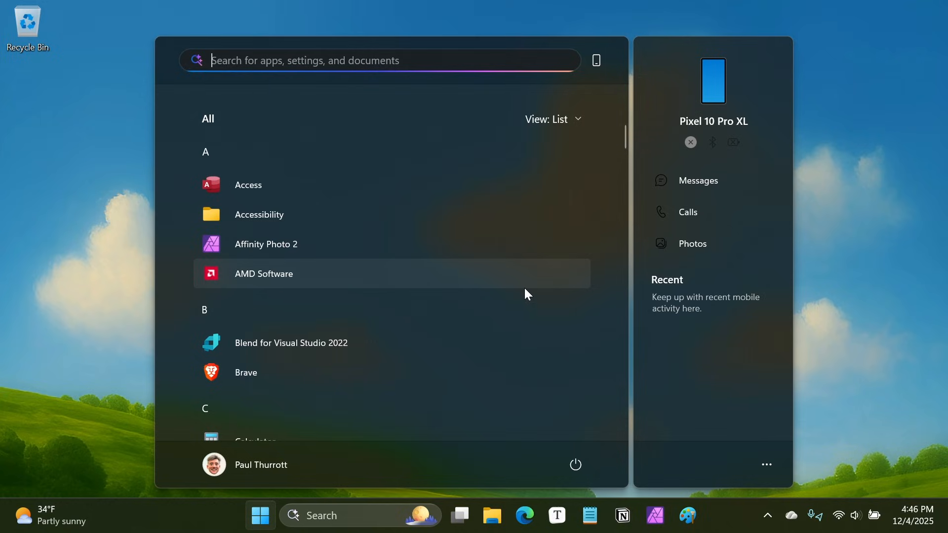
{"action": "scroll", "scroll_direction": "up", "scroll_amount": 3}
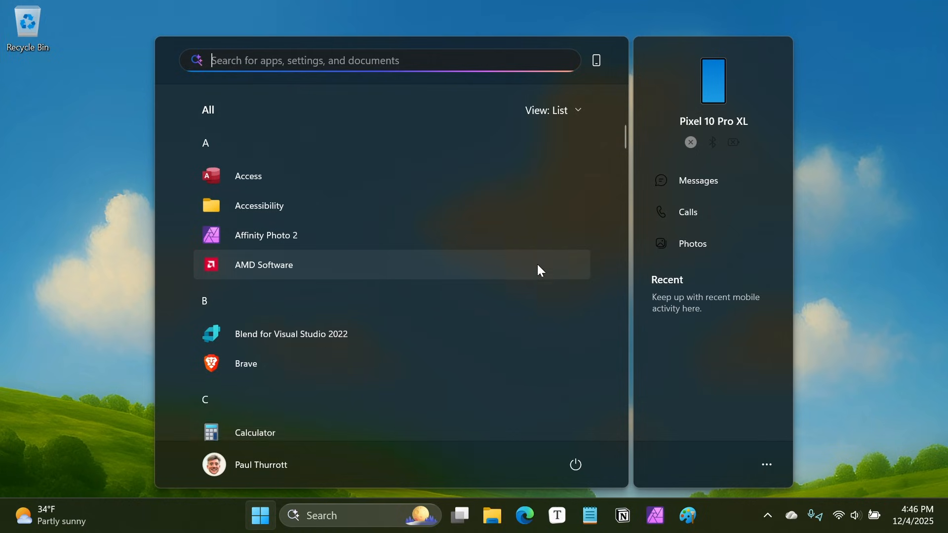
{"action": "scroll", "scroll_direction": "down", "scroll_amount": 3}
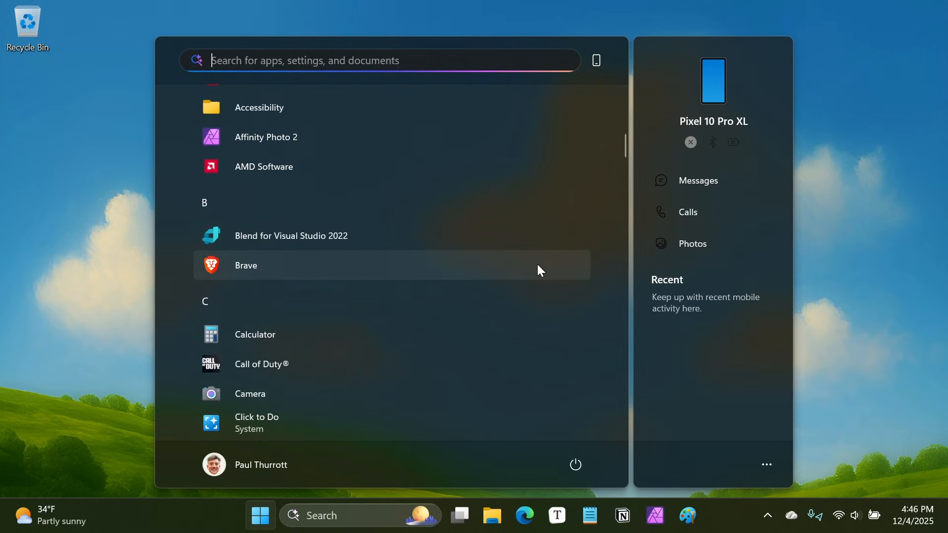
{"action": "scroll", "scroll_direction": "down", "scroll_amount": 3}
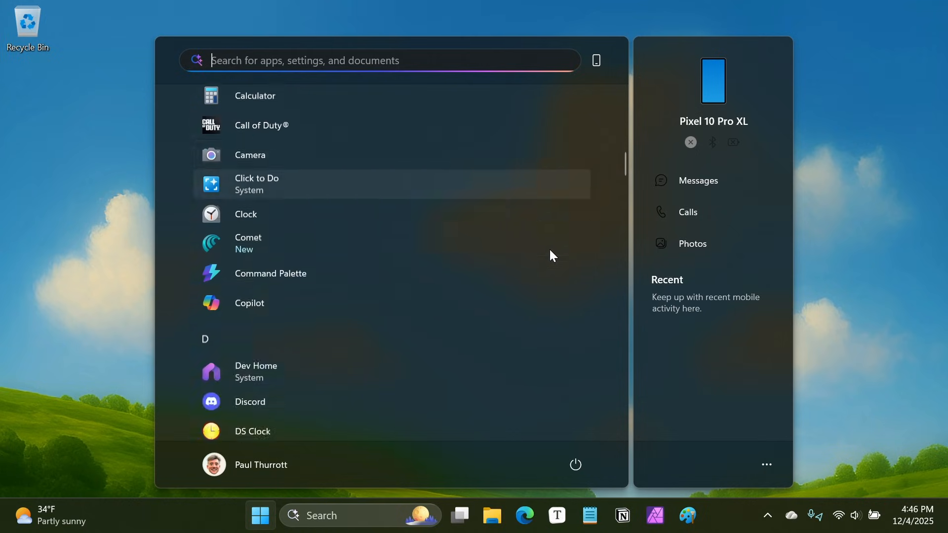
{"action": "scroll", "scroll_direction": "down", "scroll_amount": 3}
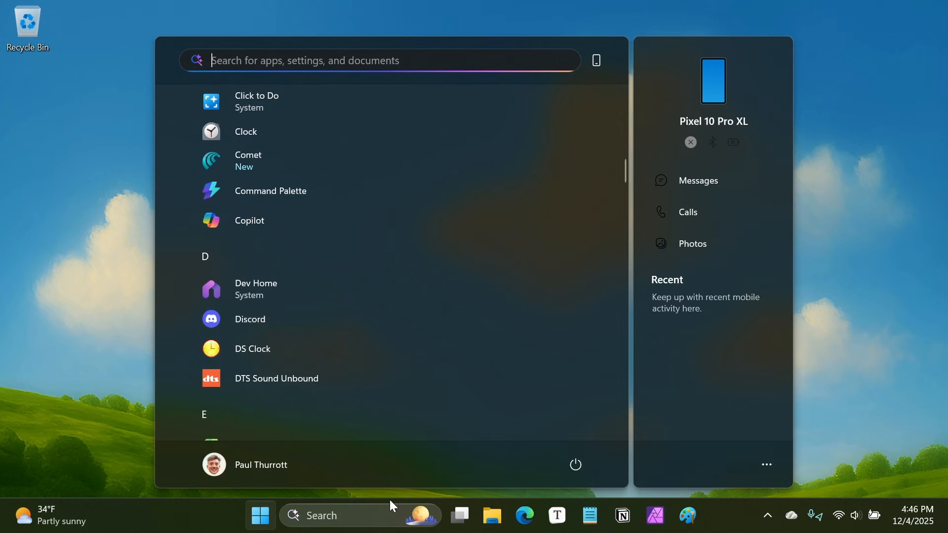
{"action": "mouse_move", "coordinate": [260, 515]}
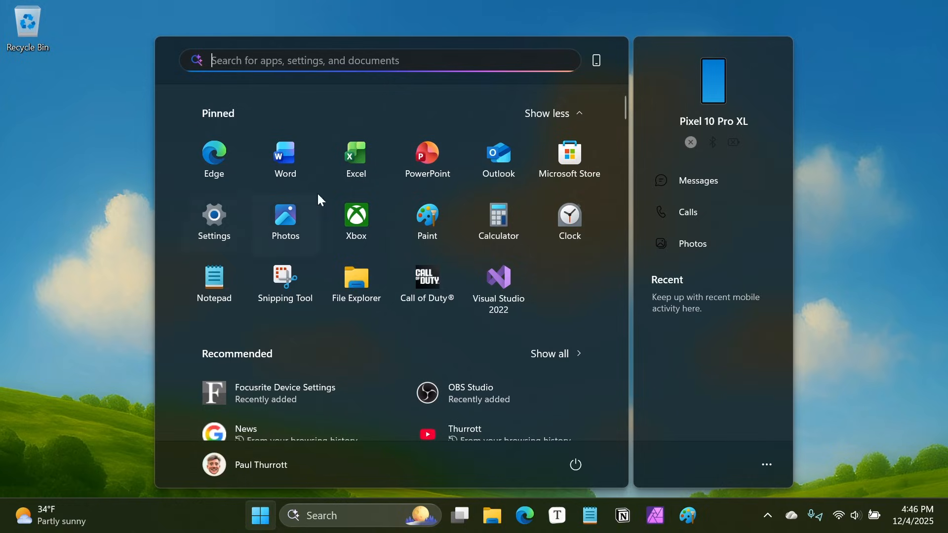
Reopen the Start menu and scroll back up the All apps list.
{"action": "left_click", "coordinate": [260, 516]}
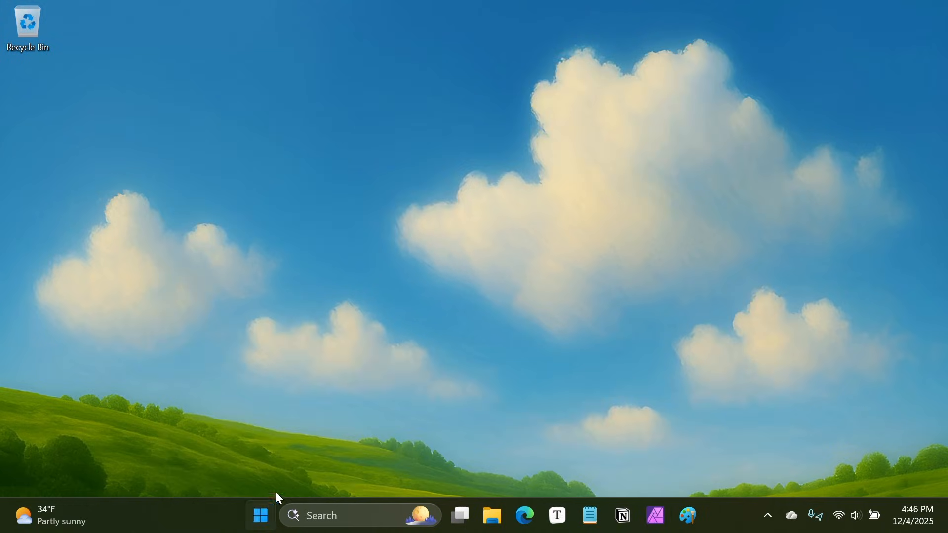
{"action": "left_click", "coordinate": [260, 515]}
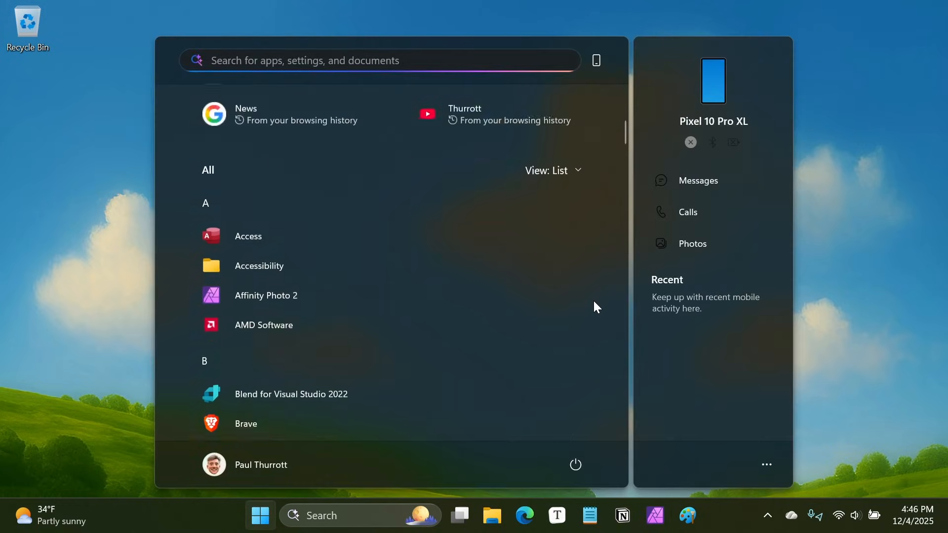
{"action": "scroll", "scroll_direction": "up", "scroll_amount": 3}
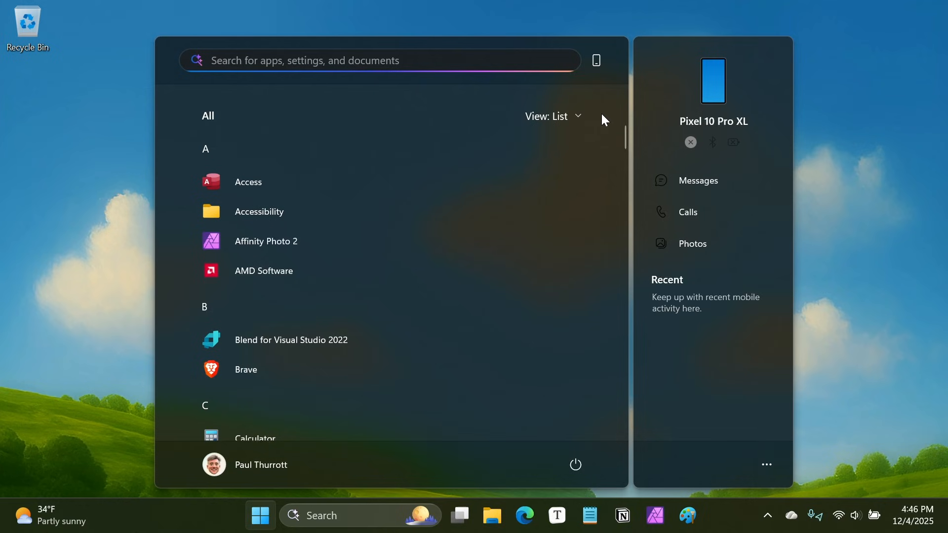
{"action": "scroll", "scroll_direction": "up", "scroll_amount": 3}
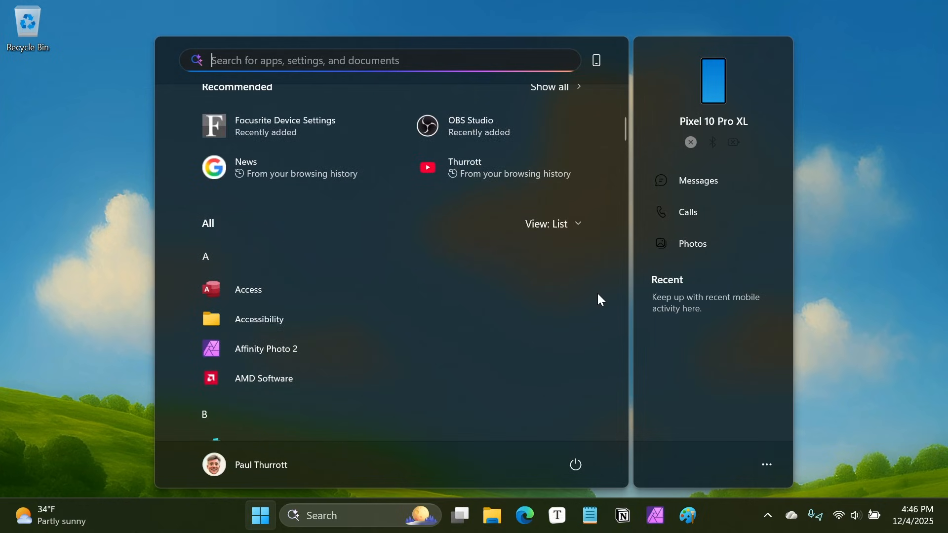
{"action": "scroll", "scroll_direction": "up", "scroll_amount": 3}
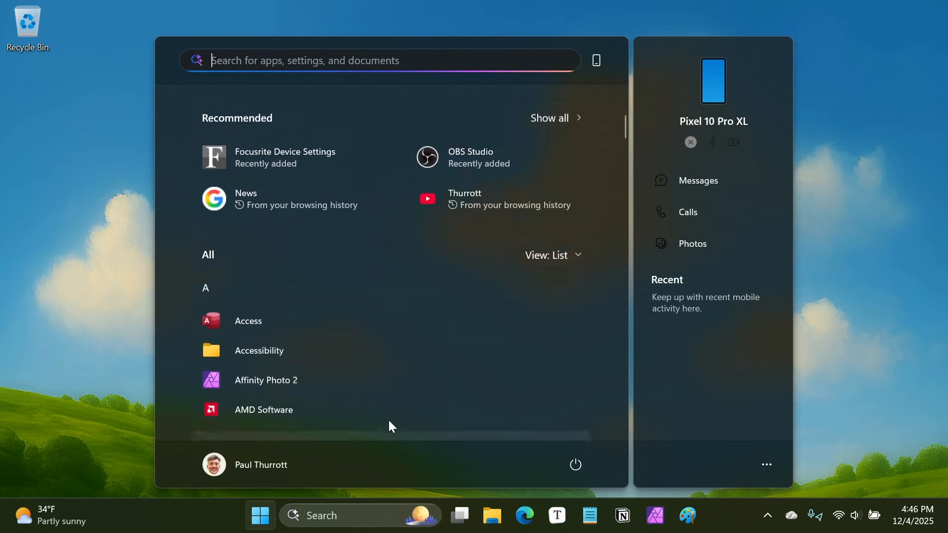
Use the letter index to jump to P apps, then return to Pinned.
{"action": "left_click", "coordinate": [205, 288]}
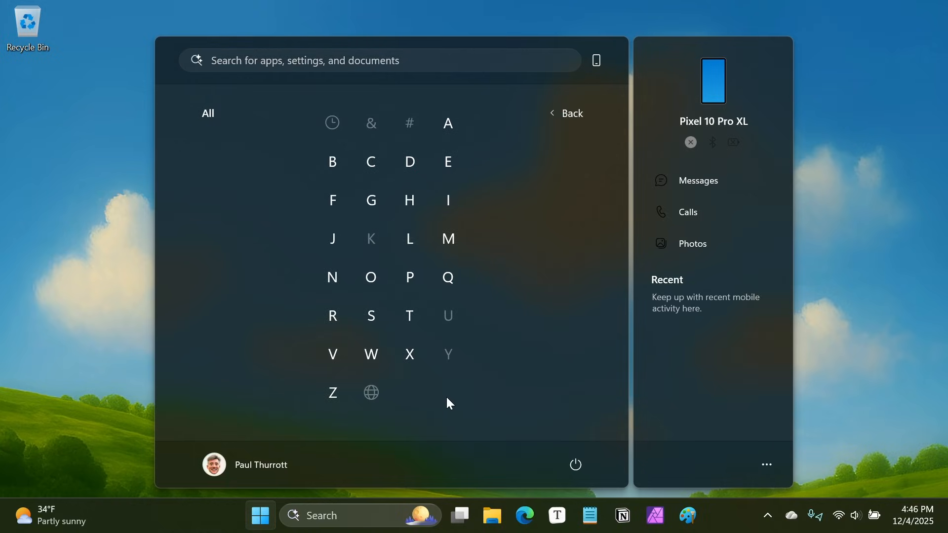
{"action": "left_click", "coordinate": [409, 277]}
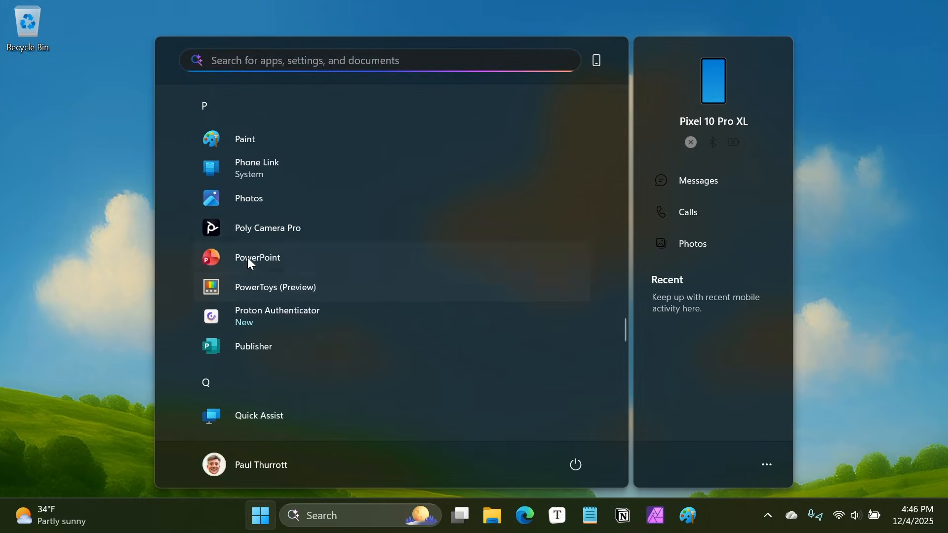
{"action": "mouse_move", "coordinate": [291, 273]}
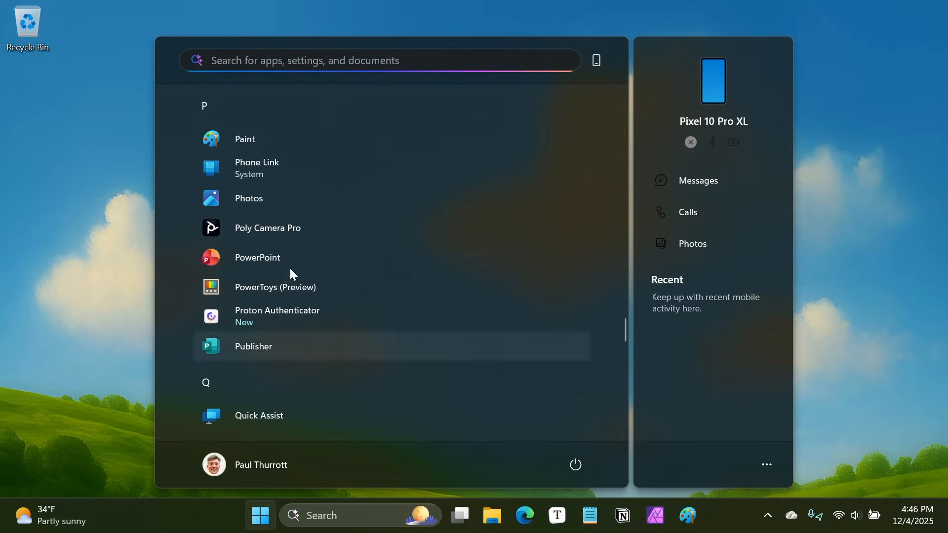
{"action": "left_click", "coordinate": [205, 106]}
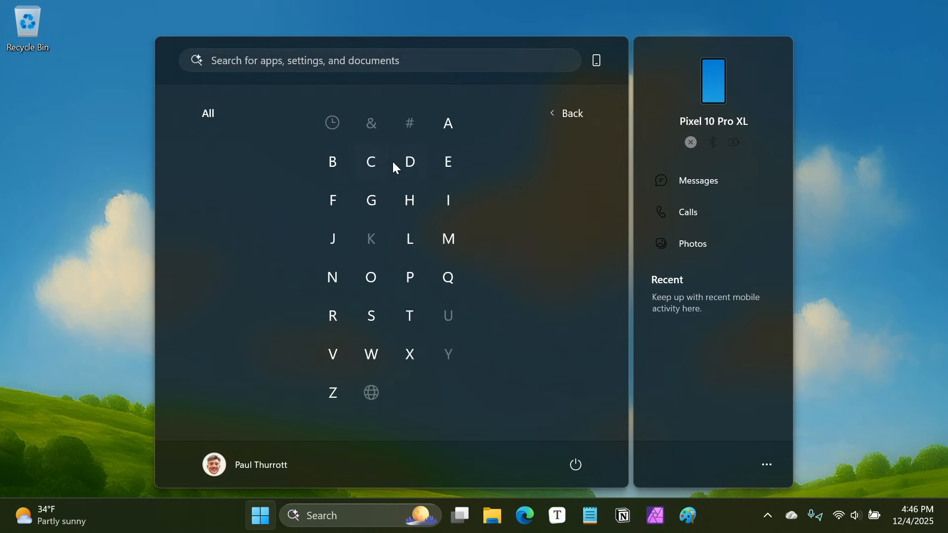
{"action": "left_click", "coordinate": [565, 113]}
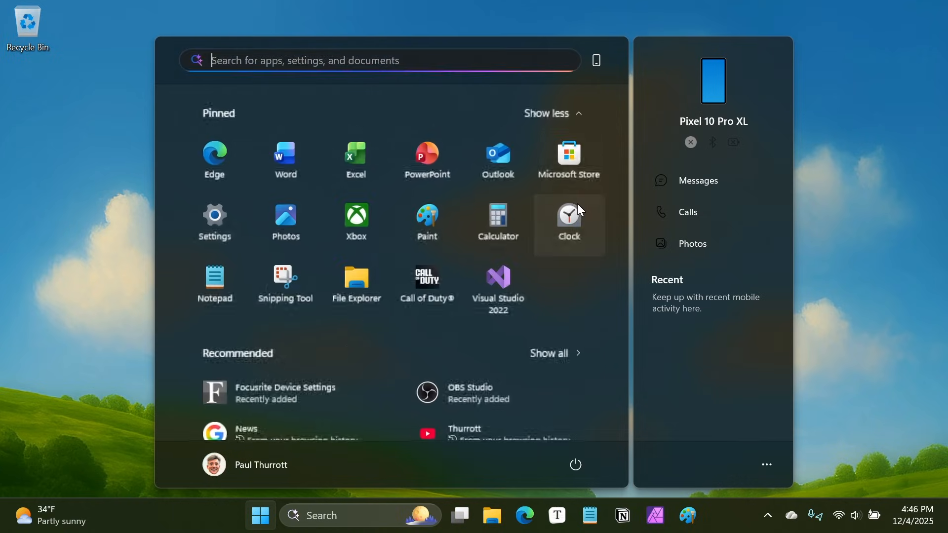
Scroll through the All apps list from G to P and back to Pinned.
{"action": "scroll", "scroll_direction": "down", "scroll_amount": 3}
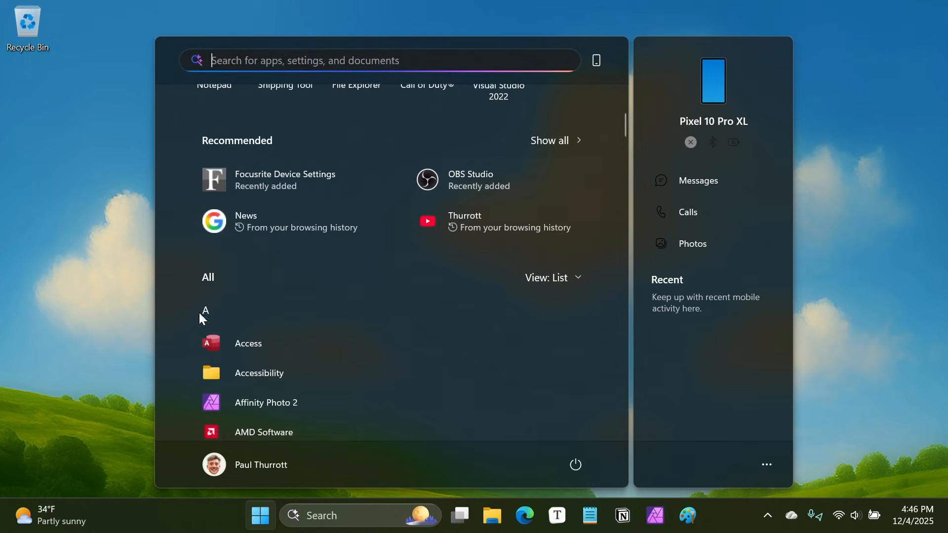
{"action": "mouse_move", "coordinate": [552, 277]}
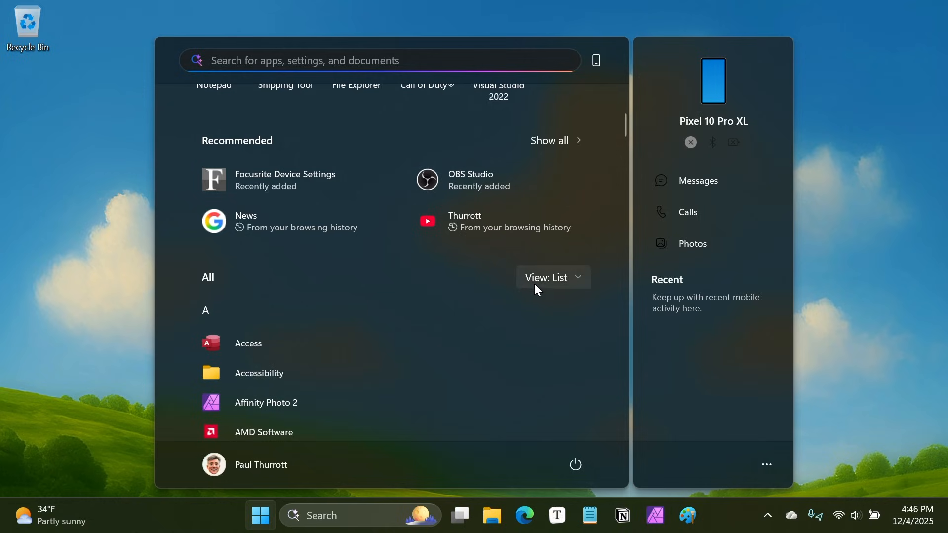
{"action": "scroll", "scroll_direction": "up", "scroll_amount": 3}
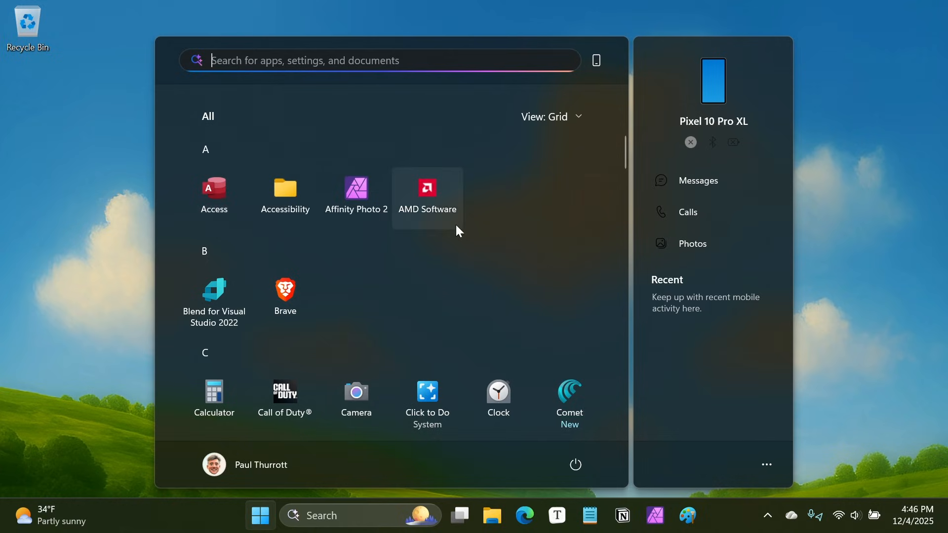
{"action": "scroll", "scroll_direction": "down", "scroll_amount": 3}
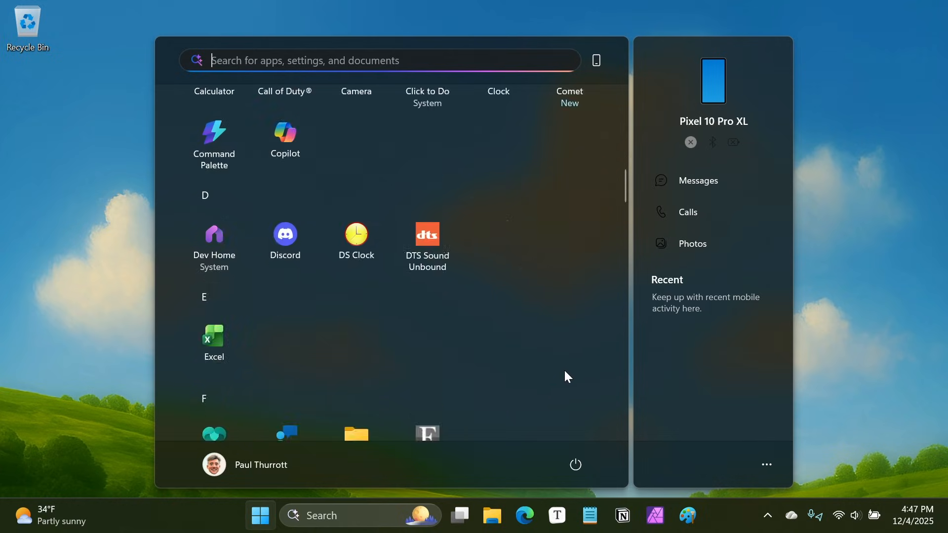
{"action": "scroll", "scroll_direction": "down", "scroll_amount": 3}
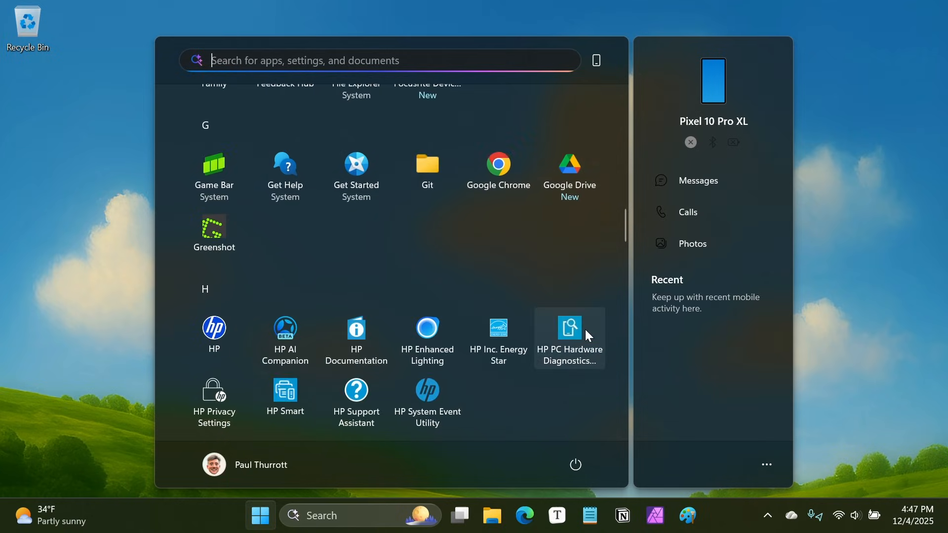
{"action": "scroll", "scroll_direction": "down", "scroll_amount": 3}
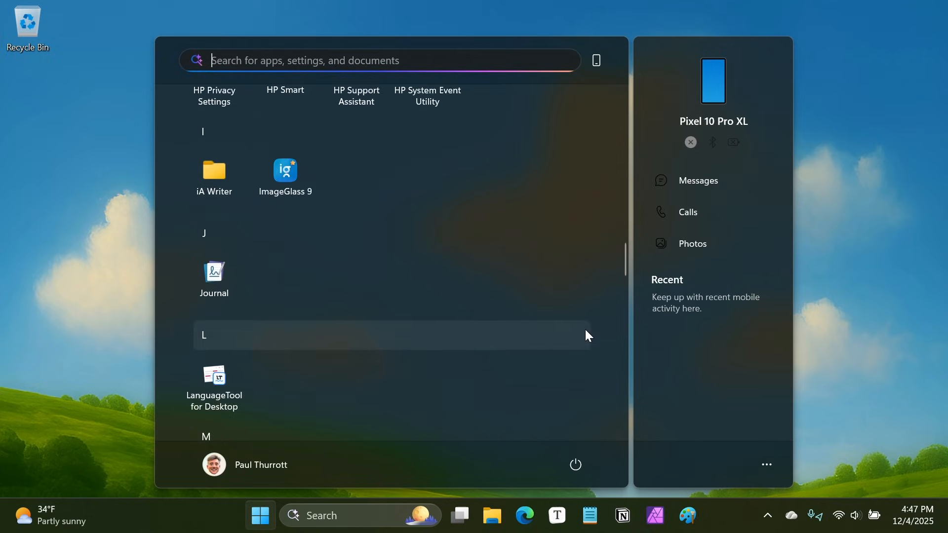
{"action": "scroll", "scroll_direction": "down", "scroll_amount": 3}
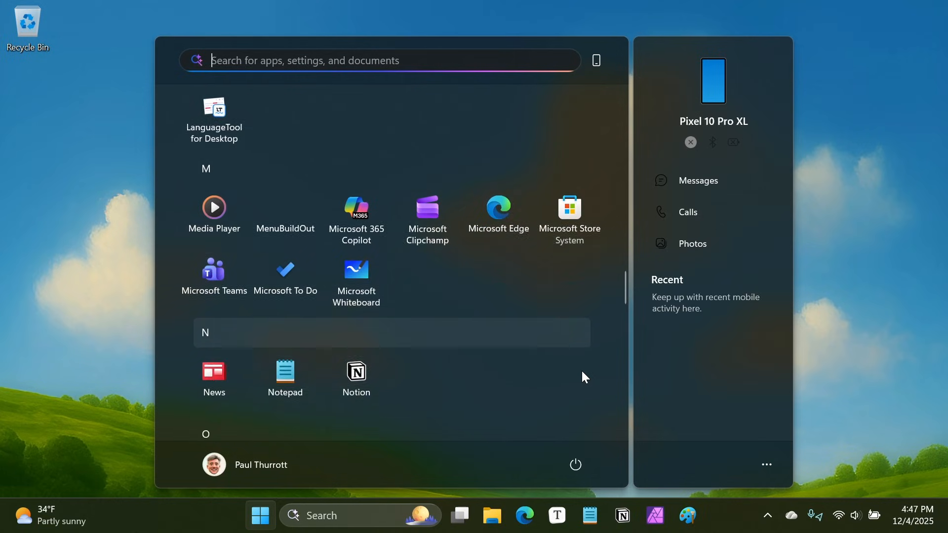
{"action": "scroll", "scroll_direction": "down", "scroll_amount": 3}
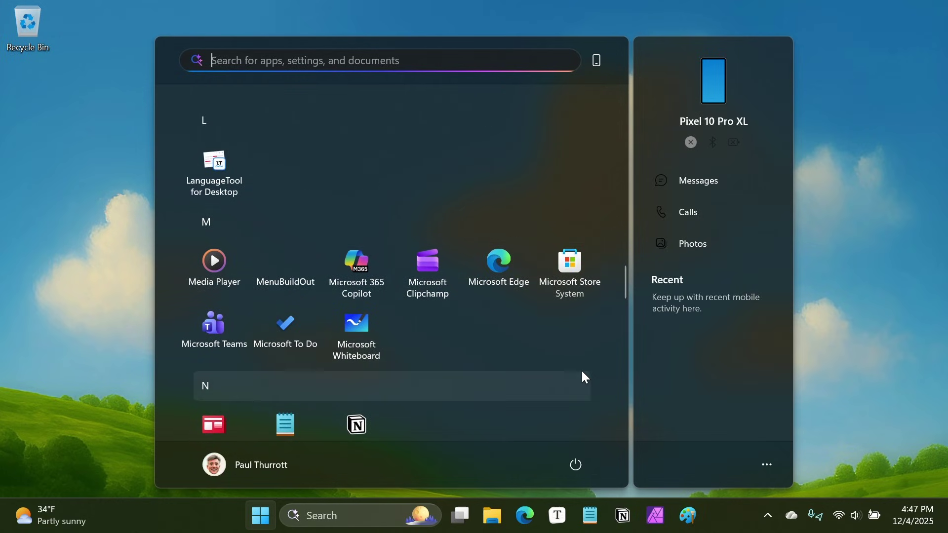
{"action": "mouse_move", "coordinate": [599, 369]}
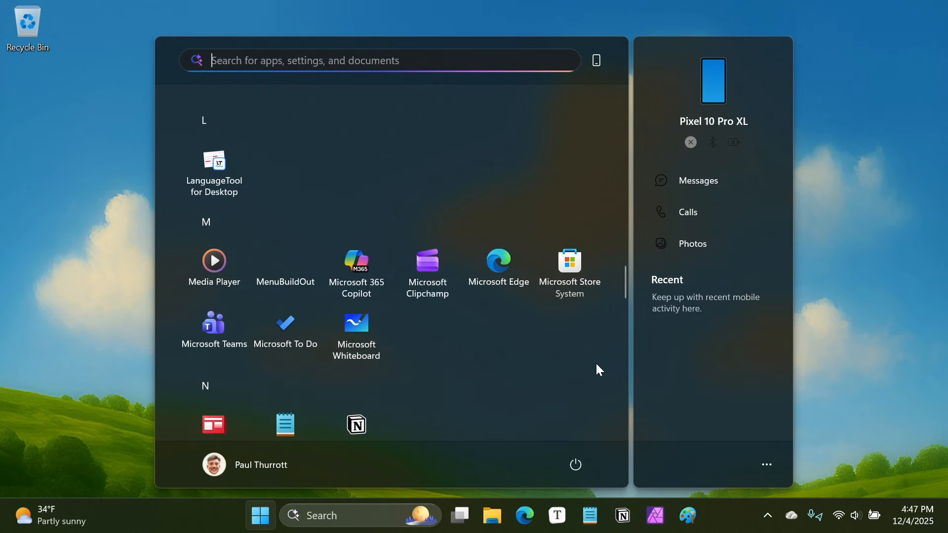
{"action": "scroll", "scroll_direction": "down", "scroll_amount": 3}
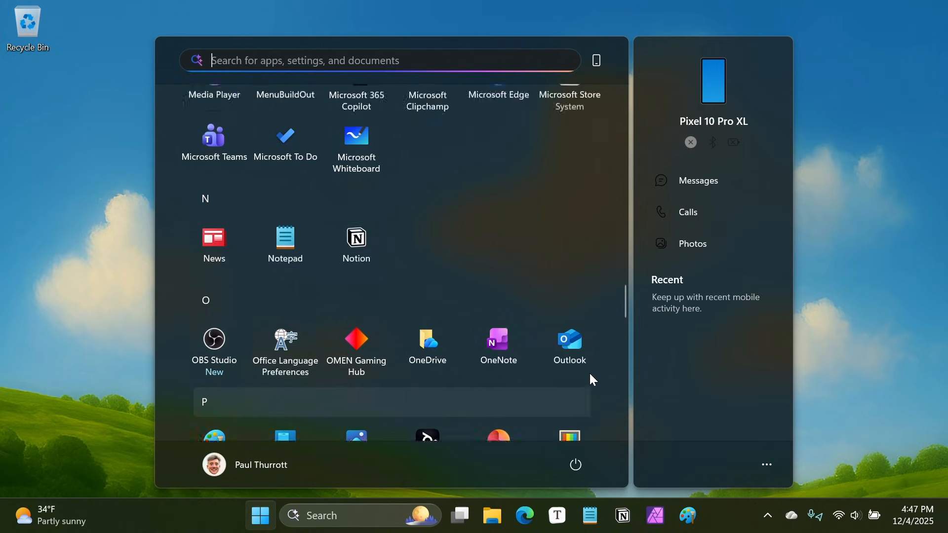
{"action": "scroll", "scroll_direction": "up", "scroll_amount": 3}
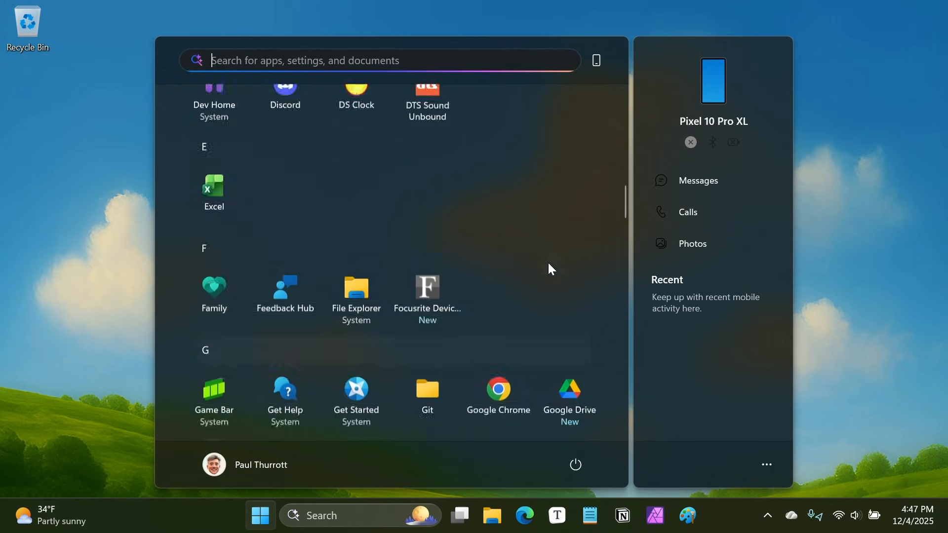
{"action": "scroll", "scroll_direction": "up", "scroll_amount": 3}
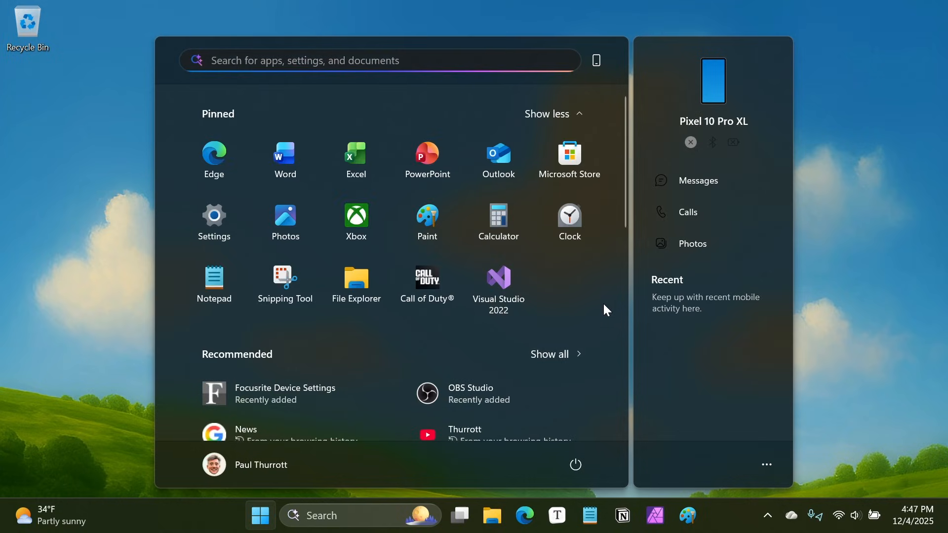
Set All apps to Category view and scroll to Developer Tools, Creativity, Accessibility.
{"action": "left_click", "coordinate": [550, 354]}
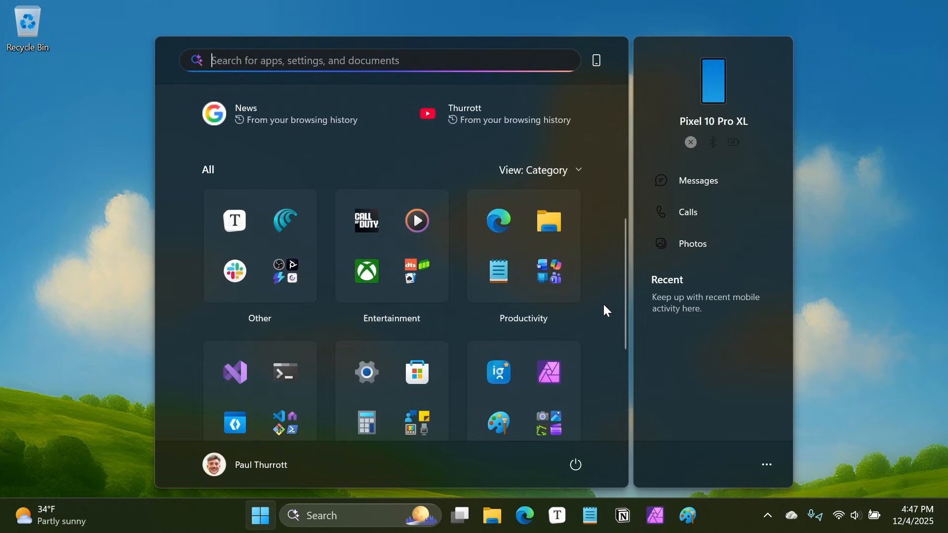
{"action": "scroll", "scroll_direction": "down", "scroll_amount": 3}
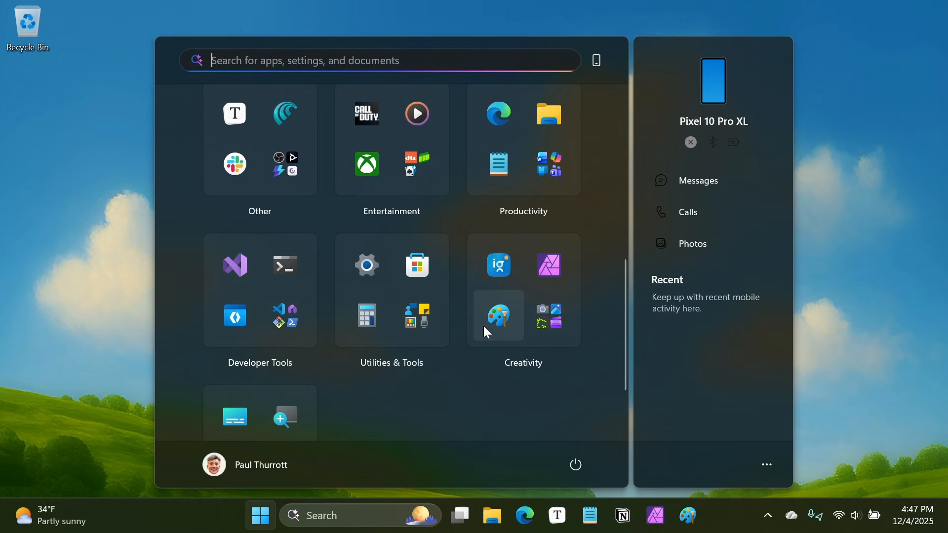
{"action": "scroll", "scroll_direction": "down", "scroll_amount": 3}
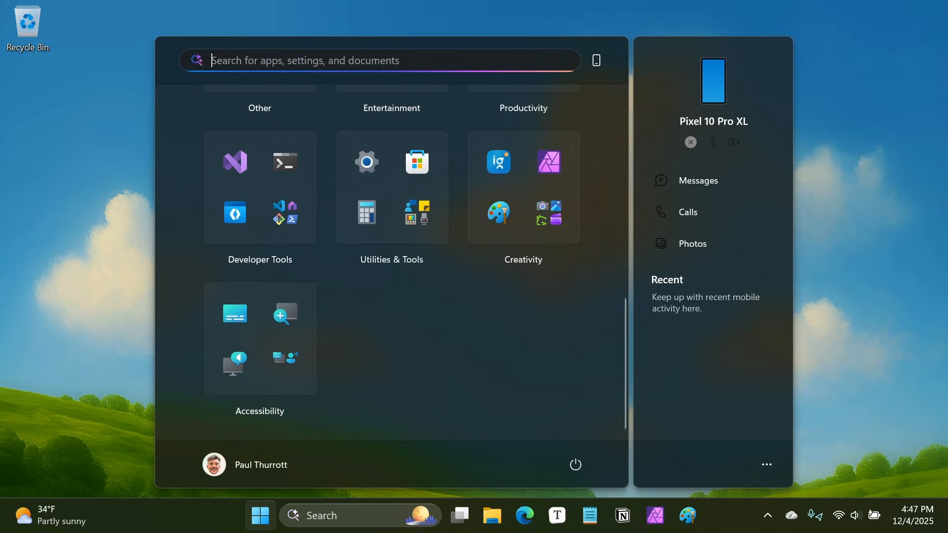
{"action": "mouse_move", "coordinate": [611, 185]}
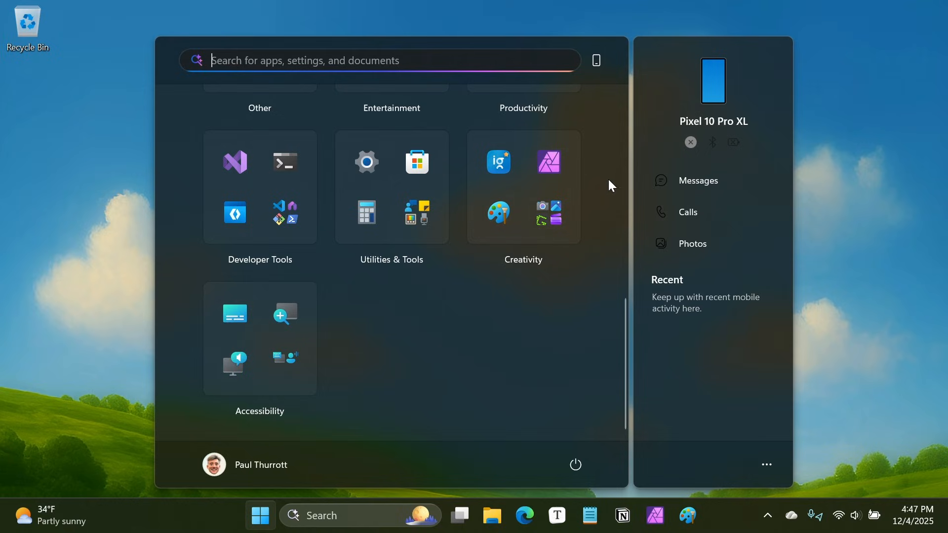
{"action": "mouse_move", "coordinate": [690, 326]}
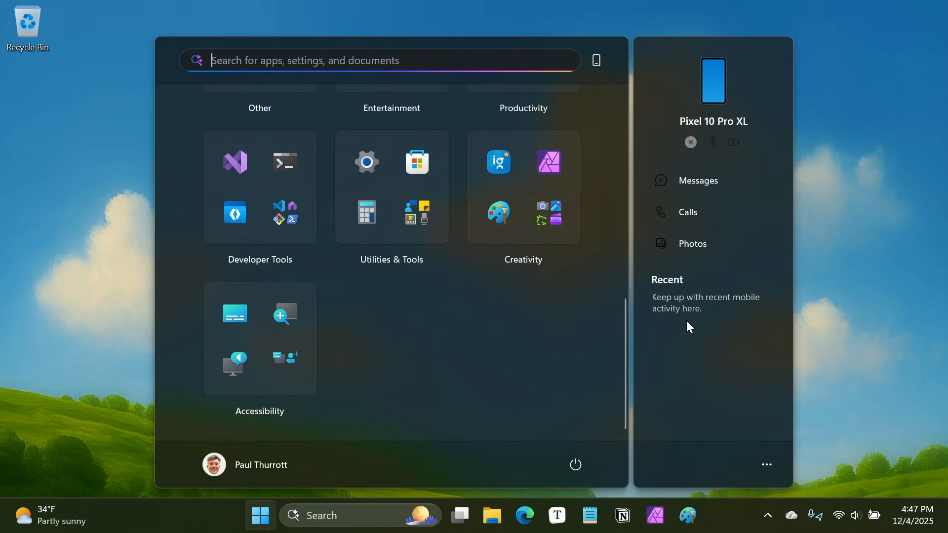
{"action": "mouse_move", "coordinate": [847, 402]}
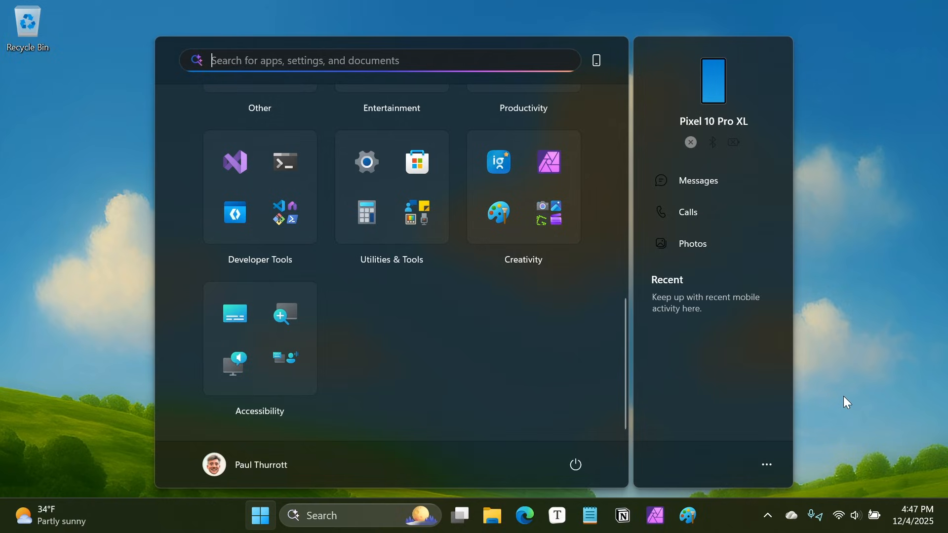
{"action": "mouse_move", "coordinate": [836, 399]}
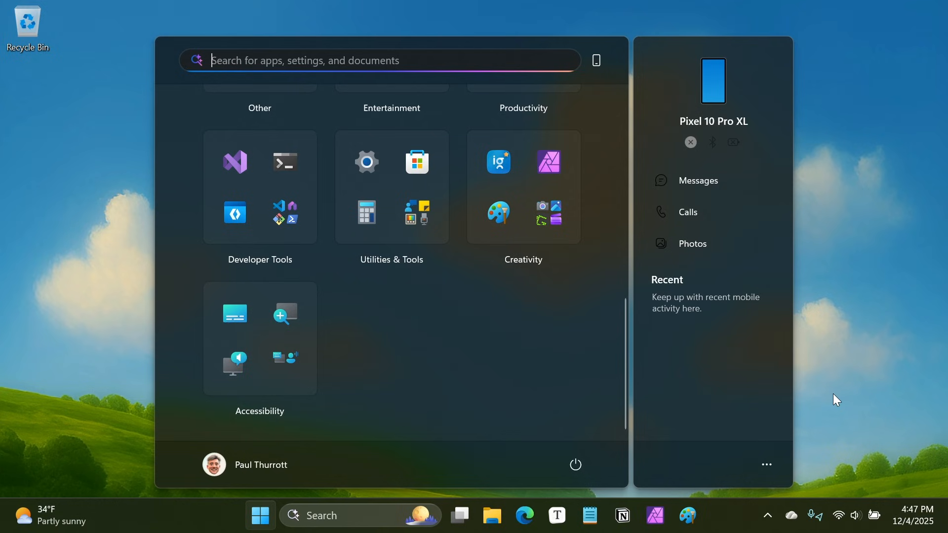
{"action": "mouse_move", "coordinate": [559, 434]}
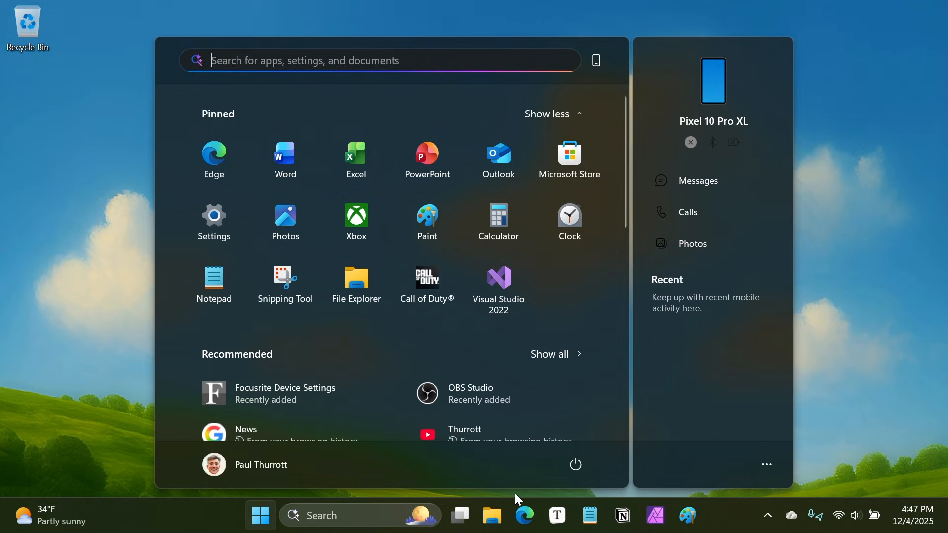
{"action": "mouse_move", "coordinate": [830, 301]}
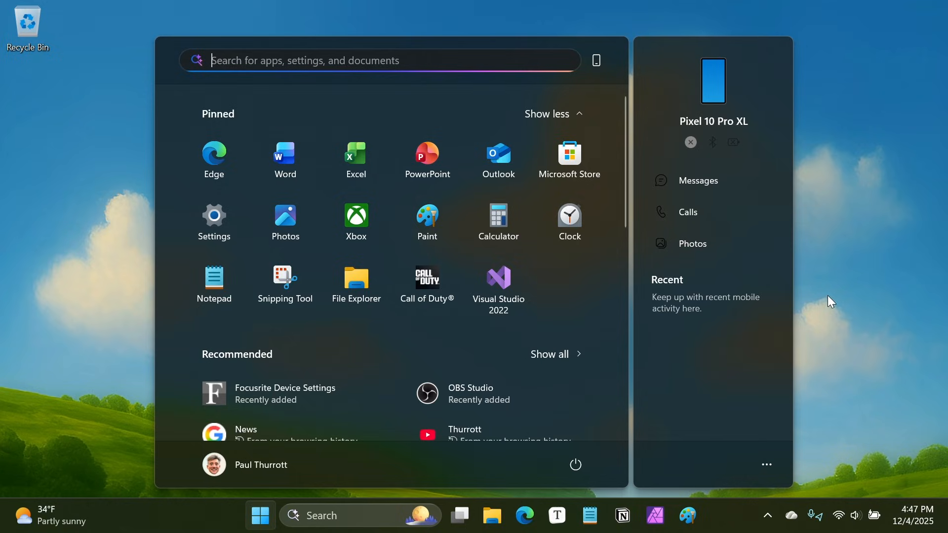
{"action": "mouse_move", "coordinate": [644, 337]}
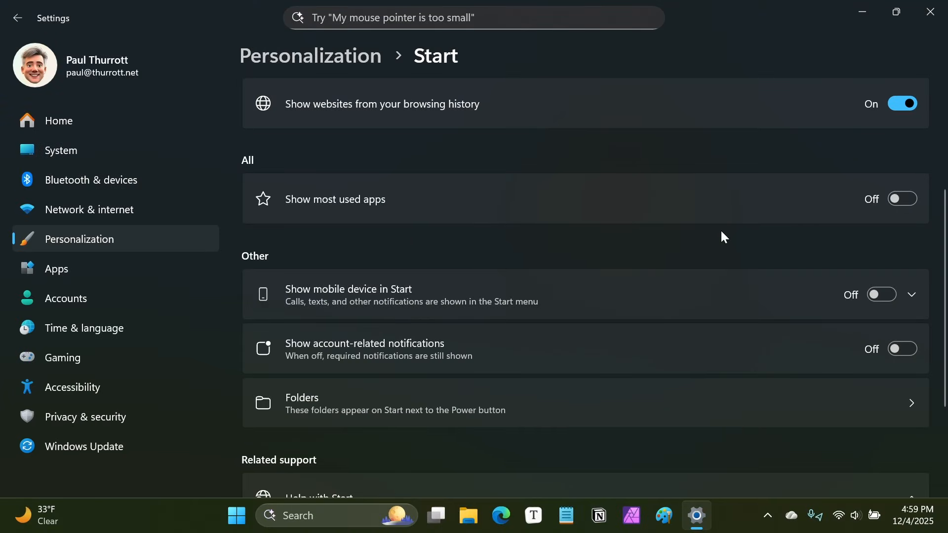
{"action": "mouse_move", "coordinate": [728, 217]}
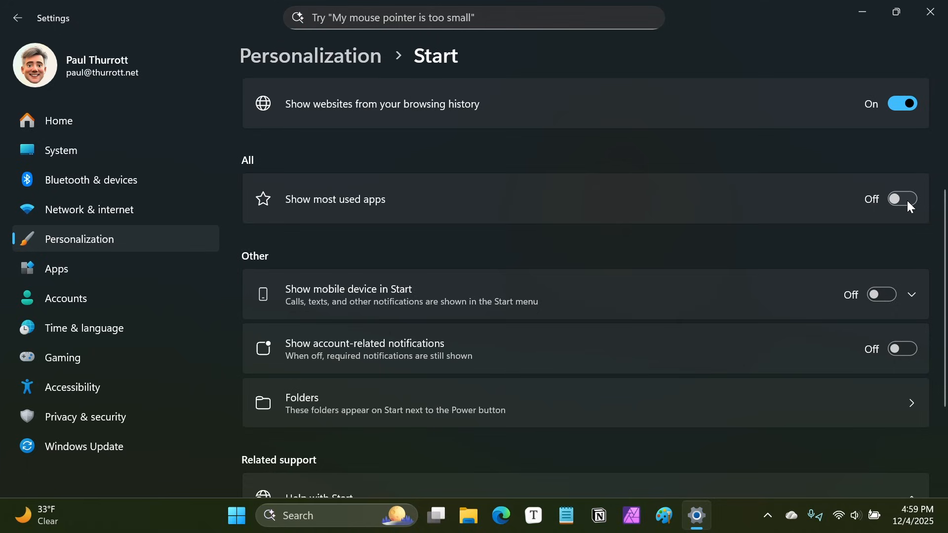
Switch the Show most used apps toggle on in Start settings.
{"action": "left_click", "coordinate": [901, 199]}
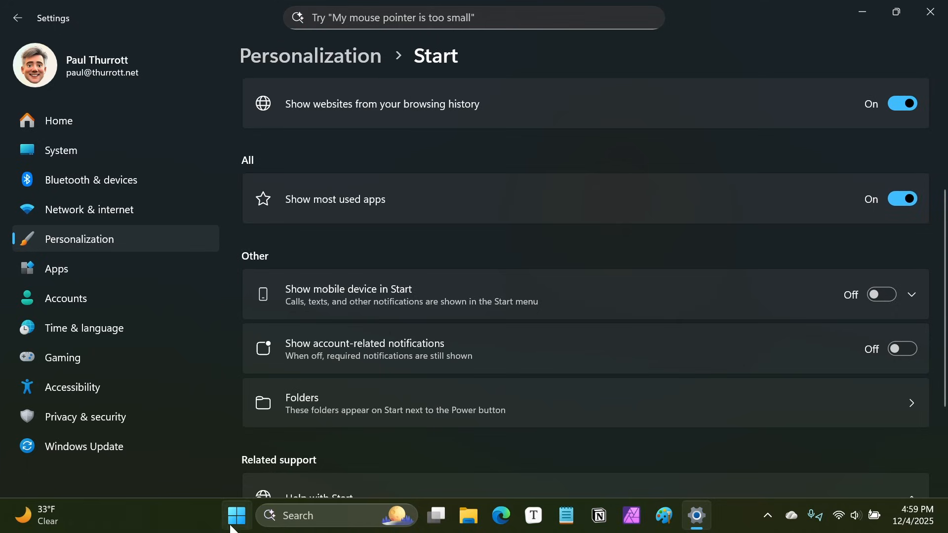
Open Start and switch the All apps section to Grid, then back to List.
{"action": "left_click", "coordinate": [236, 515]}
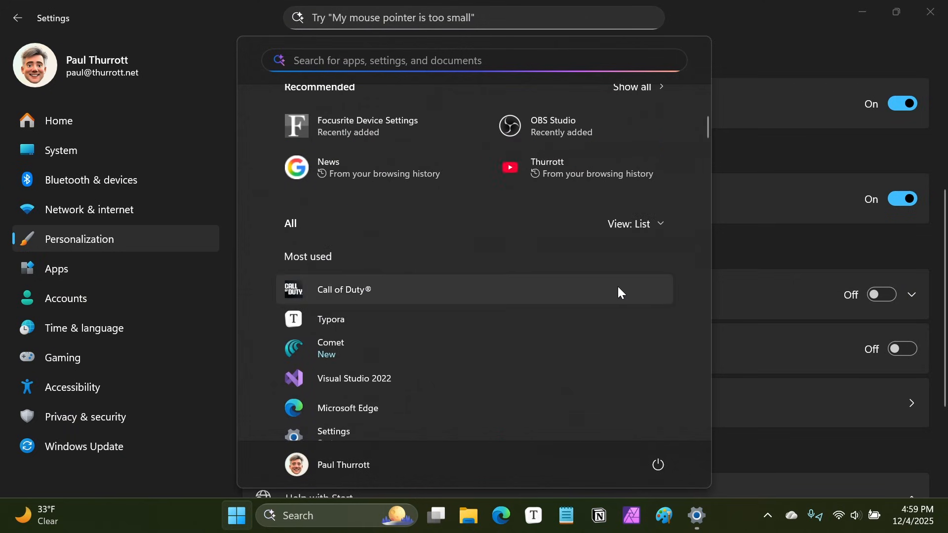
{"action": "left_click", "coordinate": [635, 223]}
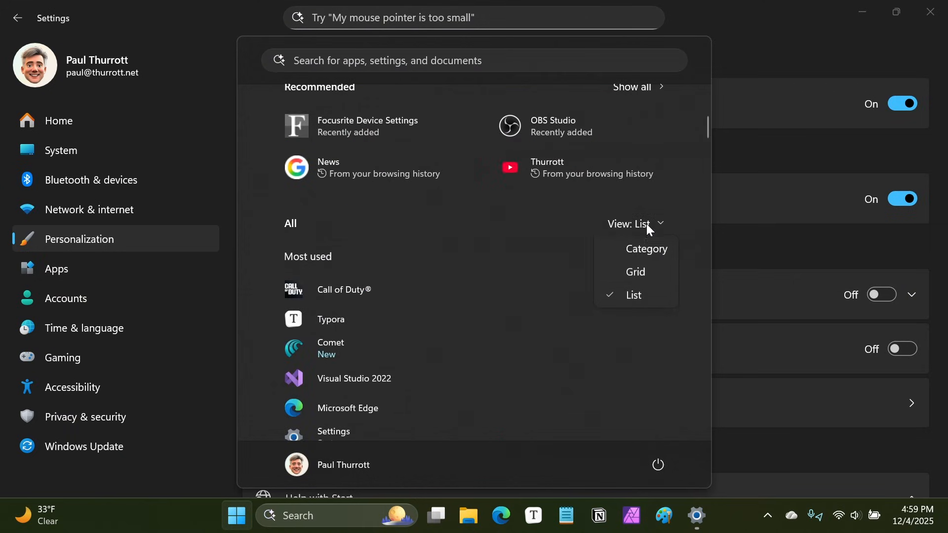
{"action": "left_click", "coordinate": [635, 272]}
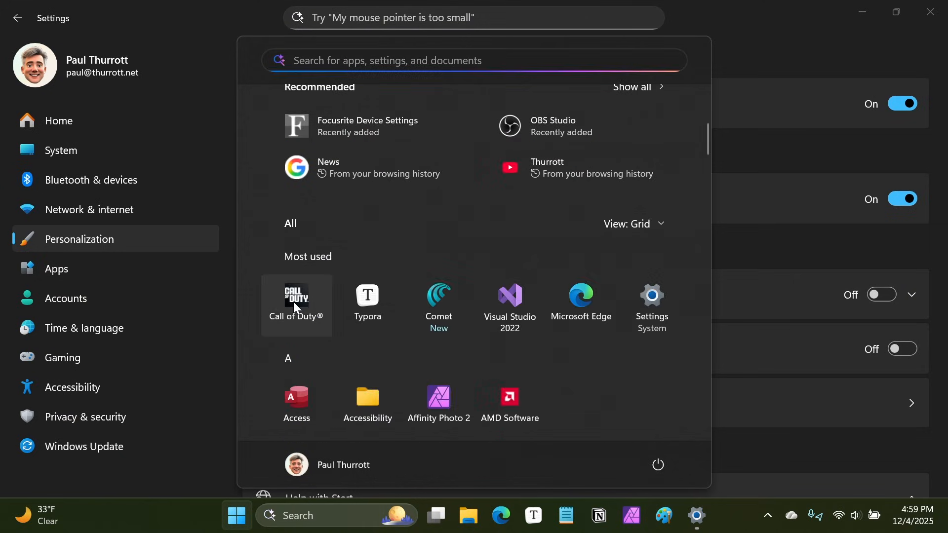
{"action": "left_click", "coordinate": [632, 224]}
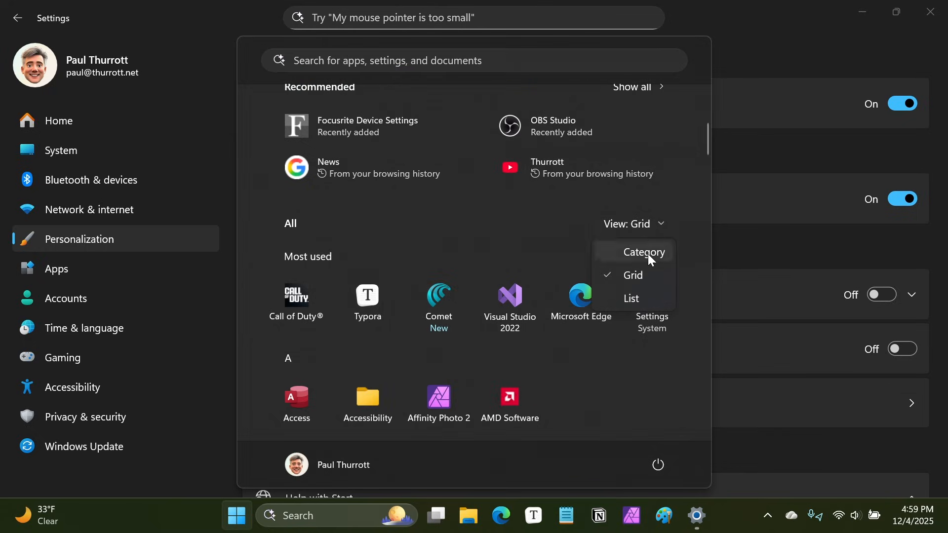
{"action": "left_click", "coordinate": [630, 298]}
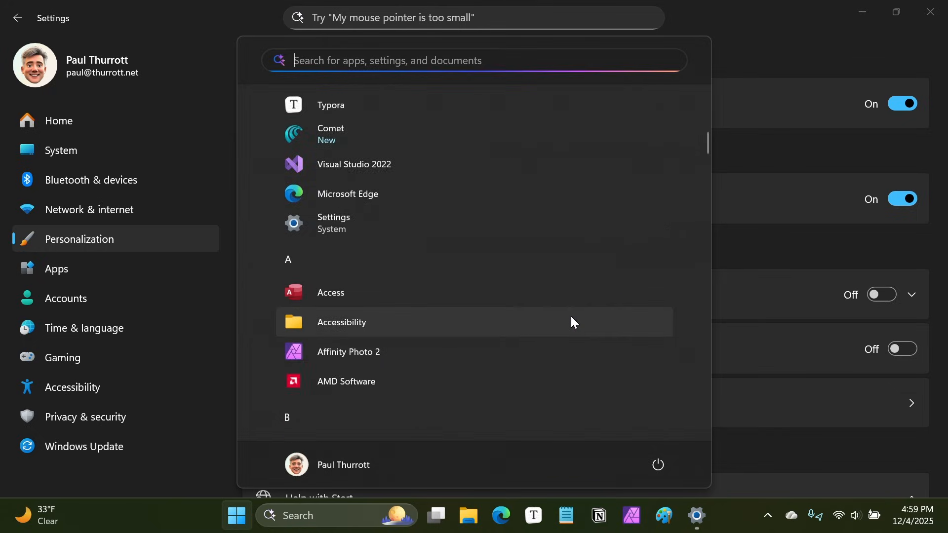
Group All apps into Category view, then switch it to Grid.
{"action": "scroll", "scroll_direction": "up", "scroll_amount": 3}
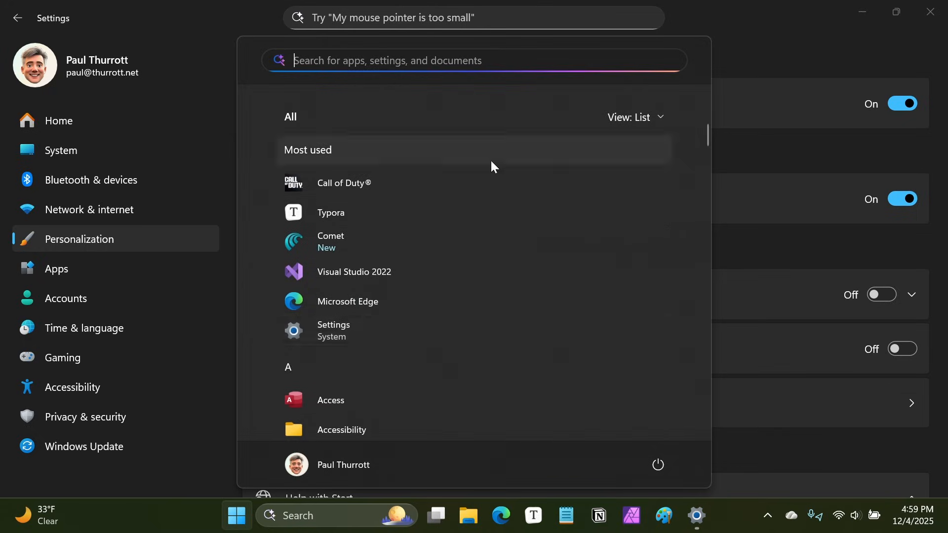
{"action": "left_click", "coordinate": [636, 117]}
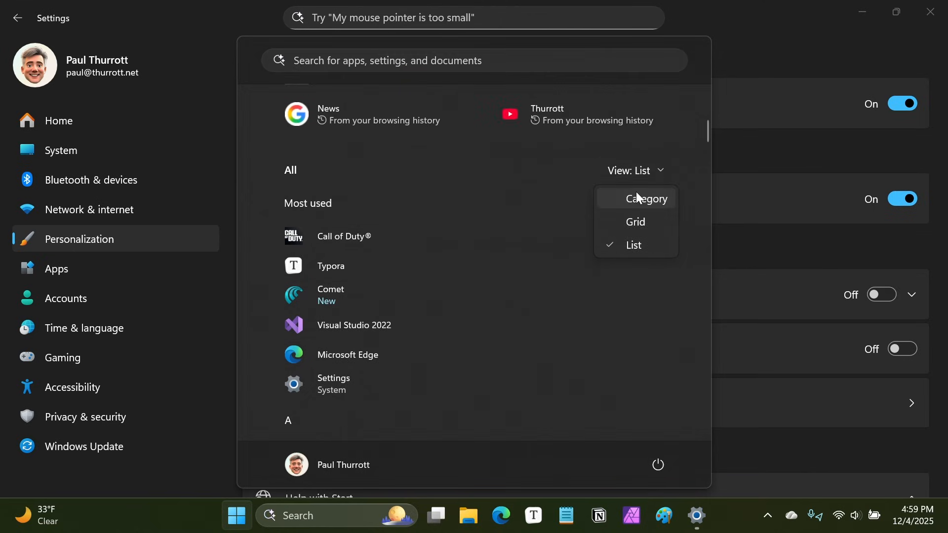
{"action": "left_click", "coordinate": [647, 199]}
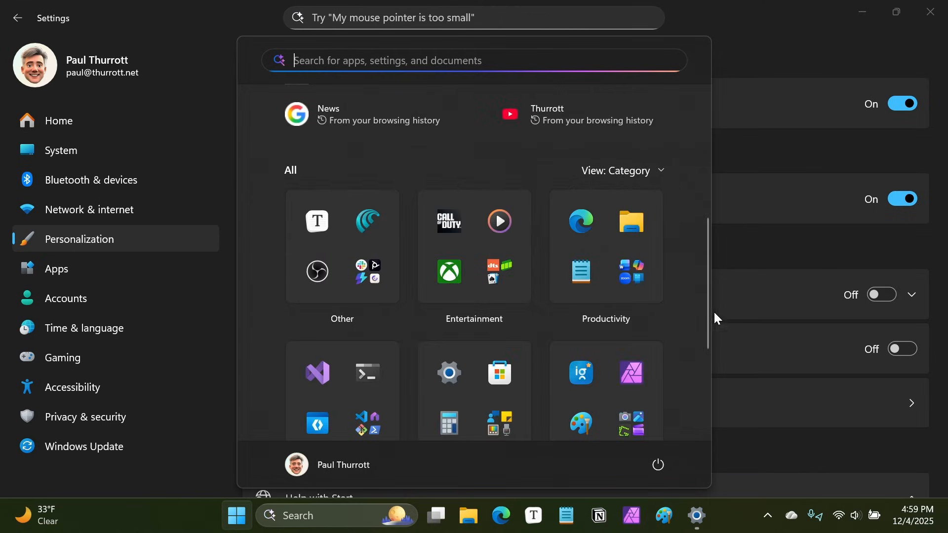
{"action": "scroll", "scroll_direction": "down", "scroll_amount": 3}
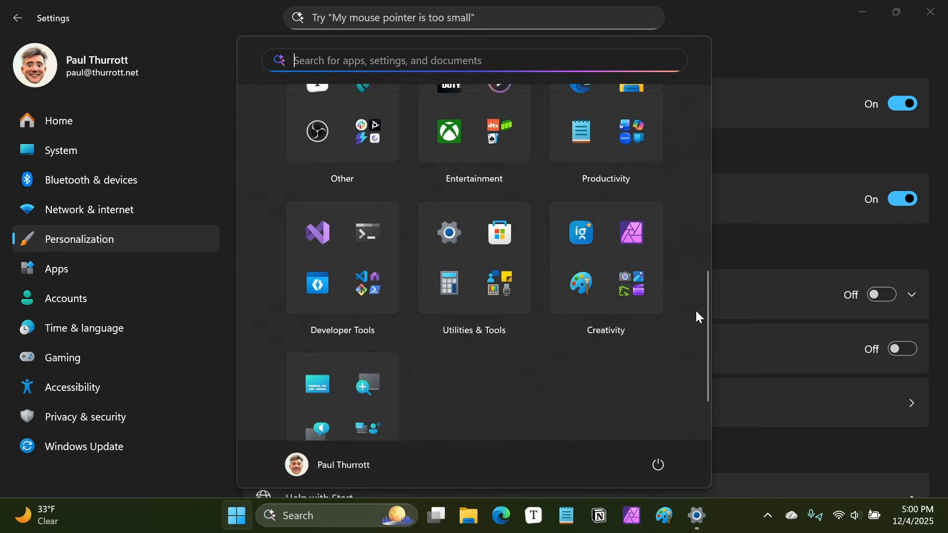
{"action": "scroll", "scroll_direction": "up", "scroll_amount": 3}
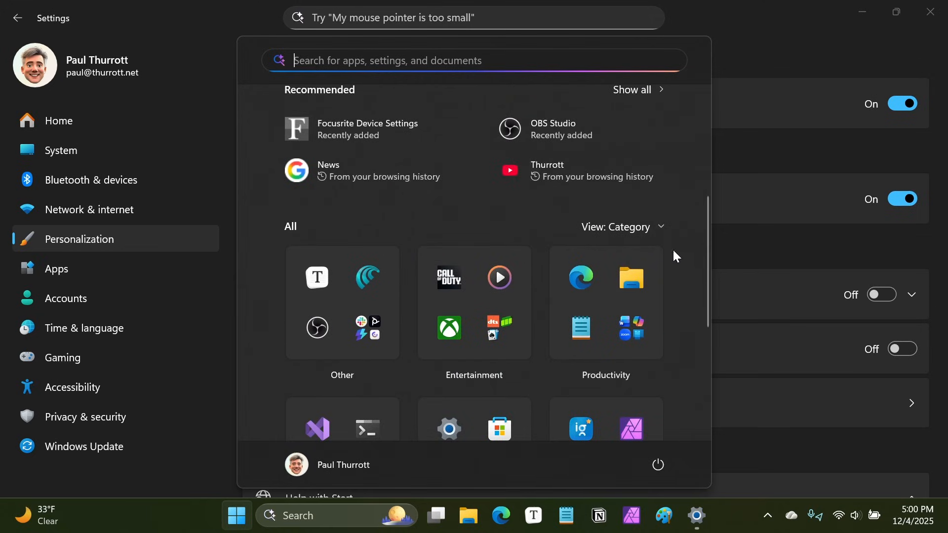
{"action": "mouse_move", "coordinate": [684, 278]}
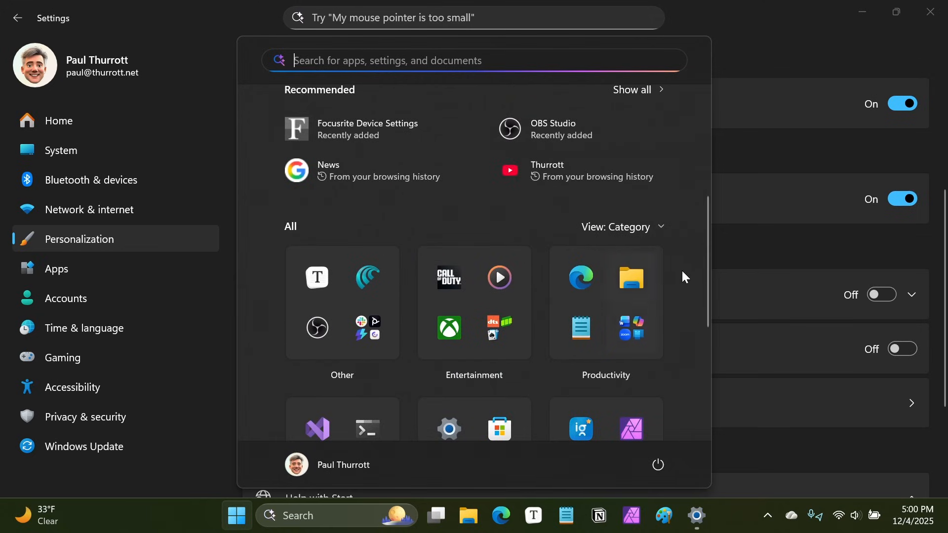
{"action": "left_click", "coordinate": [620, 227]}
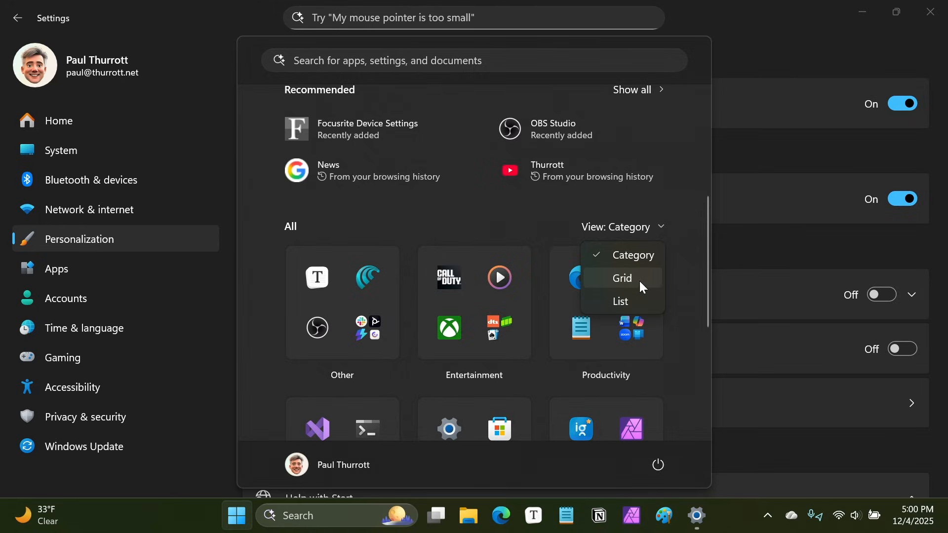
{"action": "left_click", "coordinate": [622, 278]}
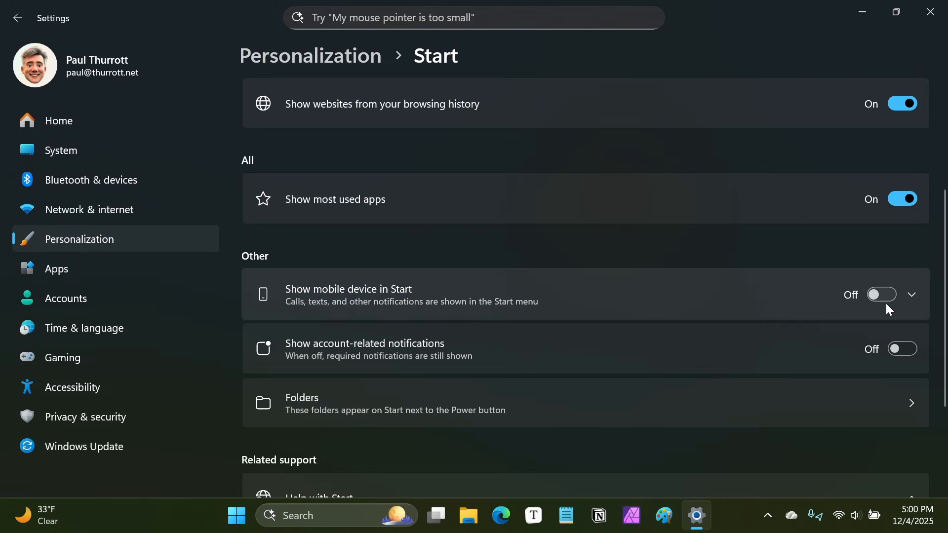
Toggle 'Show mobile device in Start' on, off and on again, and expand the Open Phone Link row.
{"action": "left_click", "coordinate": [881, 295]}
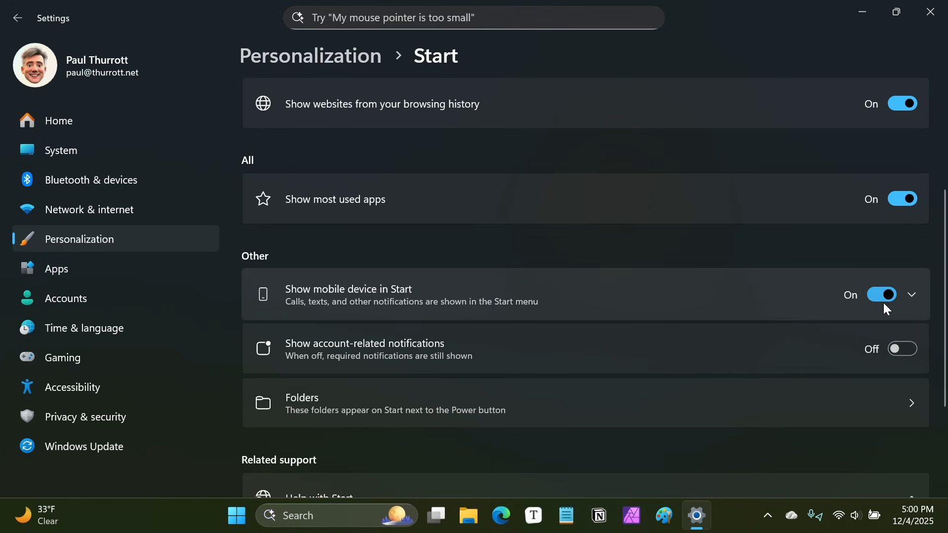
{"action": "mouse_move", "coordinate": [886, 305]}
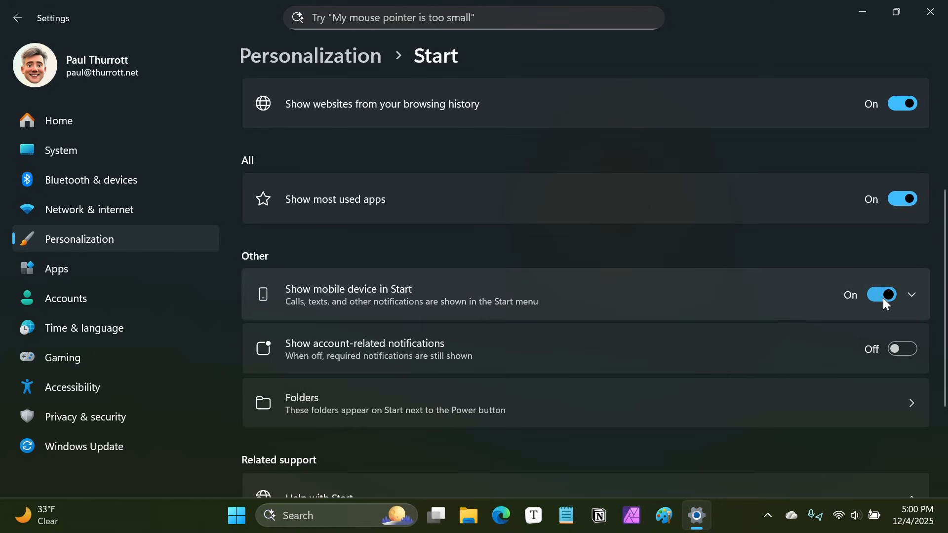
{"action": "left_click", "coordinate": [883, 294]}
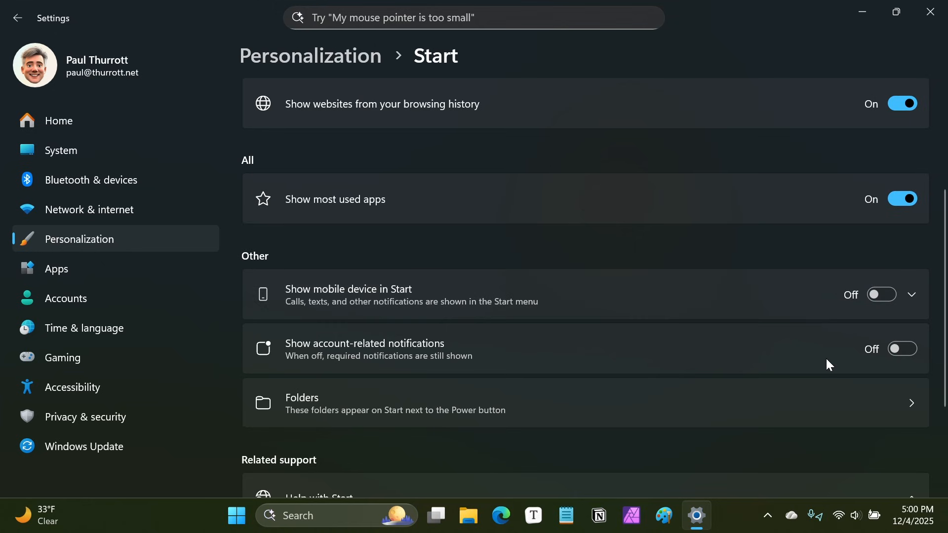
{"action": "left_click", "coordinate": [236, 515]}
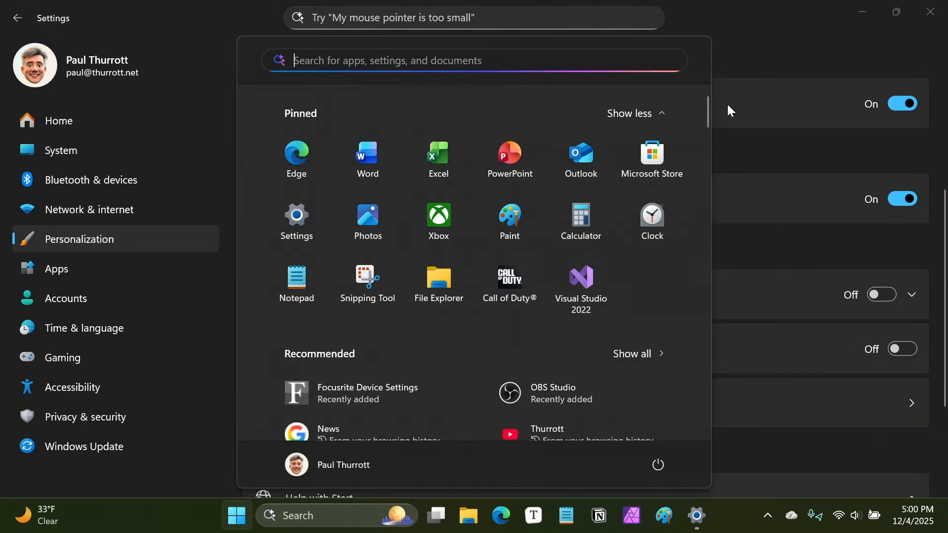
{"action": "mouse_move", "coordinate": [701, 66]}
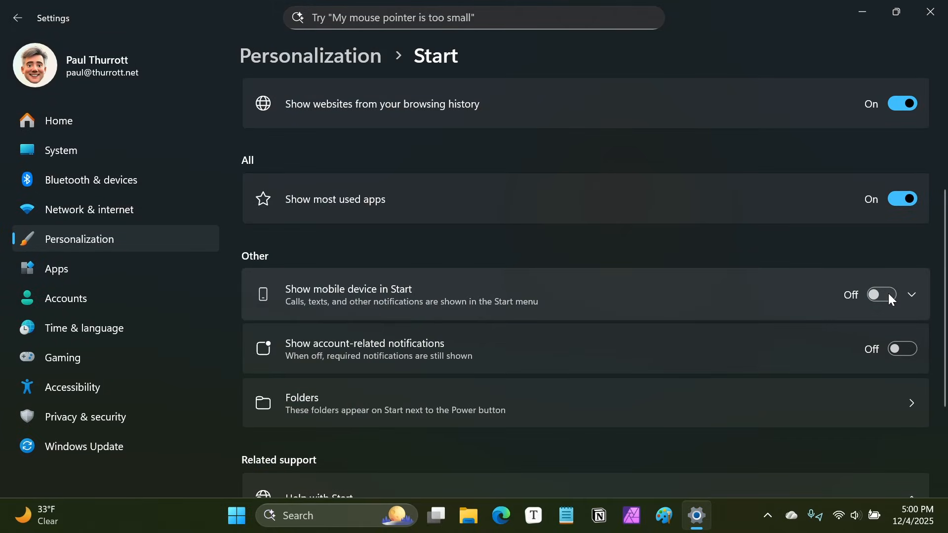
{"action": "left_click", "coordinate": [881, 295]}
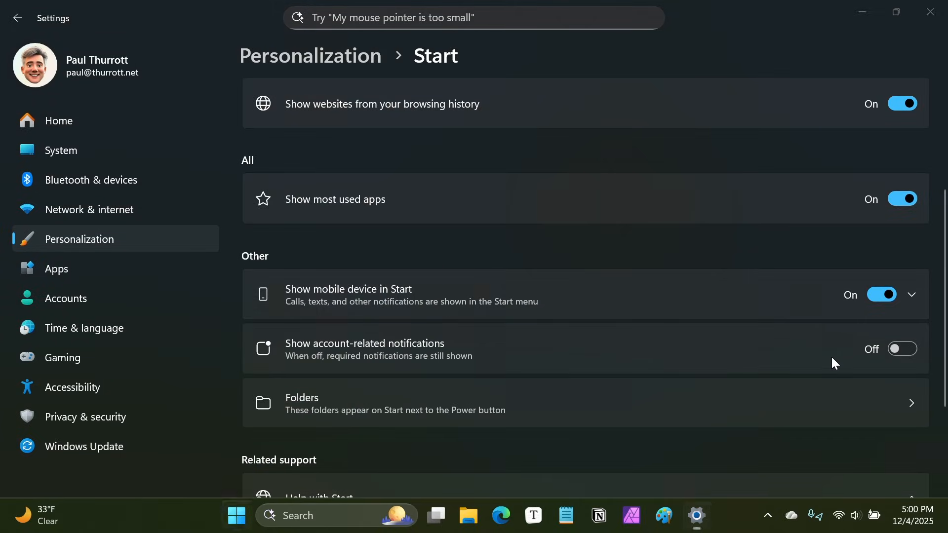
{"action": "left_click", "coordinate": [913, 295]}
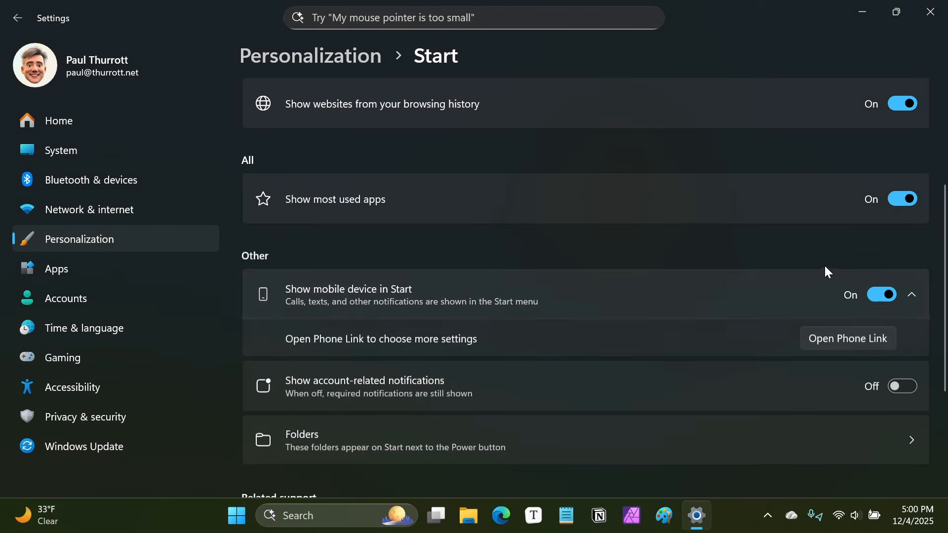
{"action": "mouse_move", "coordinate": [844, 353]}
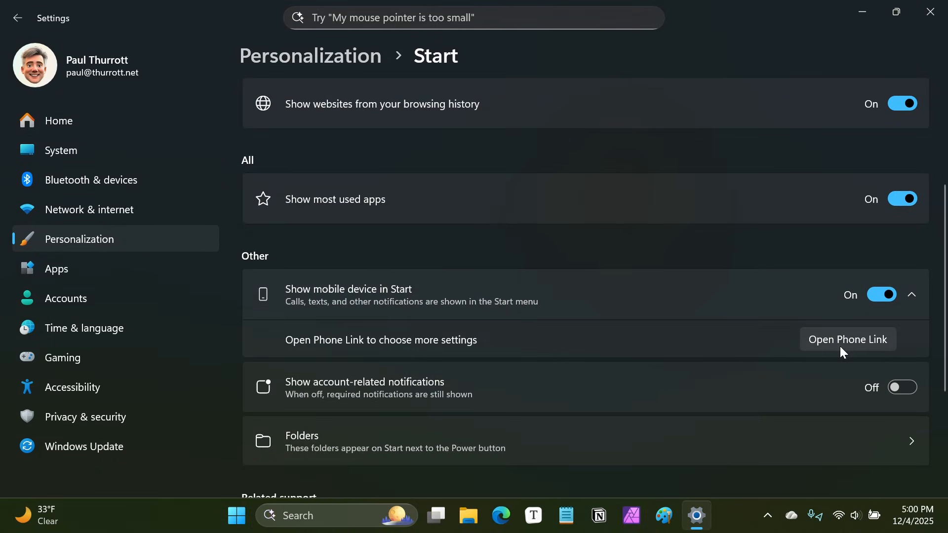
{"action": "mouse_move", "coordinate": [793, 398]}
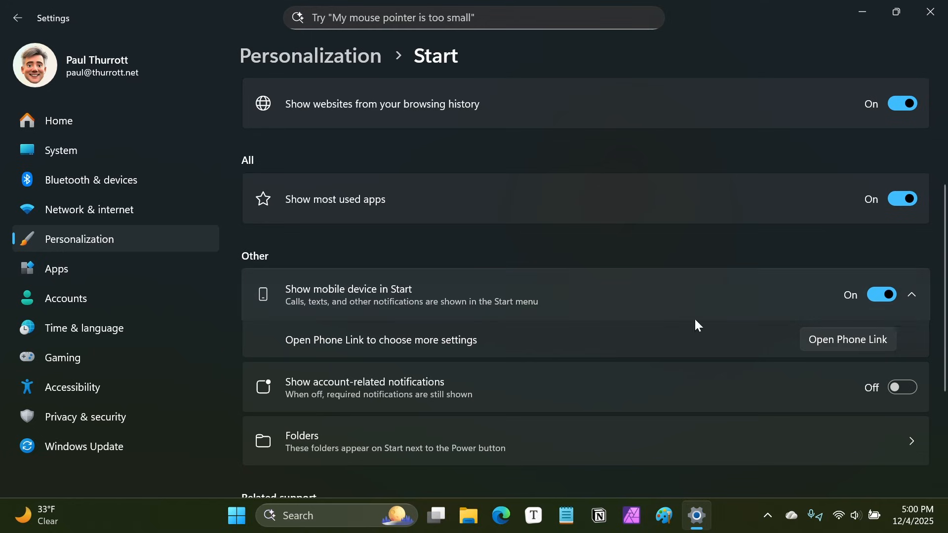
{"action": "mouse_move", "coordinate": [520, 392]}
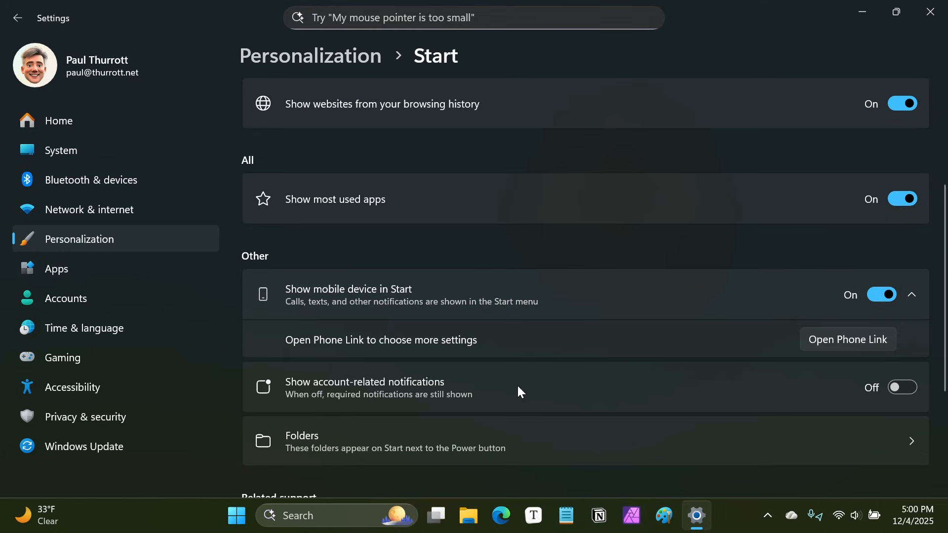
Scroll the Start settings page and reopen Start to view the Microsoft account panel.
{"action": "scroll", "scroll_direction": "down", "scroll_amount": 3}
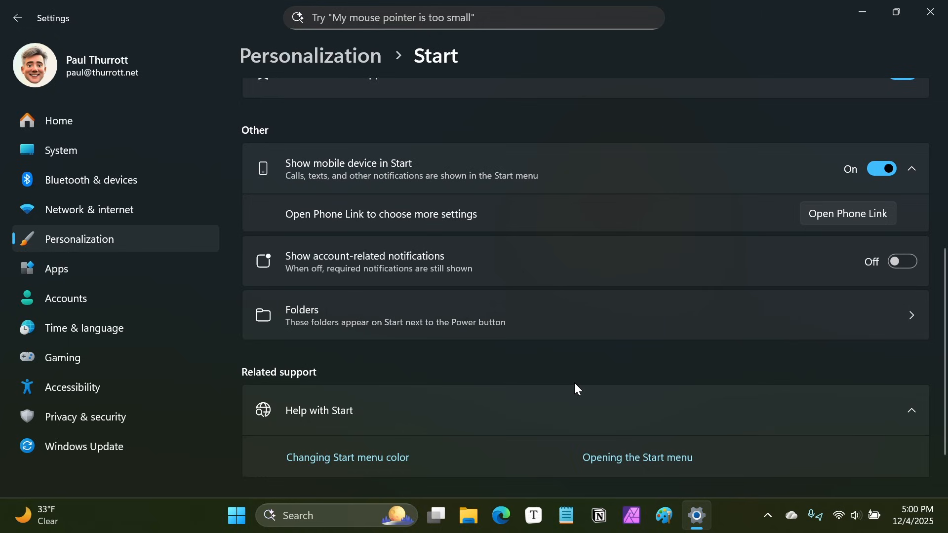
{"action": "left_click", "coordinate": [236, 515]}
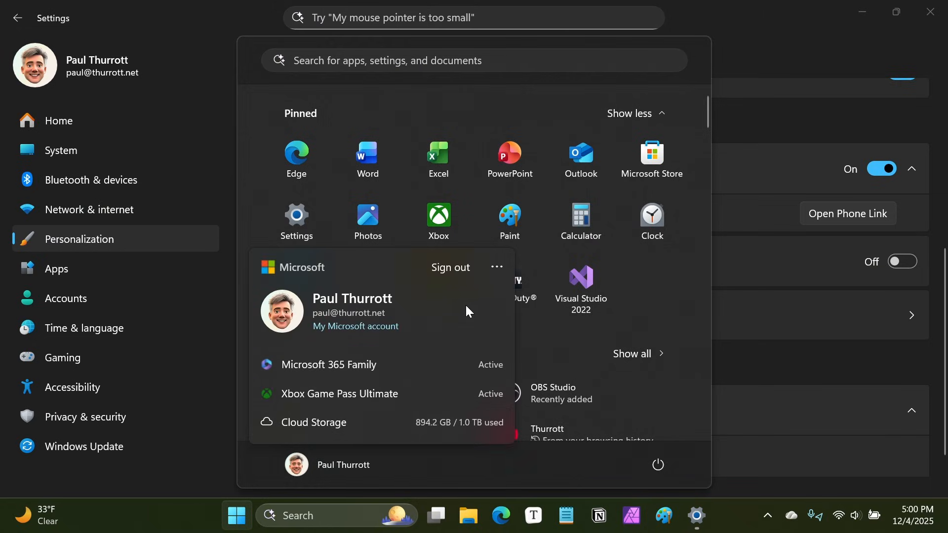
{"action": "mouse_move", "coordinate": [483, 310]}
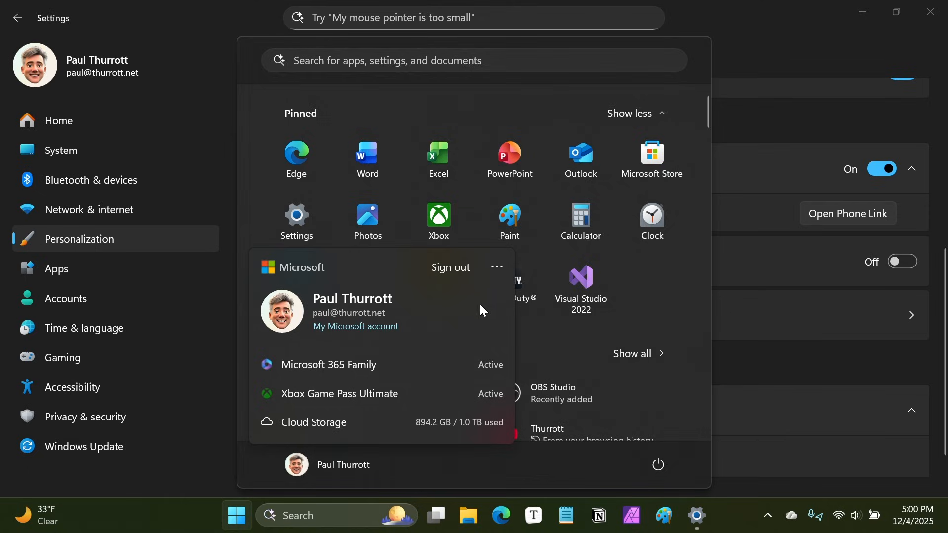
{"action": "mouse_move", "coordinate": [496, 267]}
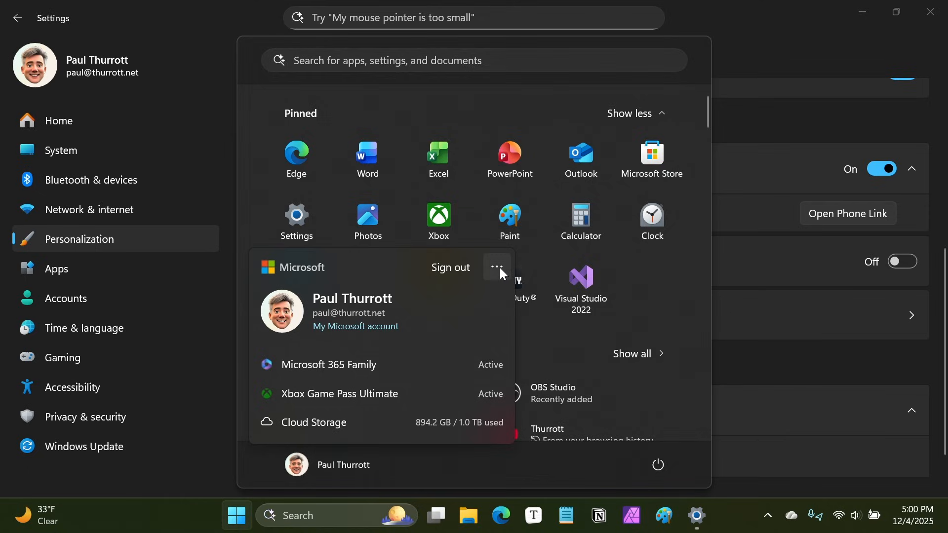
{"action": "mouse_move", "coordinate": [741, 270]}
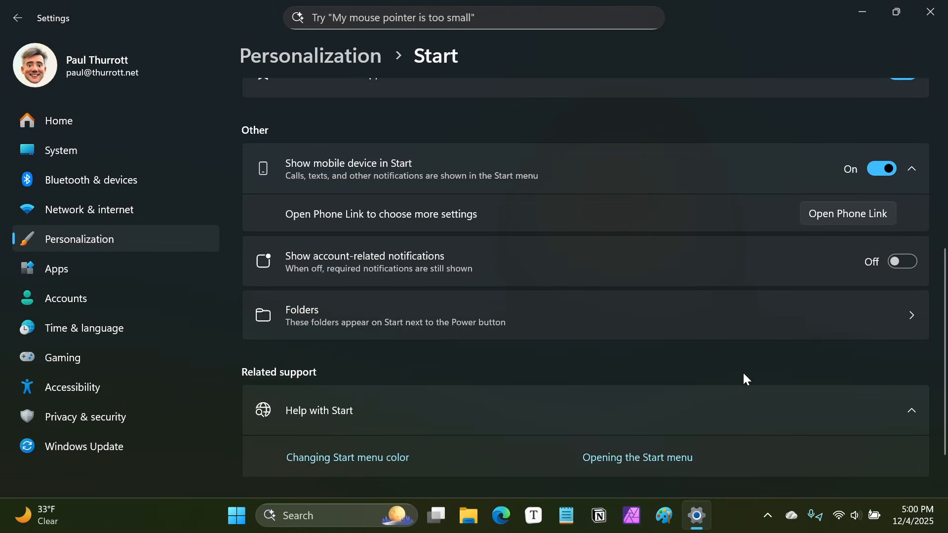
{"action": "mouse_move", "coordinate": [760, 371]}
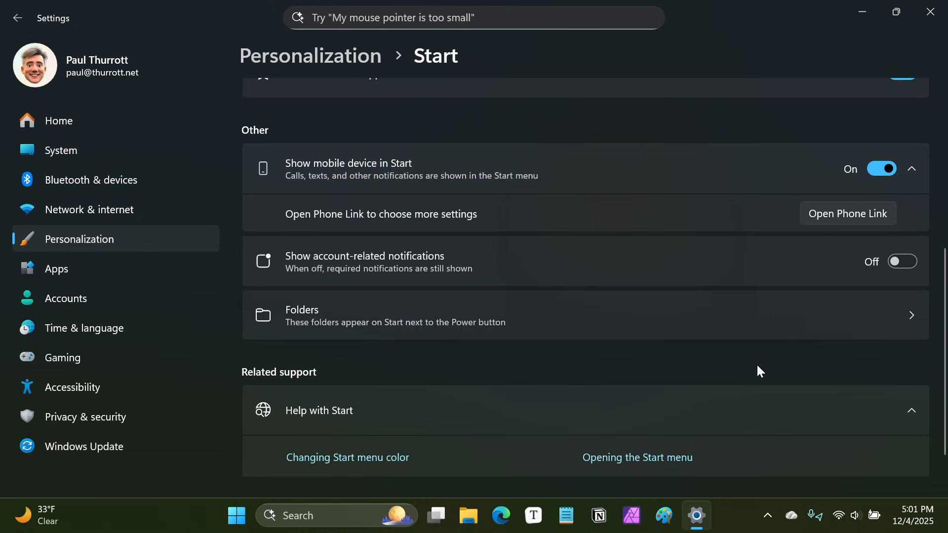
{"action": "mouse_move", "coordinate": [764, 360]}
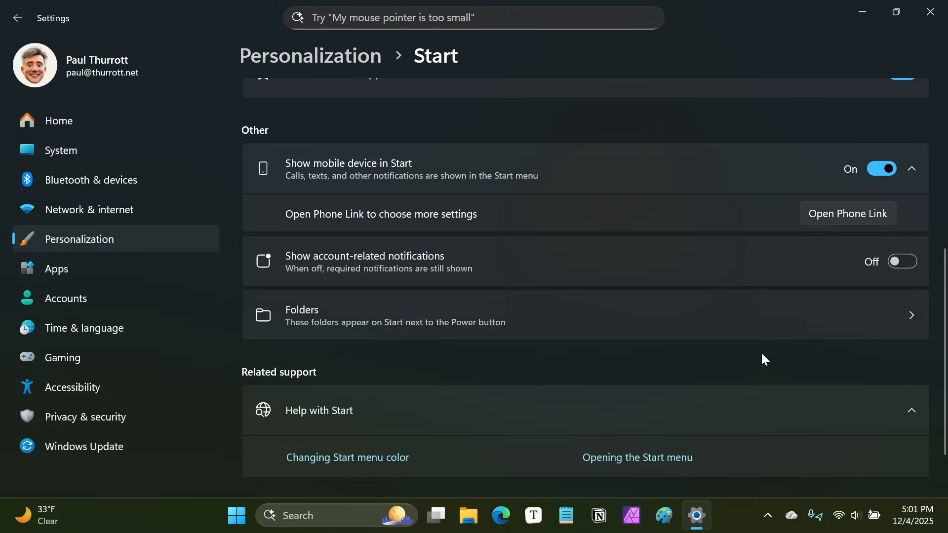
{"action": "mouse_move", "coordinate": [771, 329]}
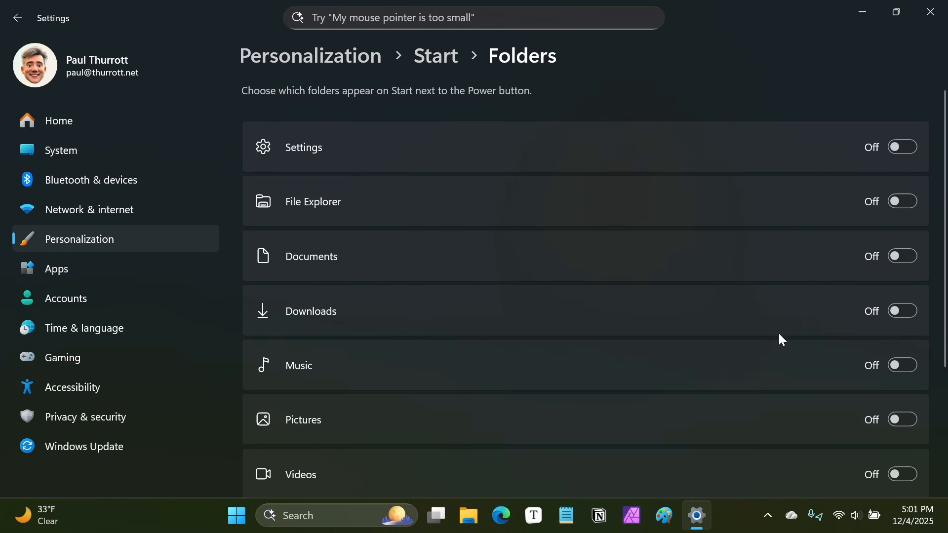
{"action": "mouse_move", "coordinate": [937, 186]}
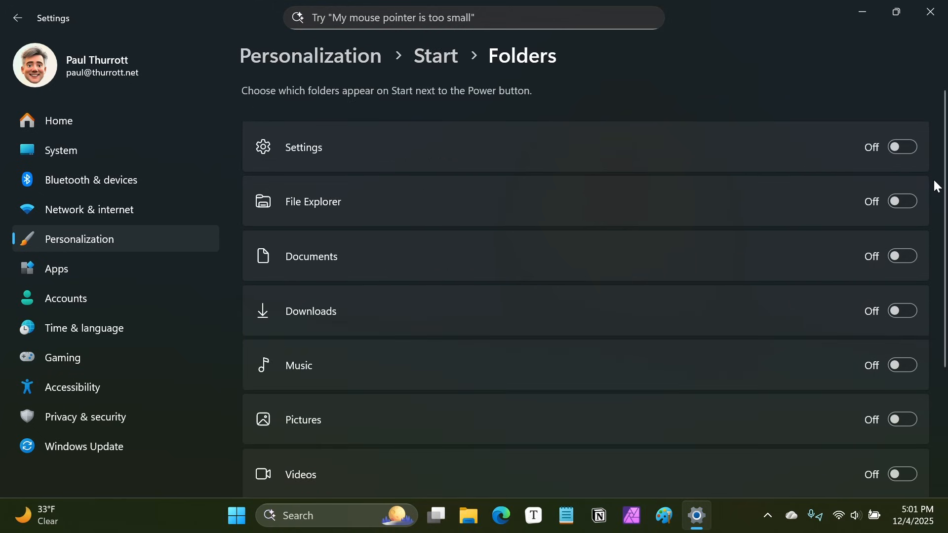
Turn on the File Explorer and Downloads folder shortcuts beside the Power button.
{"action": "scroll", "scroll_direction": "down", "scroll_amount": 3}
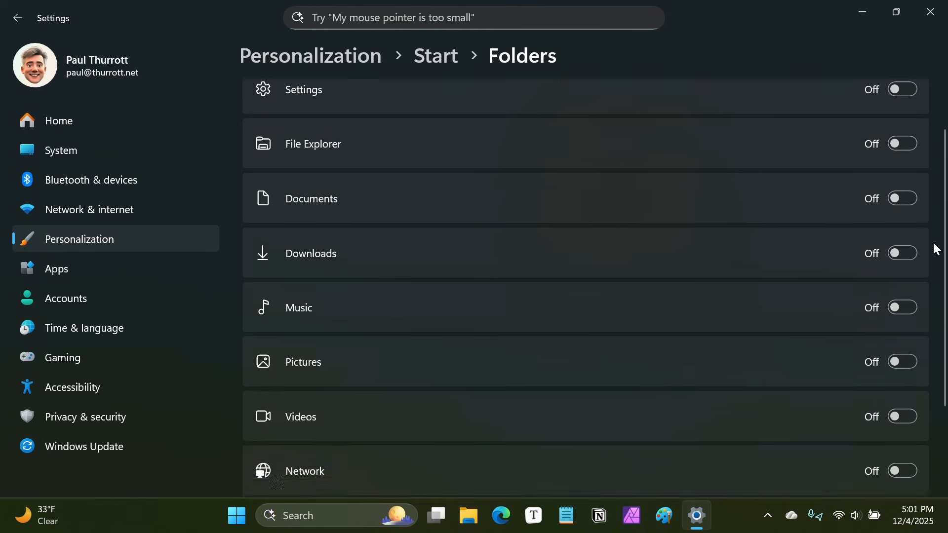
{"action": "scroll", "scroll_direction": "down", "scroll_amount": 3}
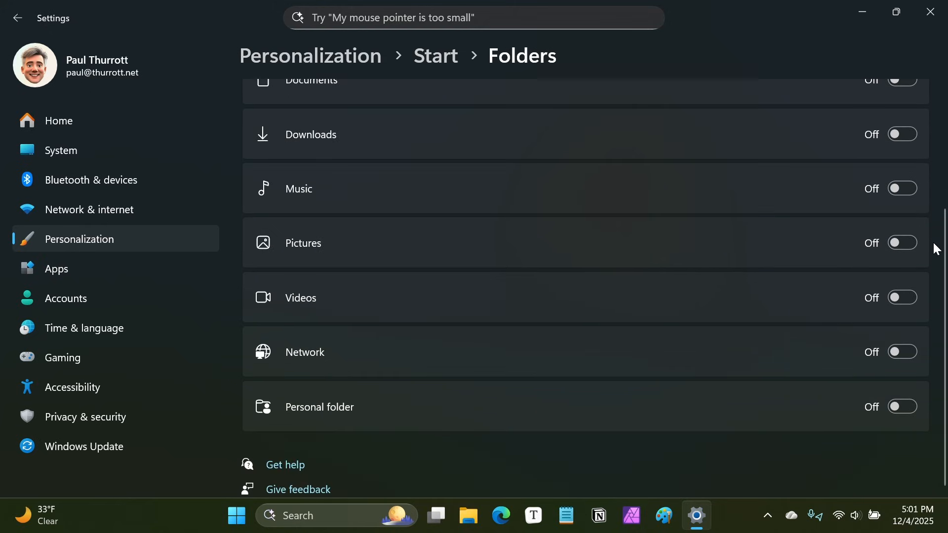
{"action": "scroll", "scroll_direction": "up", "scroll_amount": 3}
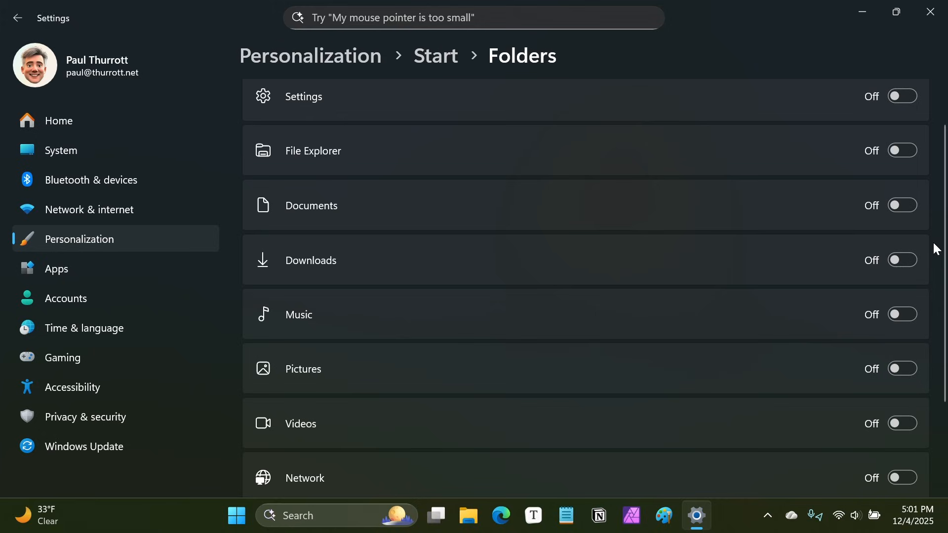
{"action": "mouse_move", "coordinate": [902, 151]}
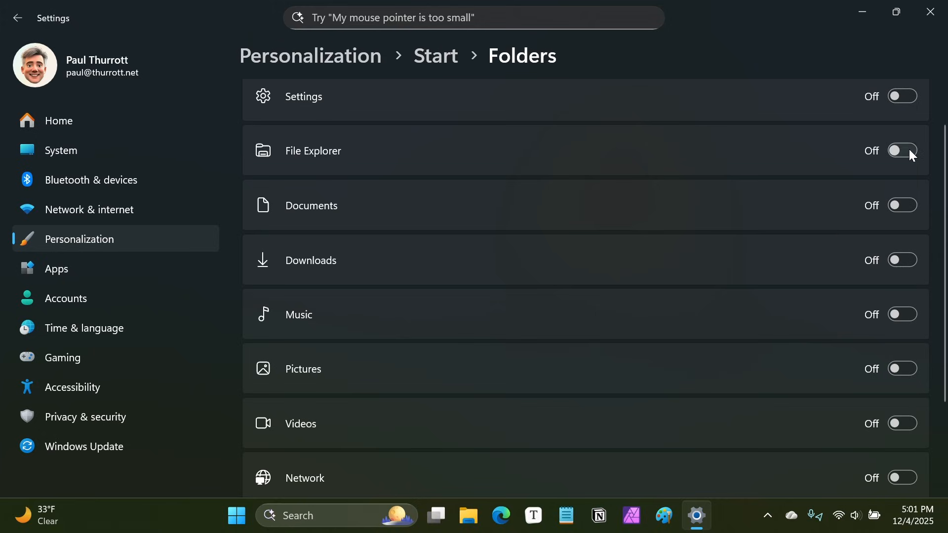
{"action": "left_click", "coordinate": [902, 150]}
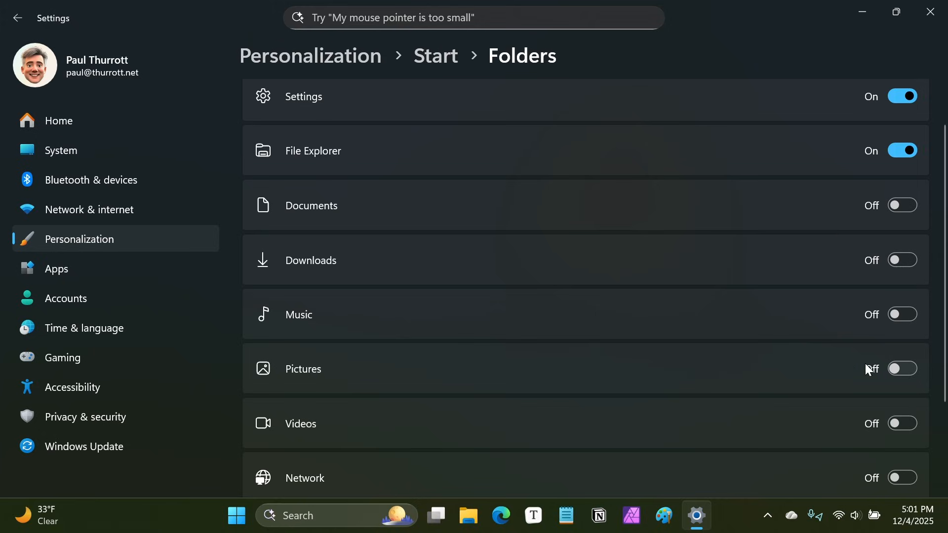
{"action": "mouse_move", "coordinate": [902, 261]}
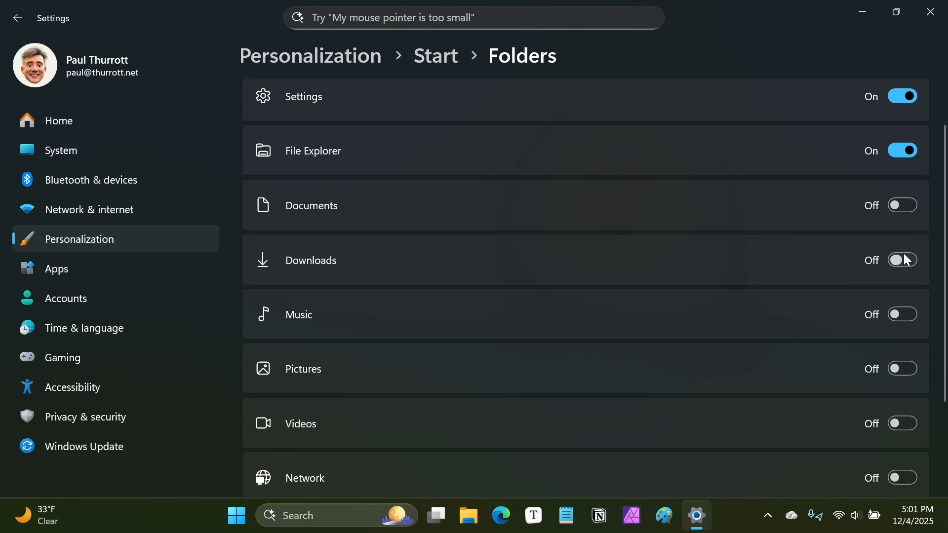
{"action": "left_click", "coordinate": [902, 260]}
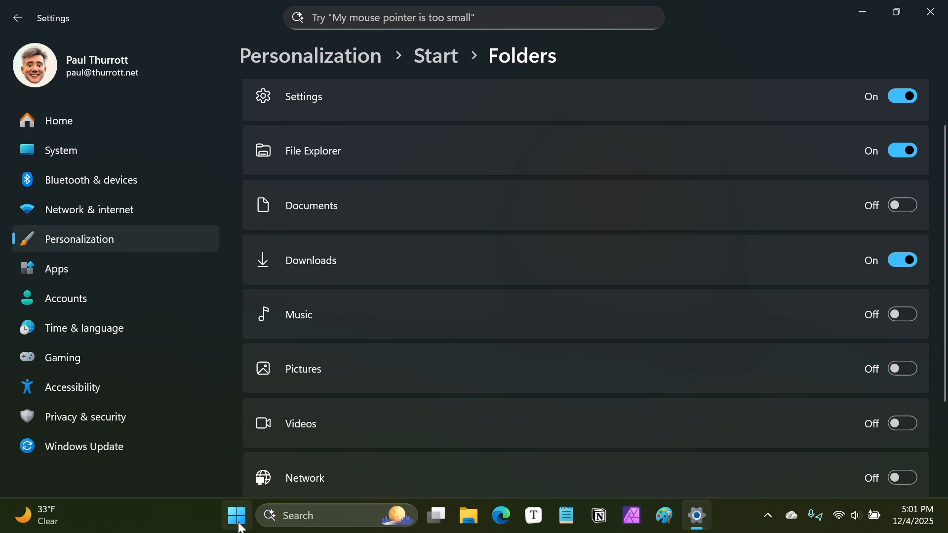
View the new folder icons on Start, then open and close File Explorer.
{"action": "left_click", "coordinate": [236, 516]}
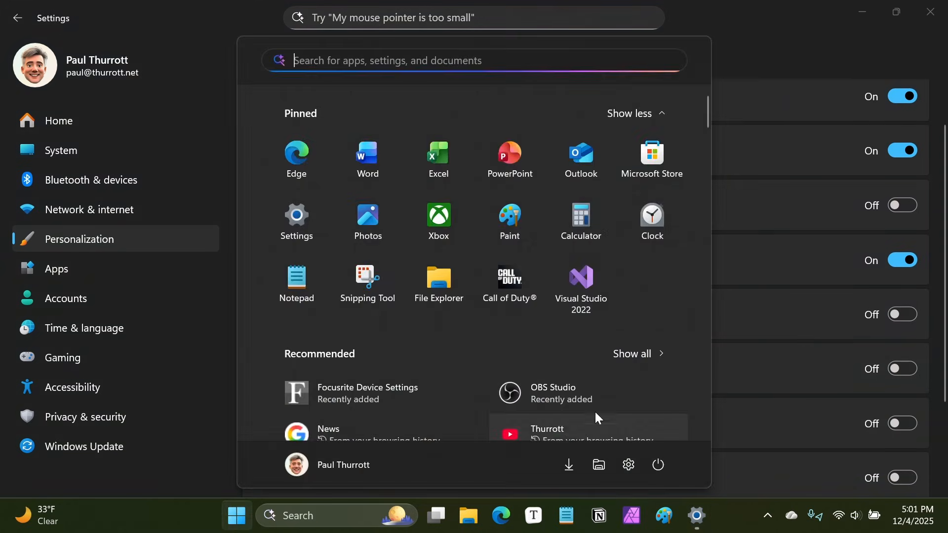
{"action": "mouse_move", "coordinate": [598, 466]}
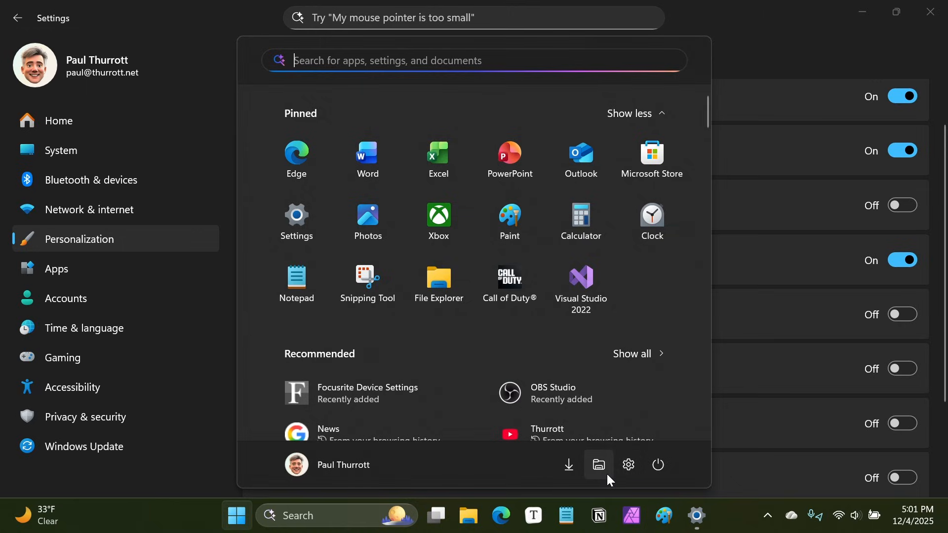
{"action": "mouse_move", "coordinate": [585, 472]}
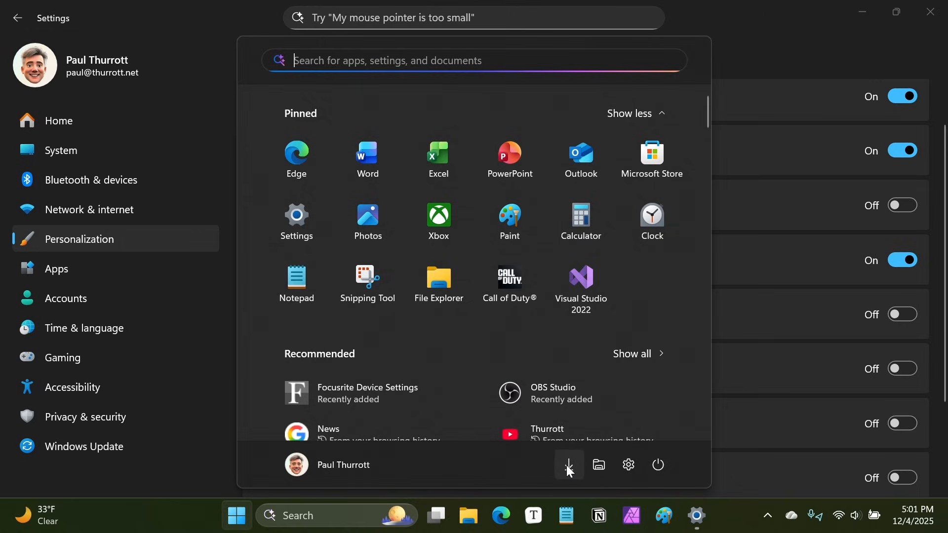
{"action": "mouse_move", "coordinate": [472, 404]}
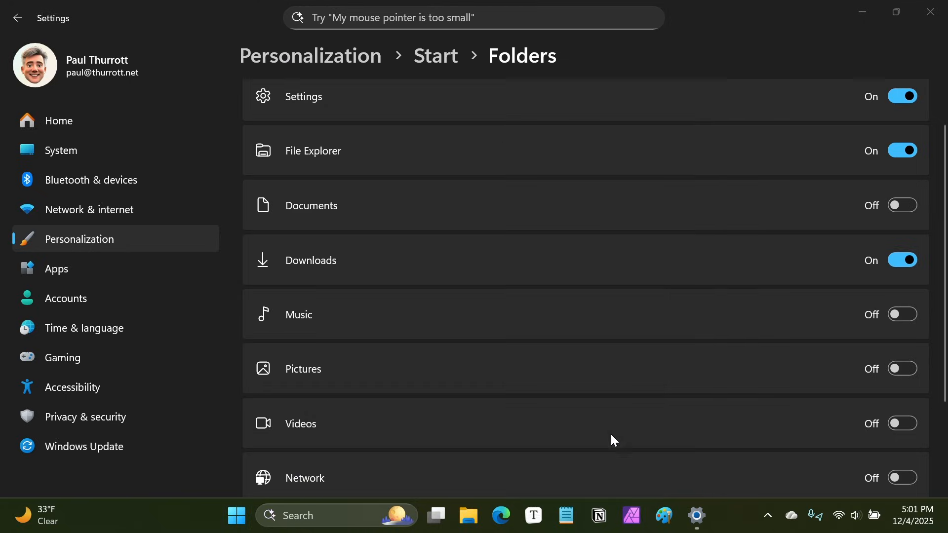
{"action": "left_click", "coordinate": [468, 516]}
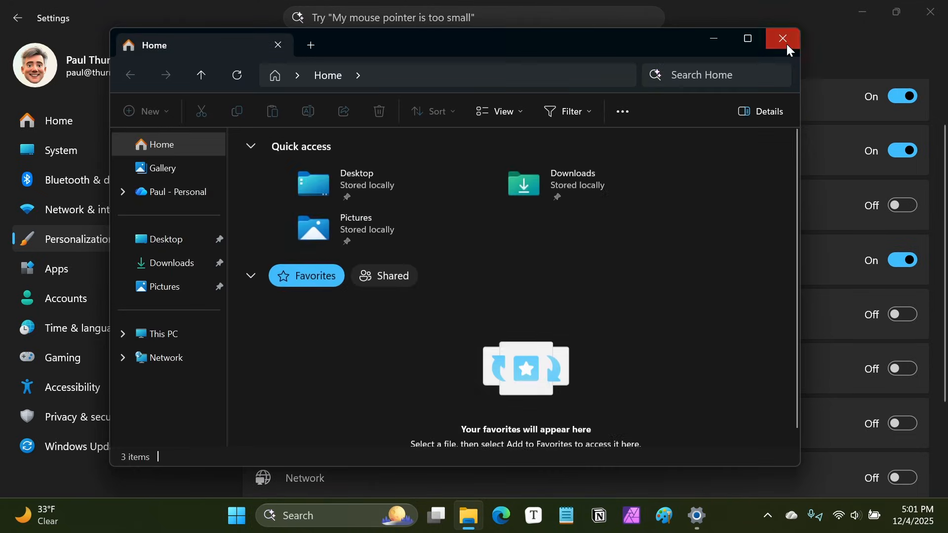
{"action": "left_click", "coordinate": [784, 38]}
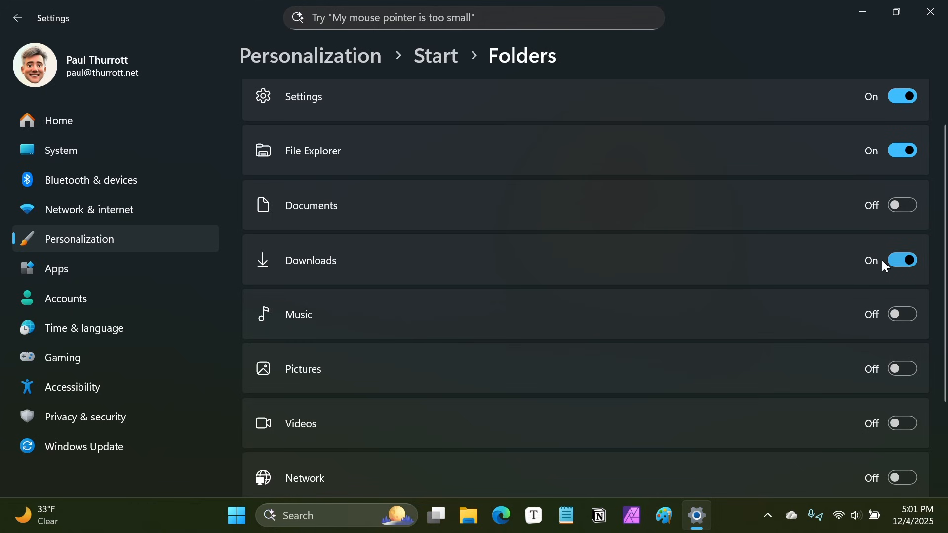
Switch the folder shortcuts back off and return to the main Start settings page.
{"action": "left_click", "coordinate": [902, 260]}
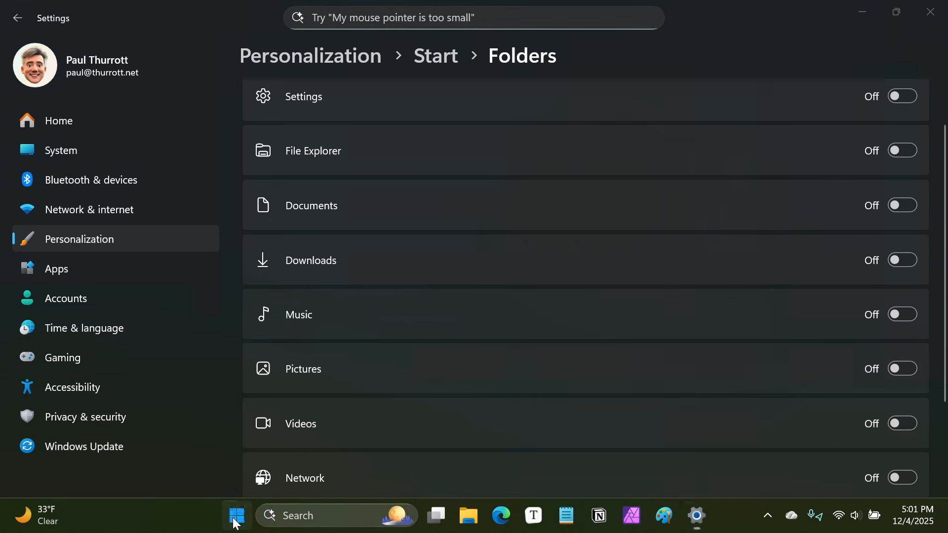
{"action": "mouse_move", "coordinate": [812, 126]}
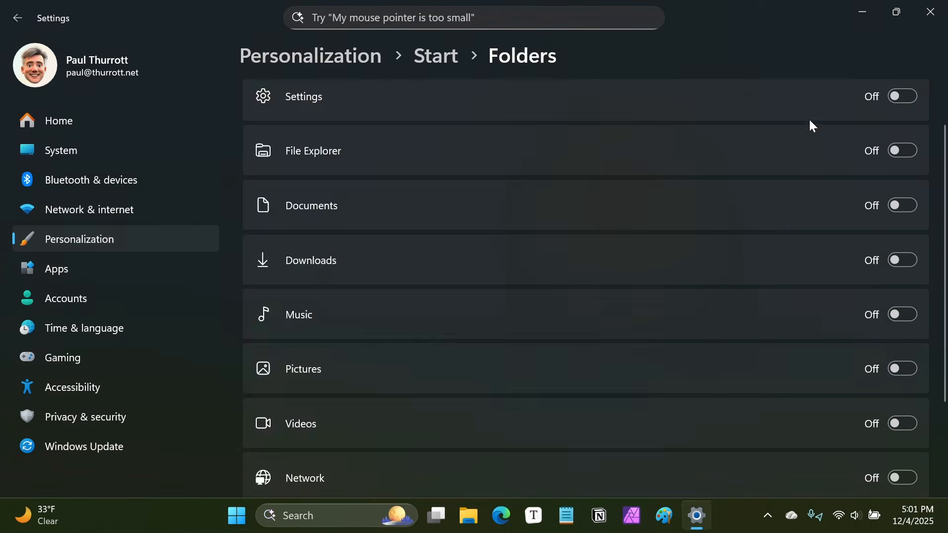
{"action": "scroll", "scroll_direction": "down", "scroll_amount": 3}
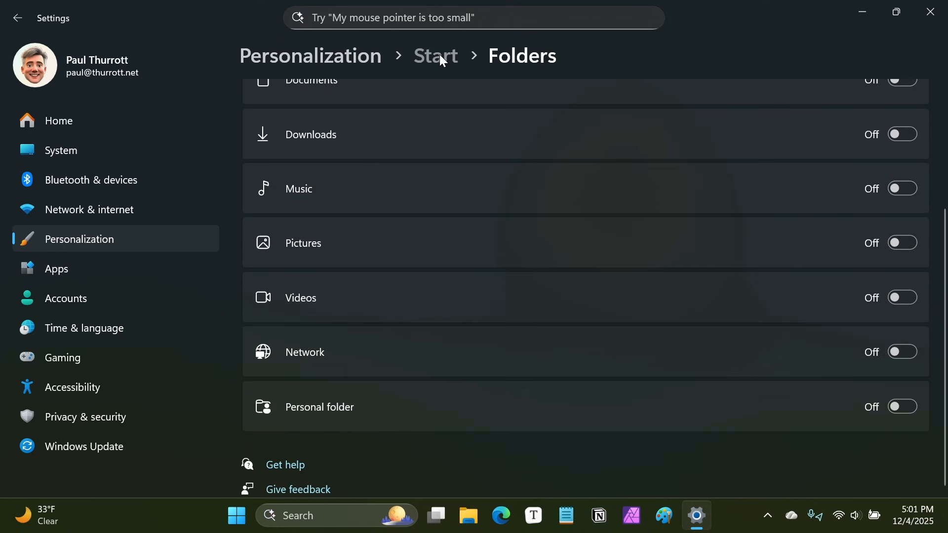
{"action": "left_click", "coordinate": [435, 56]}
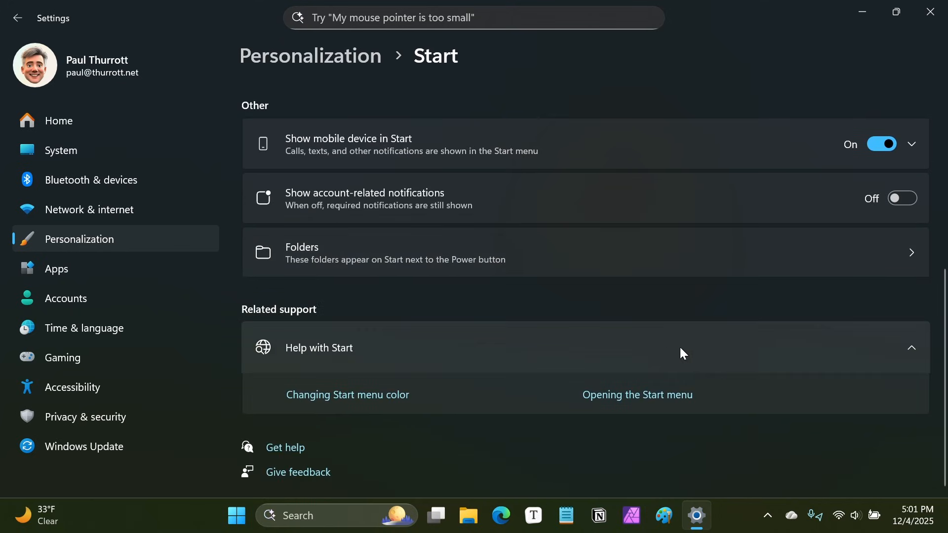
{"action": "mouse_move", "coordinate": [889, 88]}
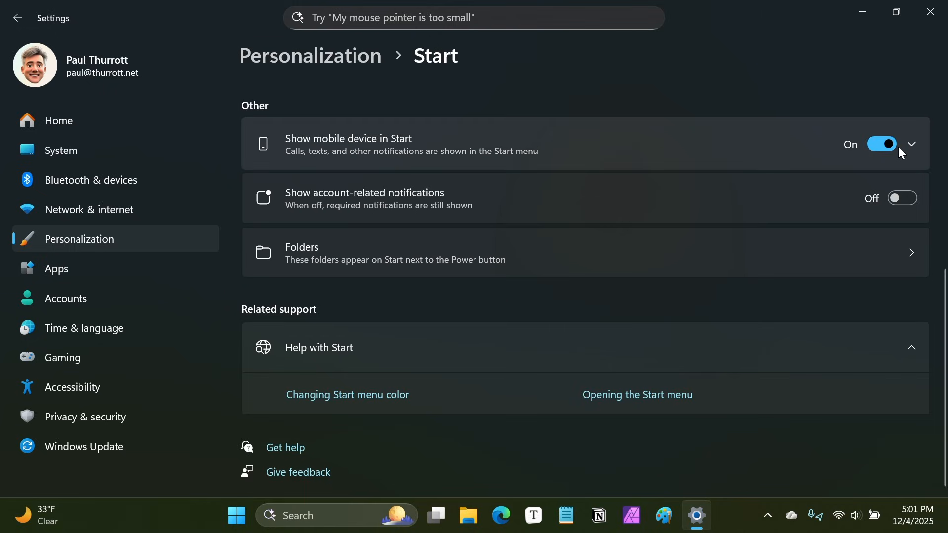
{"action": "left_click", "coordinate": [236, 515]}
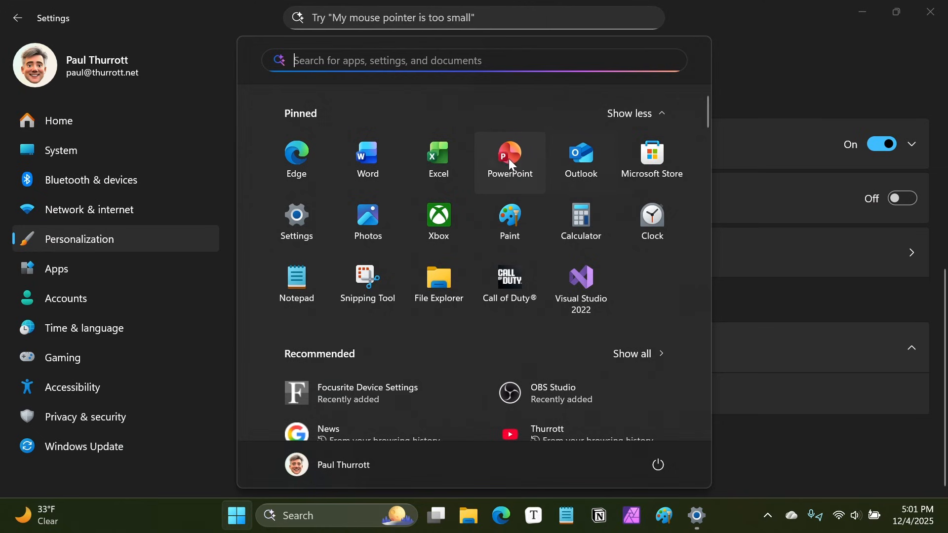
{"action": "scroll", "scroll_direction": "down", "scroll_amount": 3}
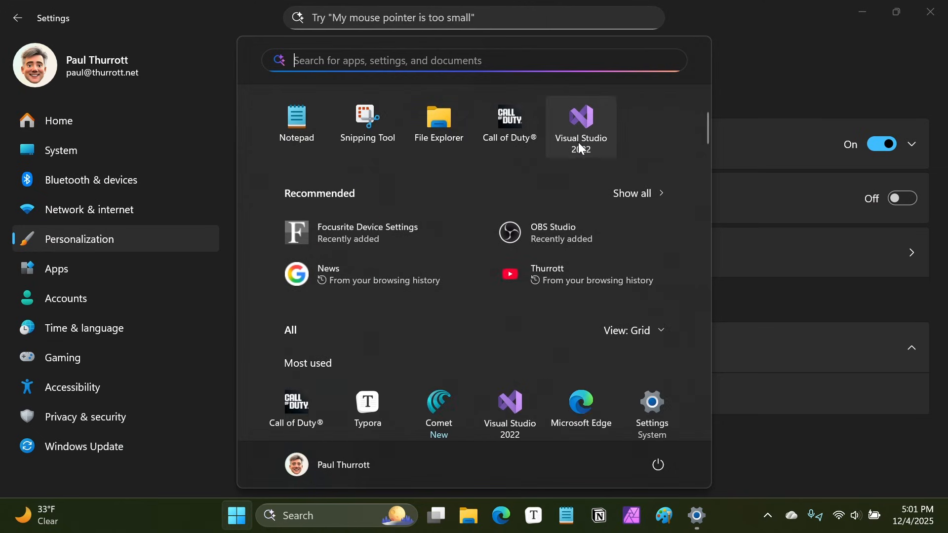
{"action": "mouse_move", "coordinate": [591, 186]}
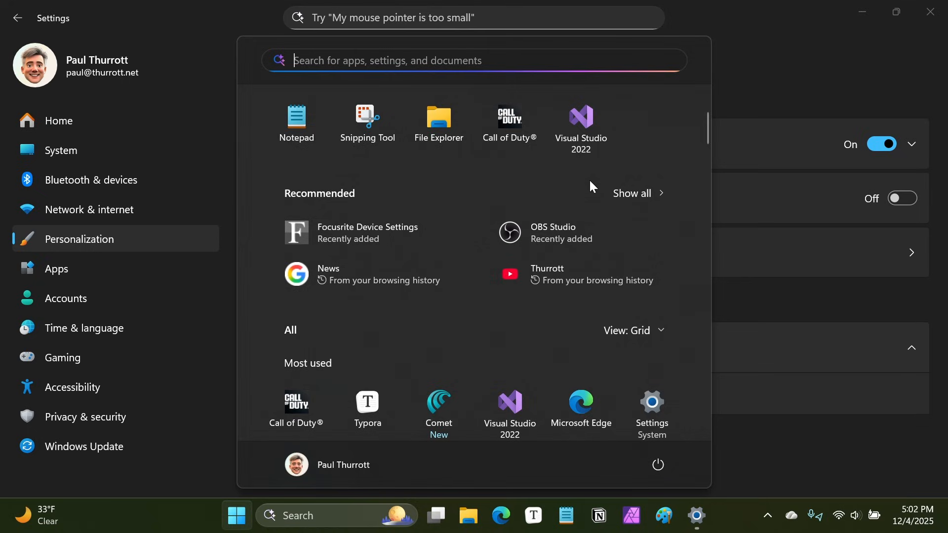
{"action": "mouse_move", "coordinate": [607, 180]}
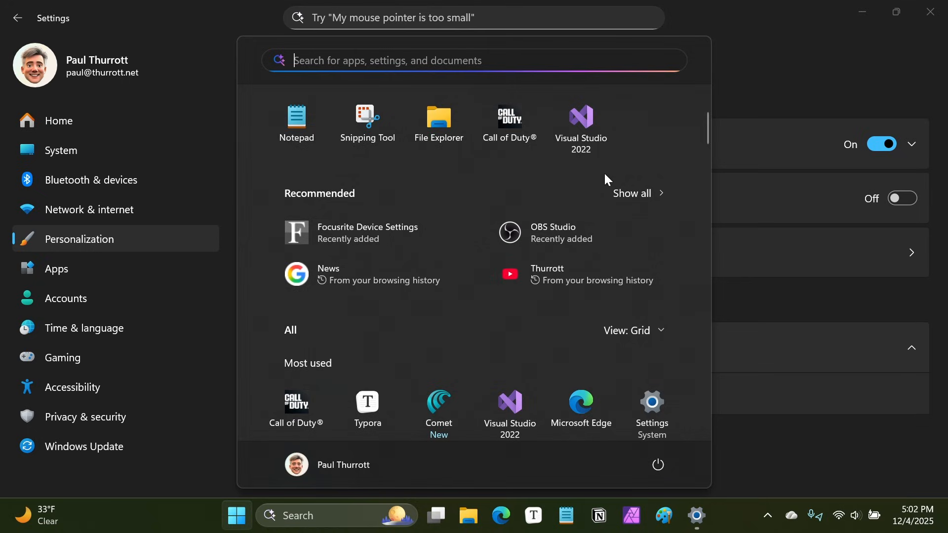
{"action": "mouse_move", "coordinate": [586, 209]}
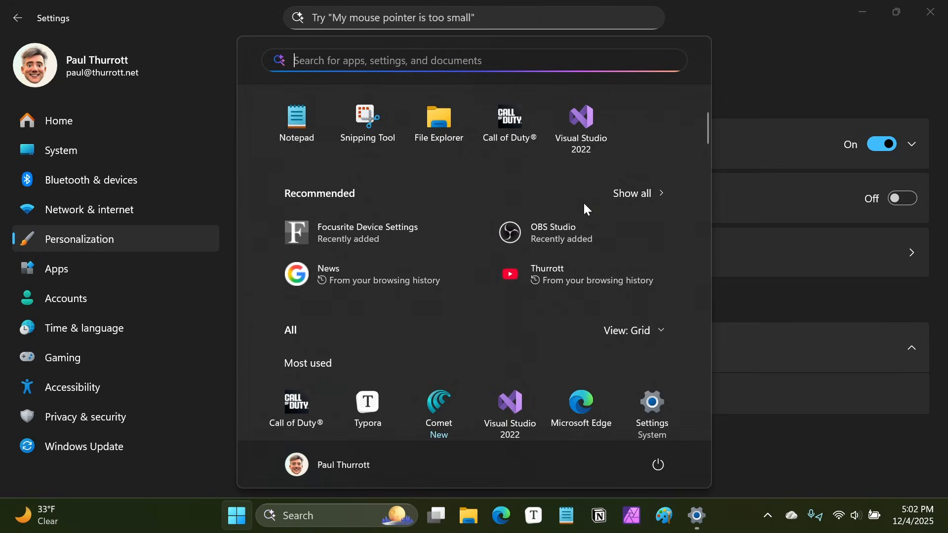
{"action": "mouse_move", "coordinate": [646, 153]}
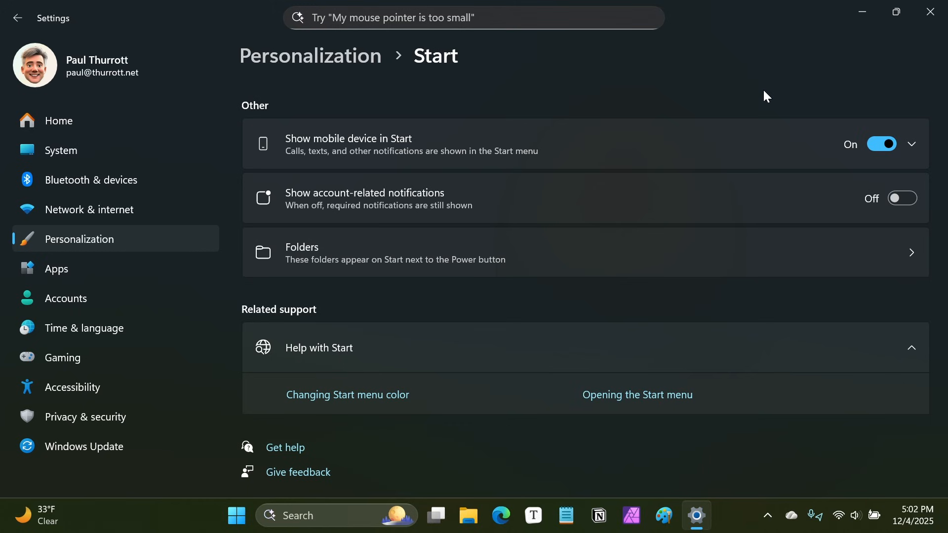
{"action": "mouse_move", "coordinate": [800, 107]}
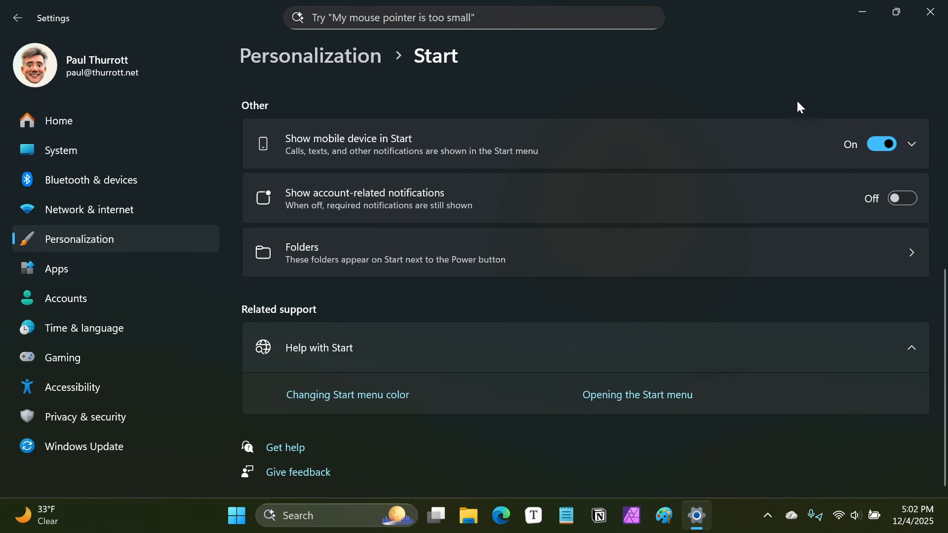
Preview Start's Recommended section and compare it with the Recommended settings.
{"action": "scroll", "scroll_direction": "up", "scroll_amount": 3}
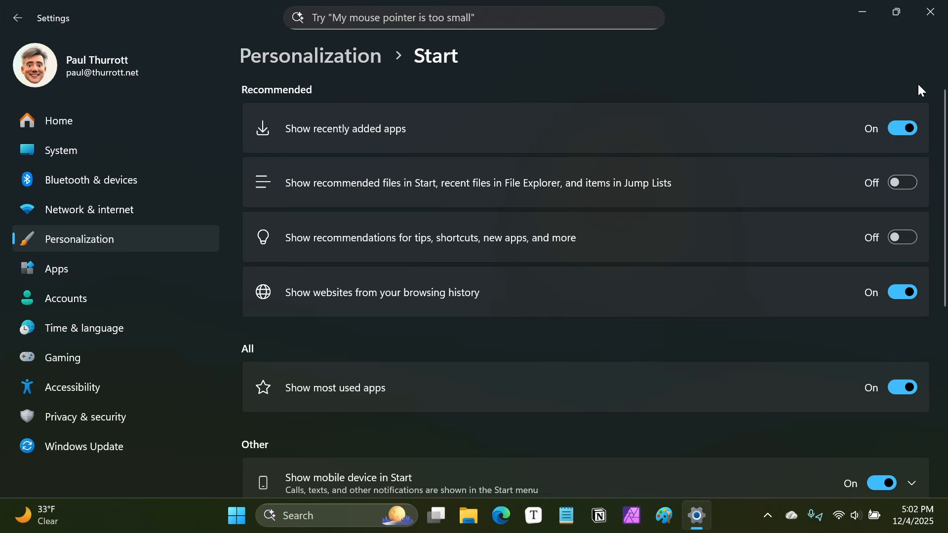
{"action": "mouse_move", "coordinate": [616, 158]}
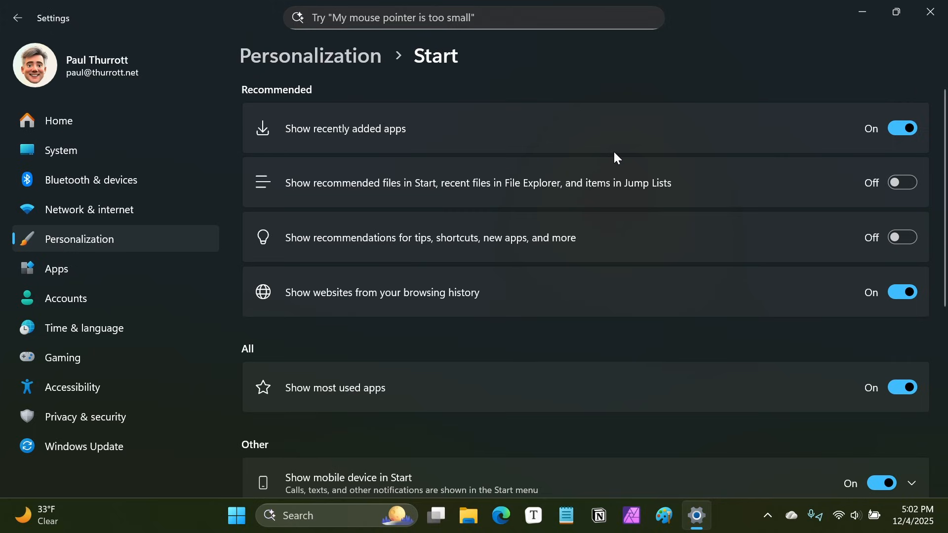
{"action": "mouse_move", "coordinate": [615, 161]}
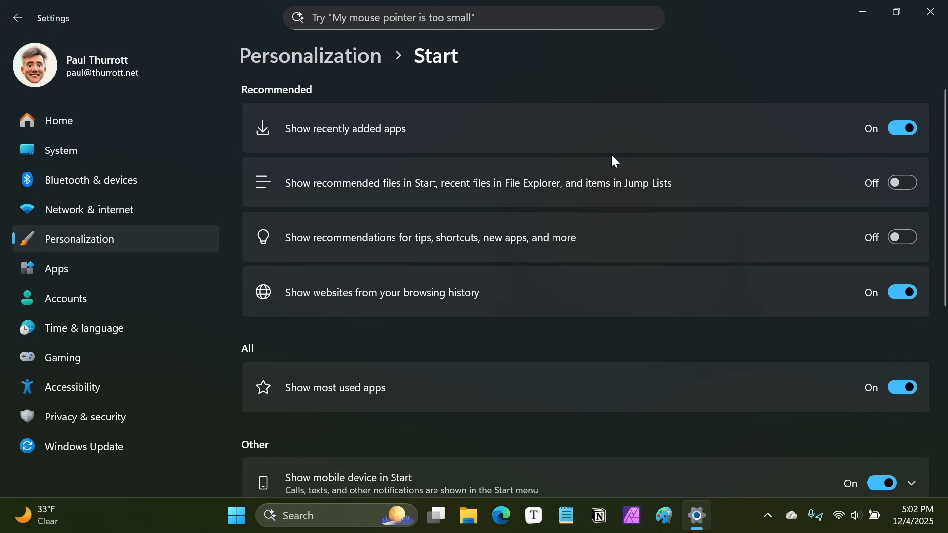
{"action": "mouse_move", "coordinate": [814, 264]}
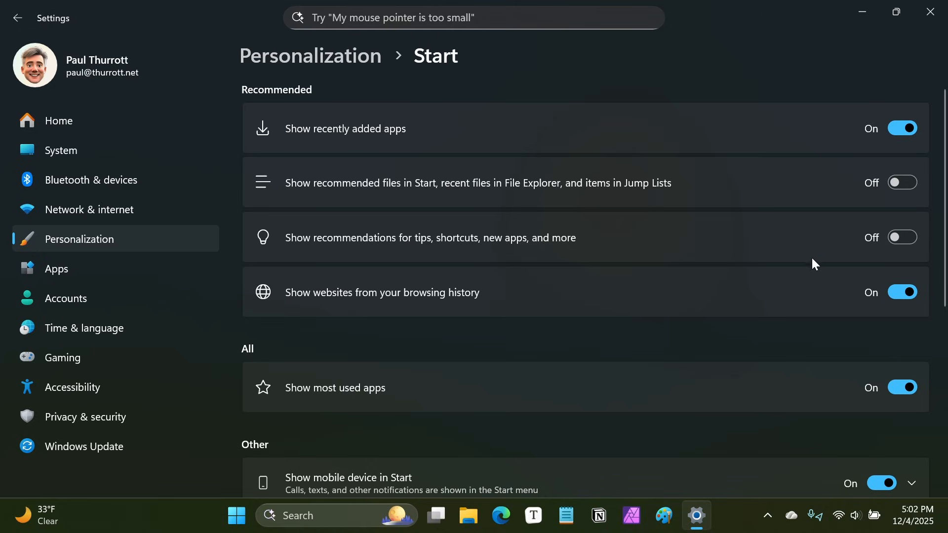
{"action": "mouse_move", "coordinate": [410, 376]}
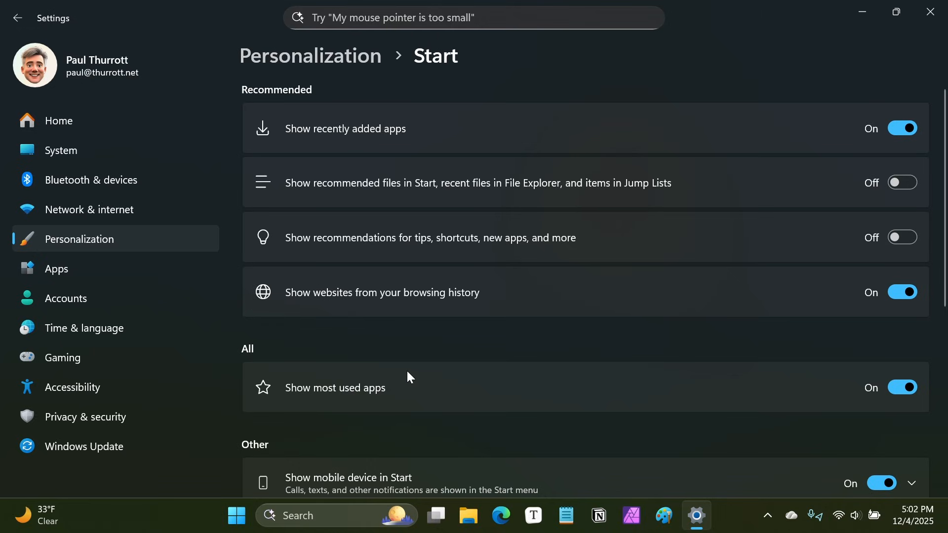
{"action": "left_click", "coordinate": [237, 516]}
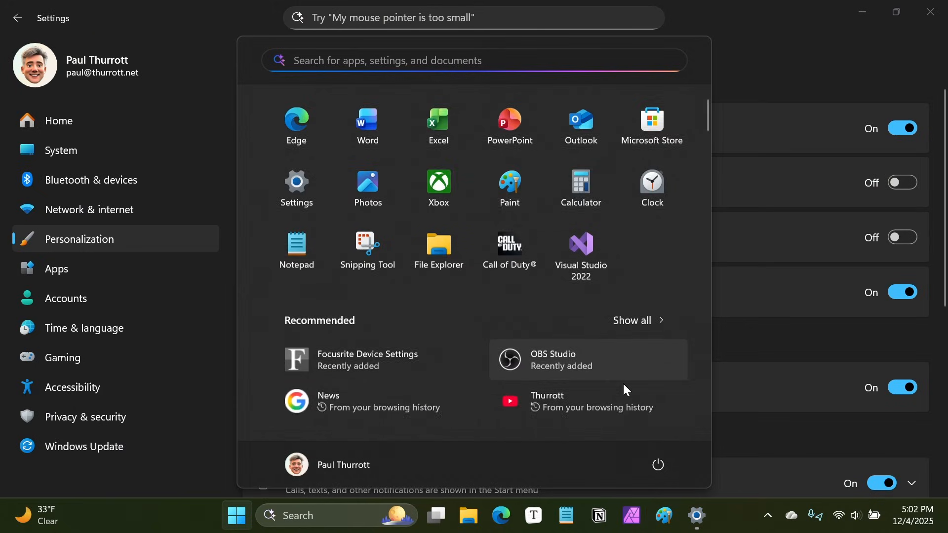
{"action": "scroll", "scroll_direction": "down", "scroll_amount": 3}
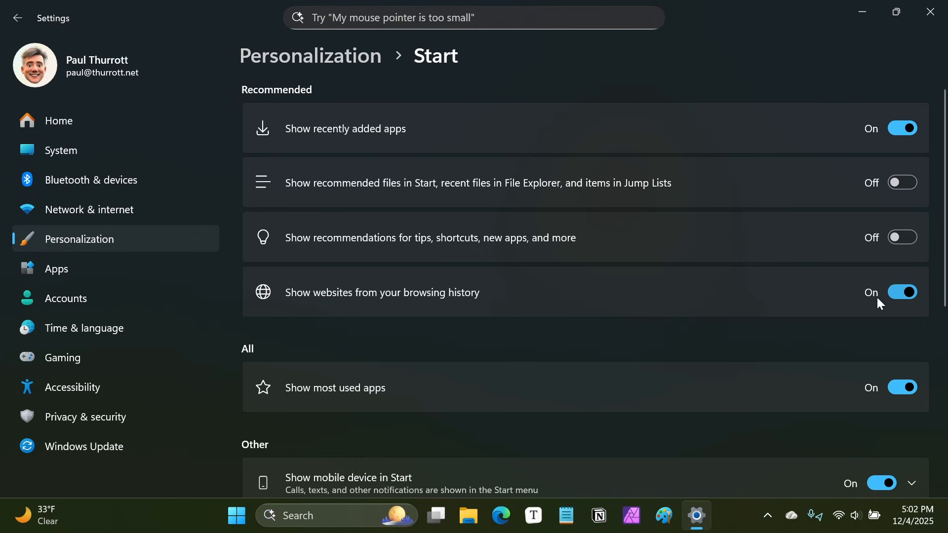
{"action": "mouse_move", "coordinate": [853, 313]}
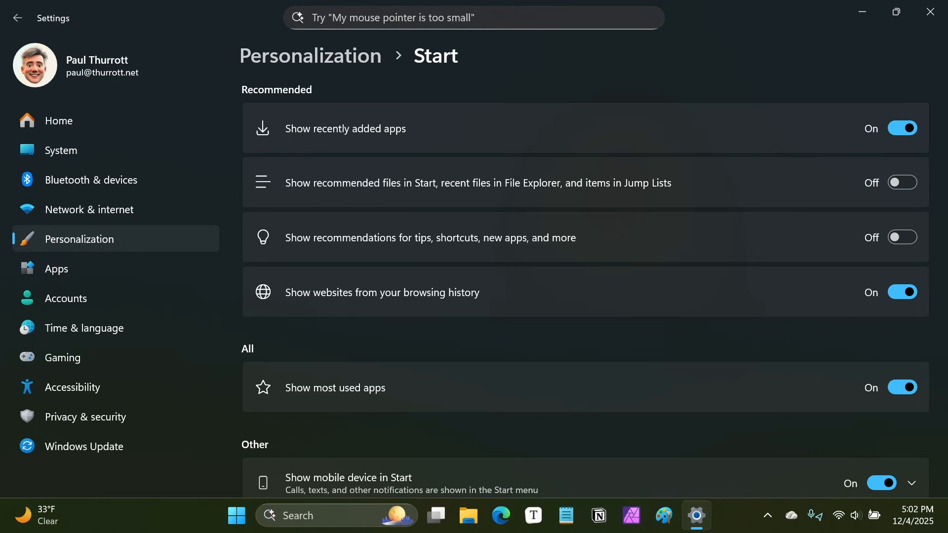
{"action": "mouse_move", "coordinate": [795, 79]}
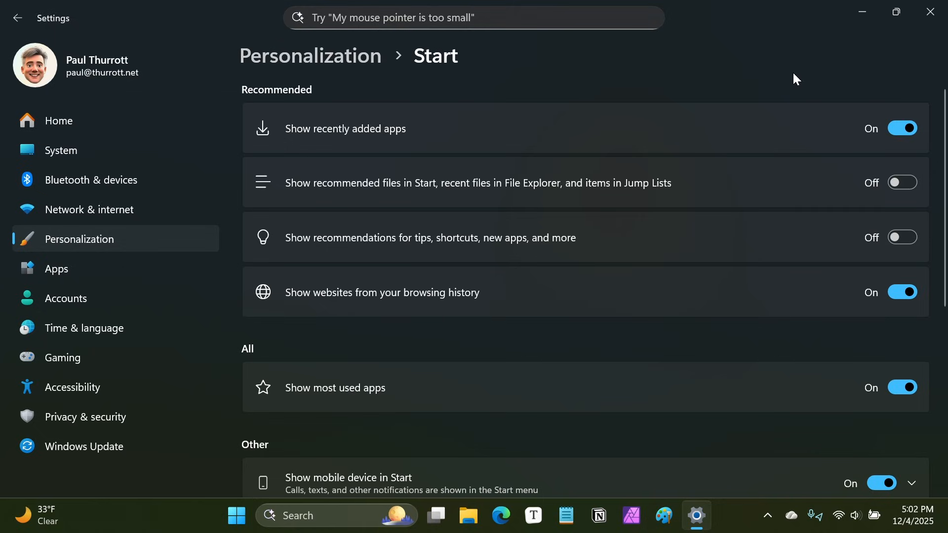
{"action": "mouse_move", "coordinate": [862, 83]}
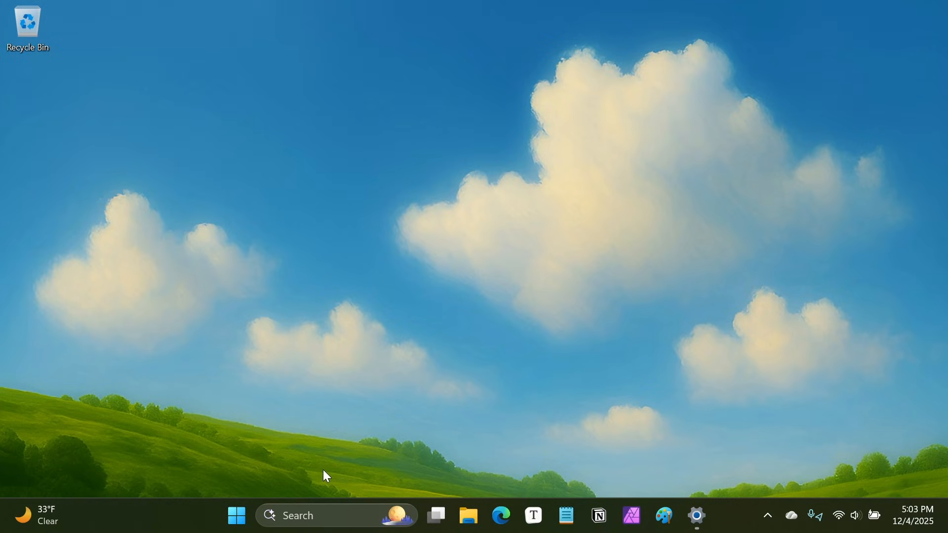
{"action": "mouse_move", "coordinate": [631, 515]}
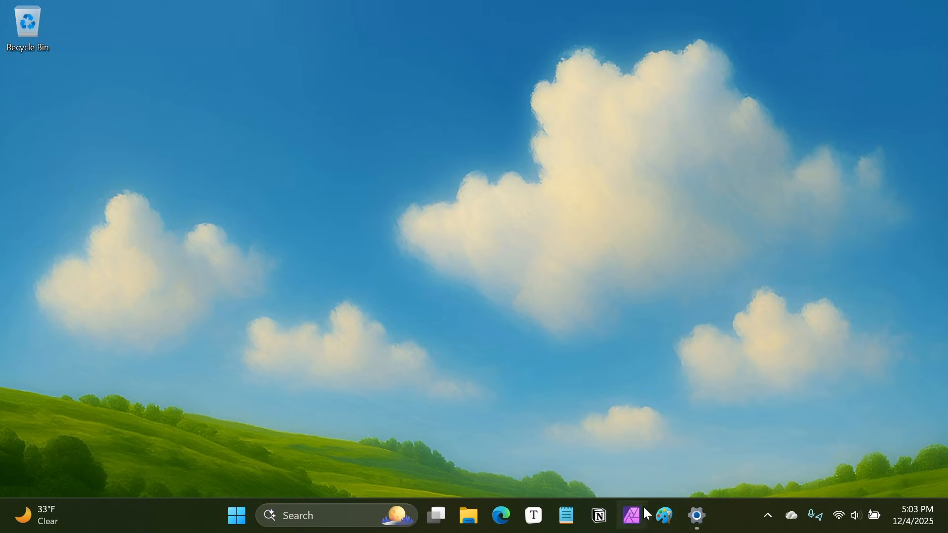
{"action": "mouse_move", "coordinate": [761, 514]}
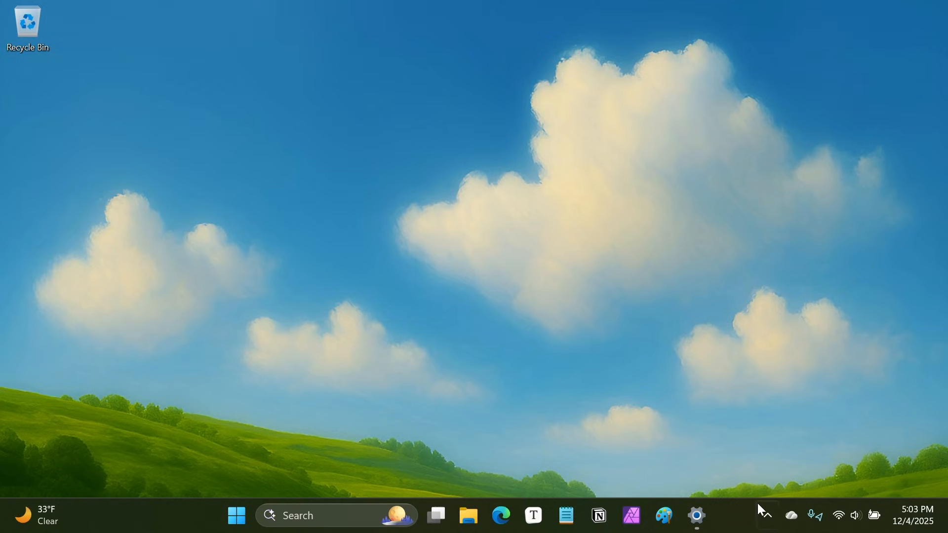
{"action": "mouse_move", "coordinate": [767, 515]}
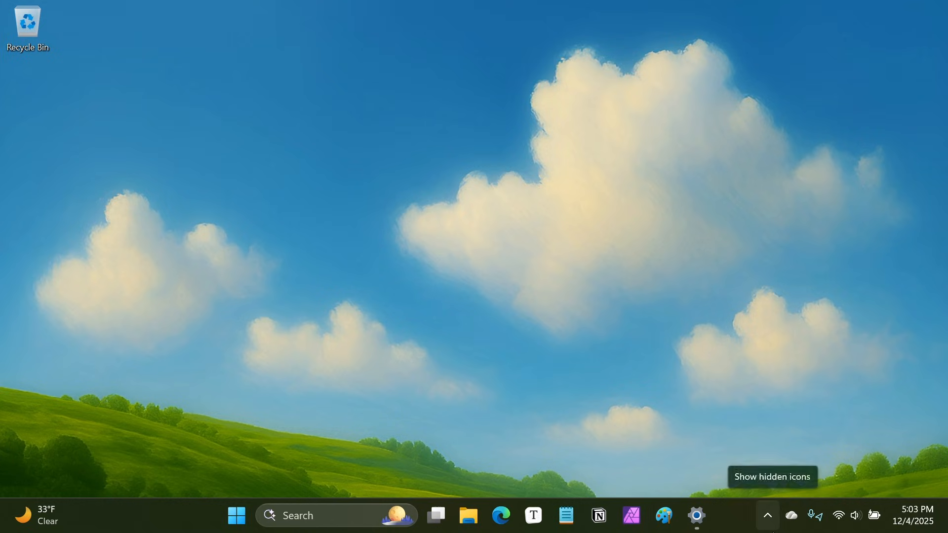
Open and close Start, then bring up Command Palette and type 'notepad'.
{"action": "left_click", "coordinate": [236, 515]}
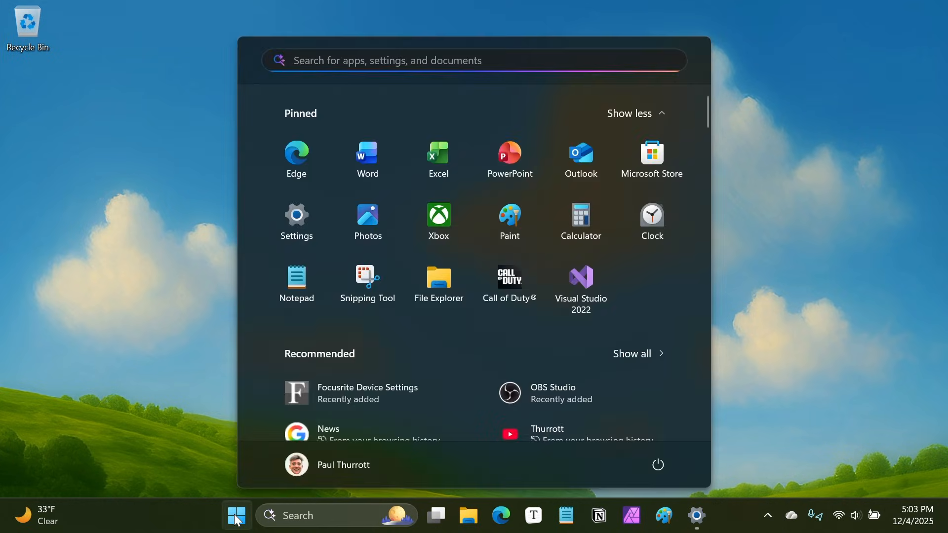
{"action": "left_click", "coordinate": [236, 515]}
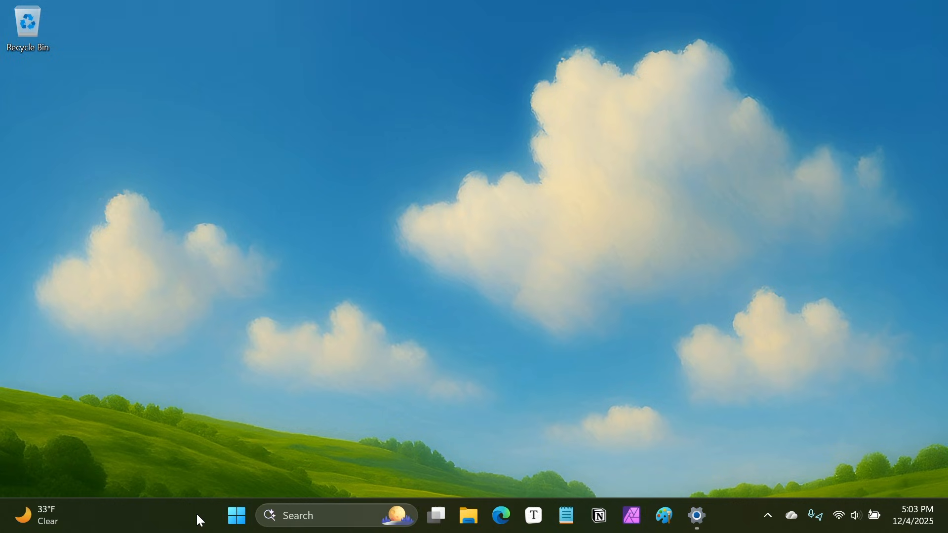
{"action": "type", "text": "n"}
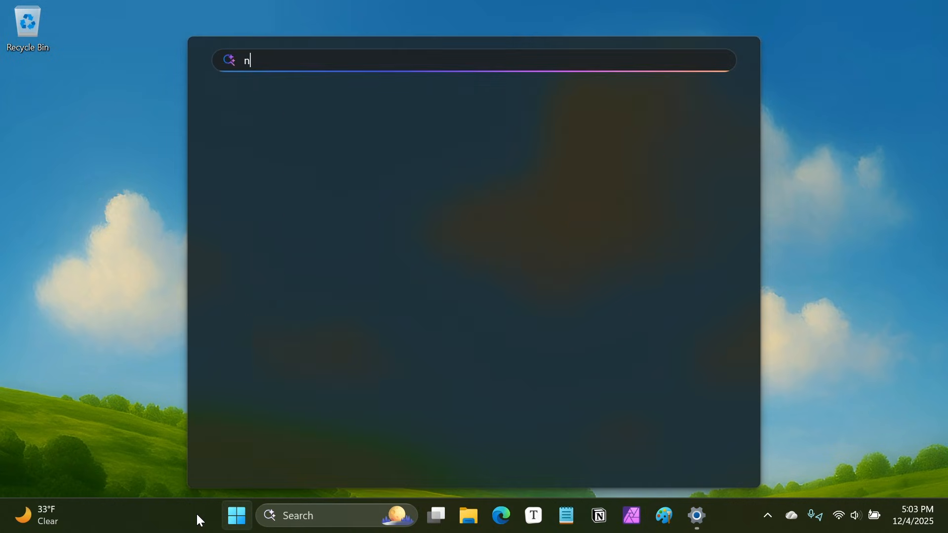
{"action": "type", "text": "otepad"}
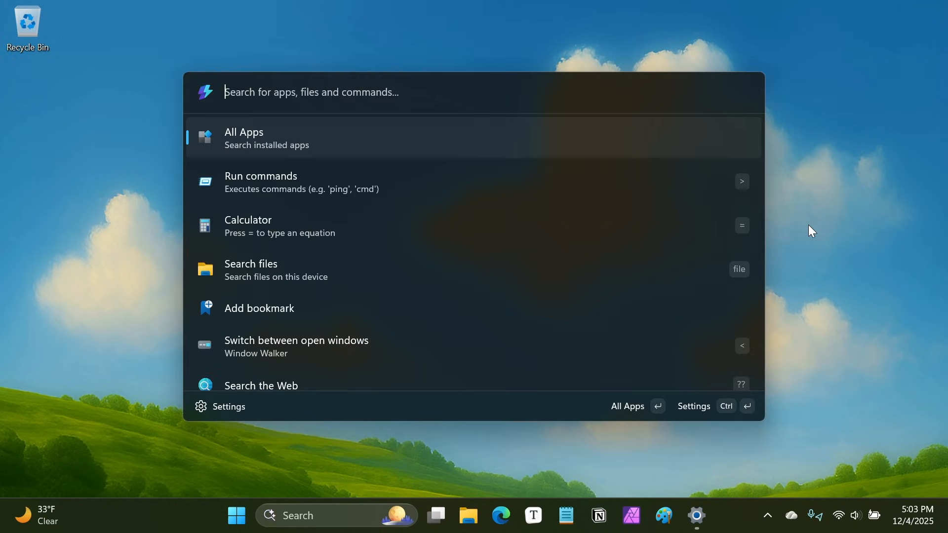
Search 'notepad' in Command Palette, listing the Notepad app first, then dismiss it.
{"action": "type", "text": "notepad"}
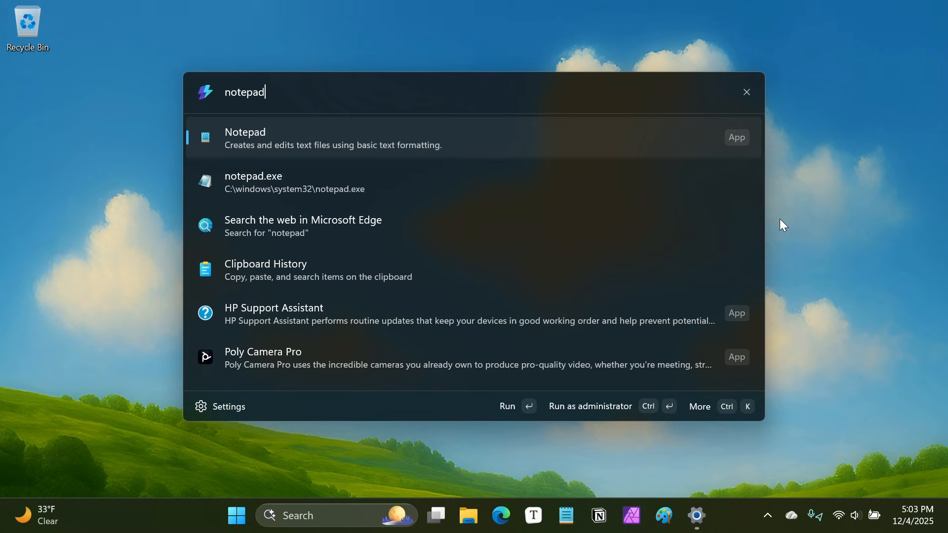
{"action": "mouse_move", "coordinate": [375, 416]}
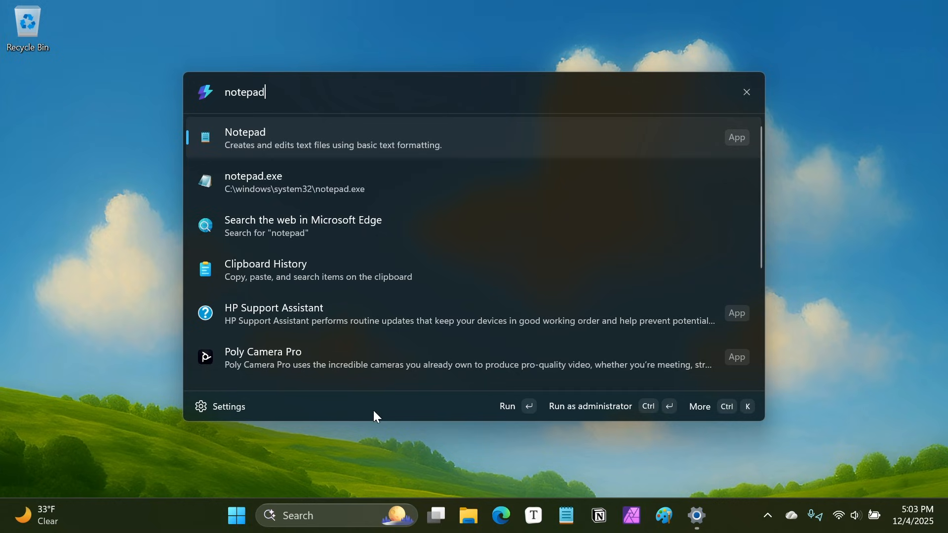
{"action": "mouse_move", "coordinate": [759, 243]}
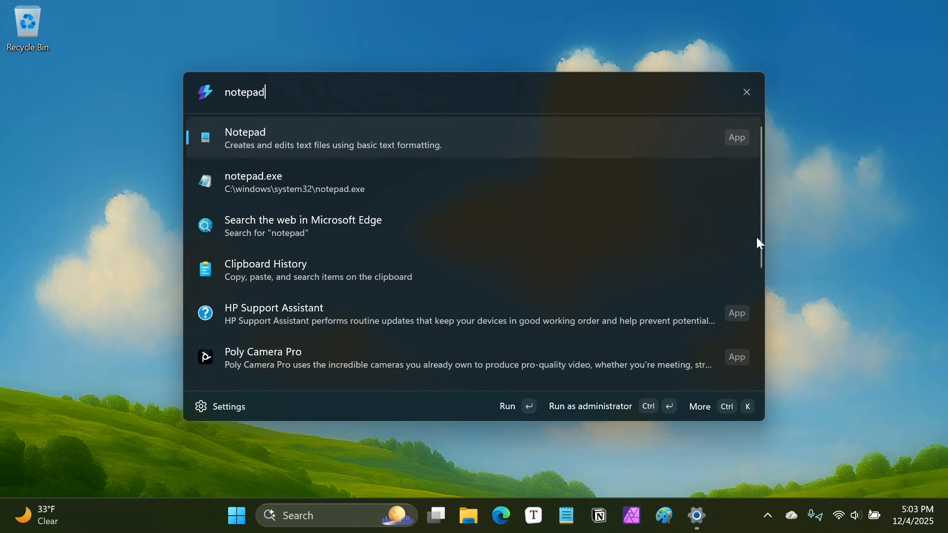
{"action": "left_click", "coordinate": [746, 92]}
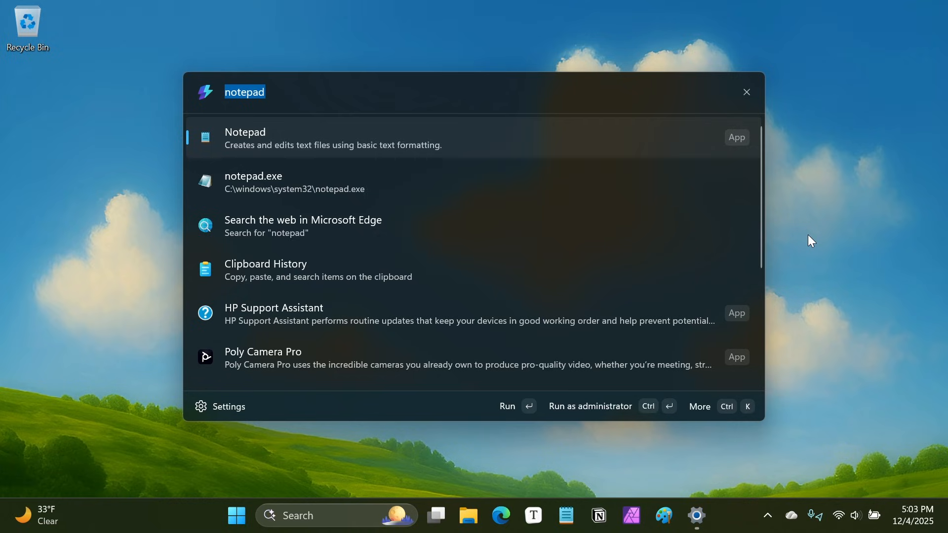
{"action": "mouse_move", "coordinate": [802, 219]}
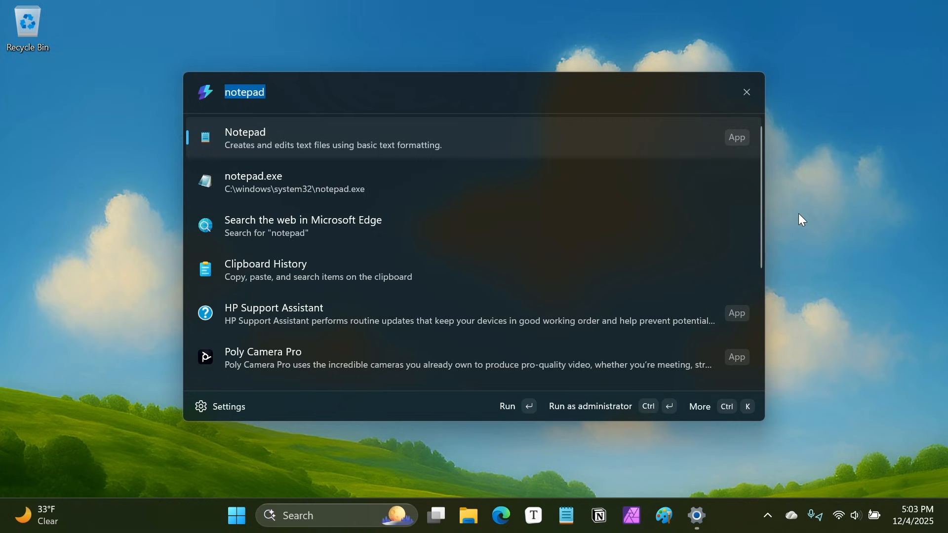
{"action": "mouse_move", "coordinate": [817, 186]}
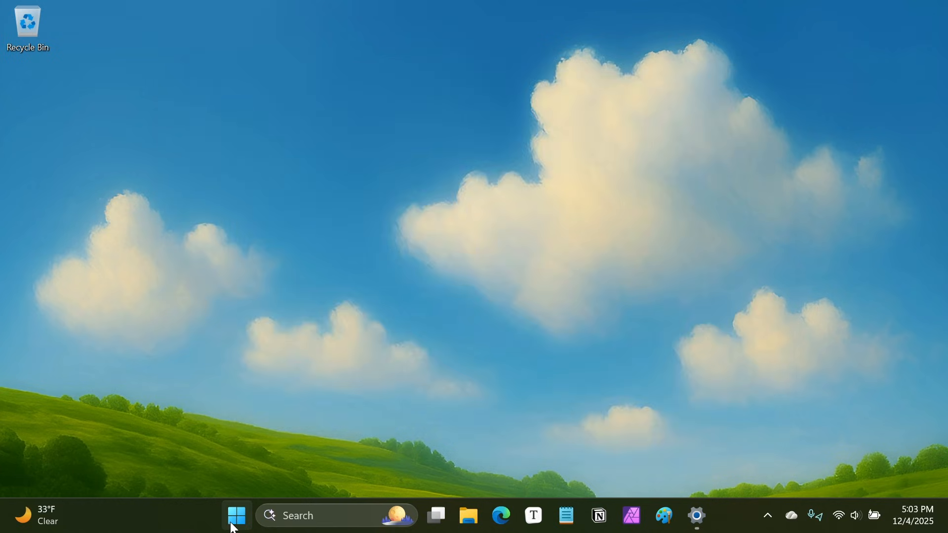
Search Start for 'zoom Workplace' so the Zoom Workplace app is the best match.
{"action": "left_click", "coordinate": [236, 515]}
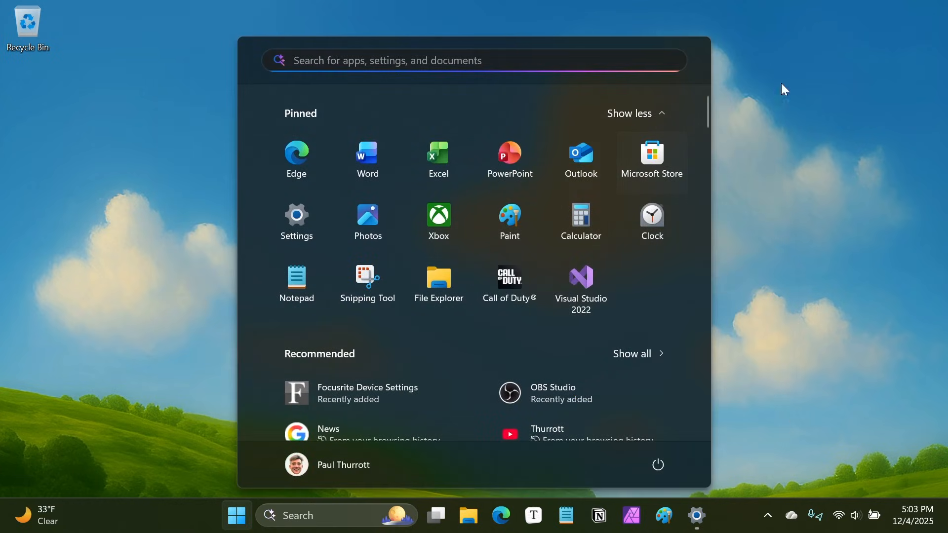
{"action": "mouse_move", "coordinate": [682, 141]}
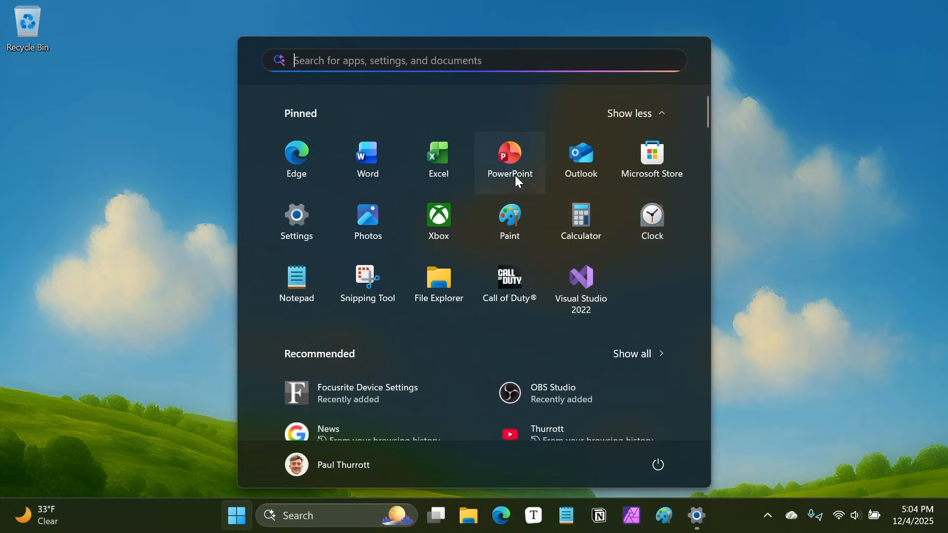
{"action": "mouse_move", "coordinate": [510, 287]}
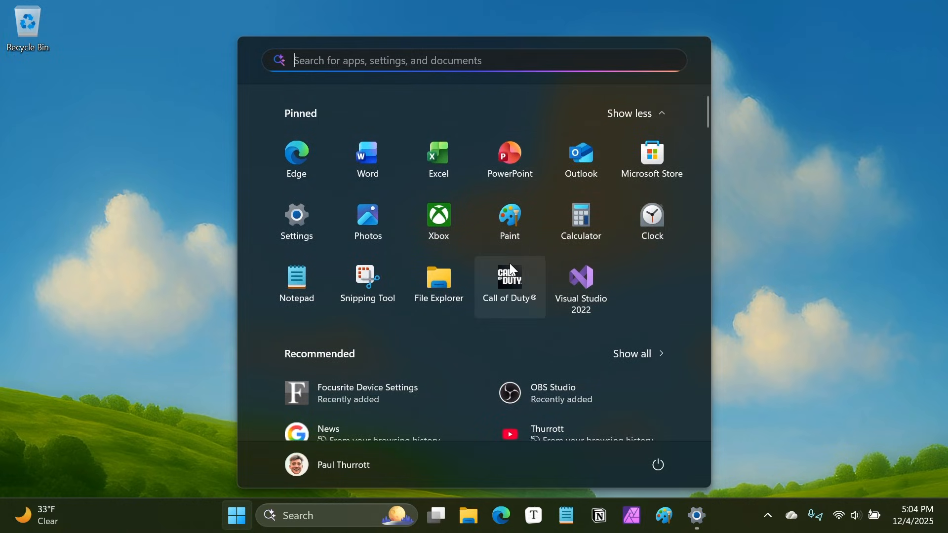
{"action": "scroll", "scroll_direction": "down", "scroll_amount": 3}
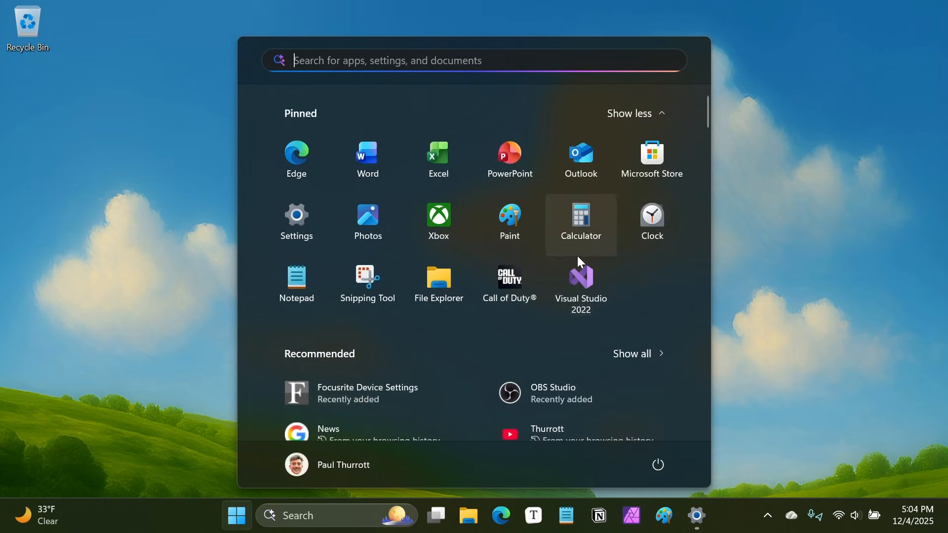
{"action": "type", "text": "zoom Workplace"}
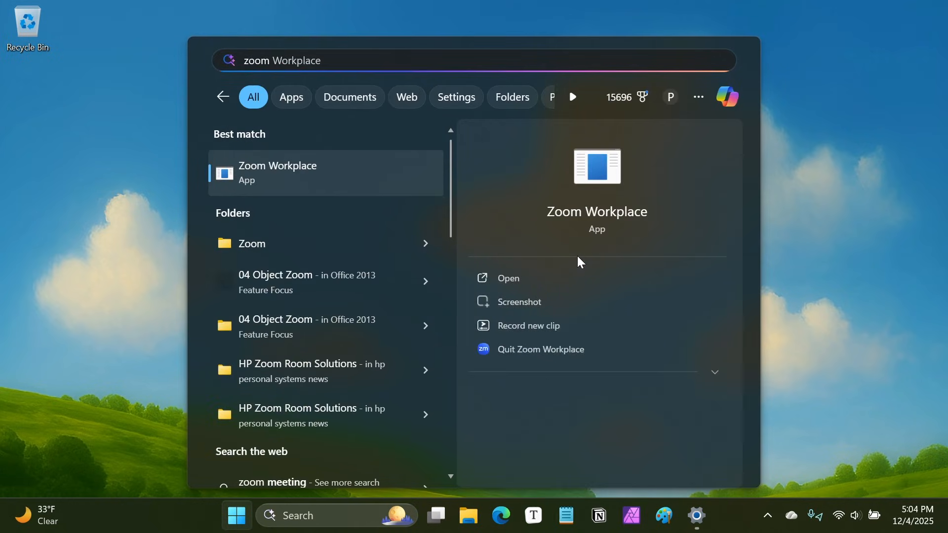
{"action": "mouse_move", "coordinate": [160, 319]}
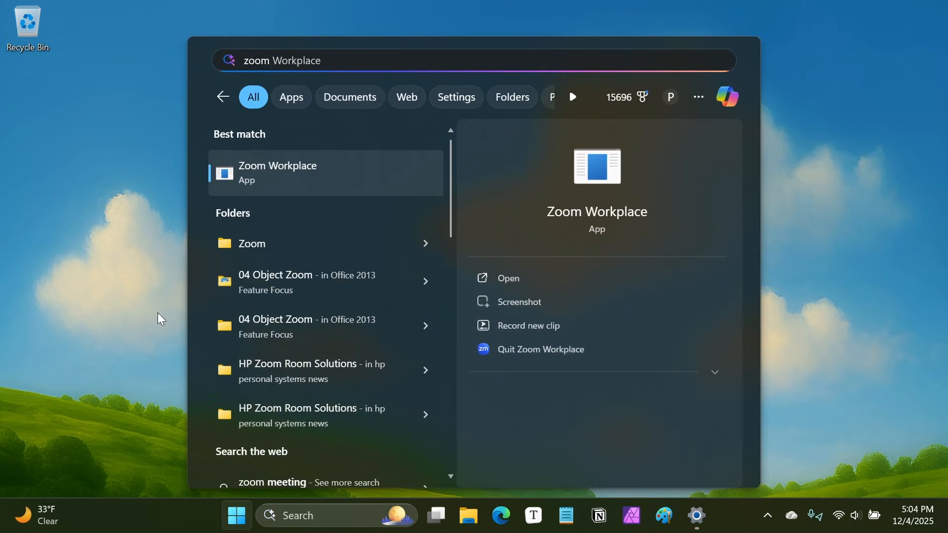